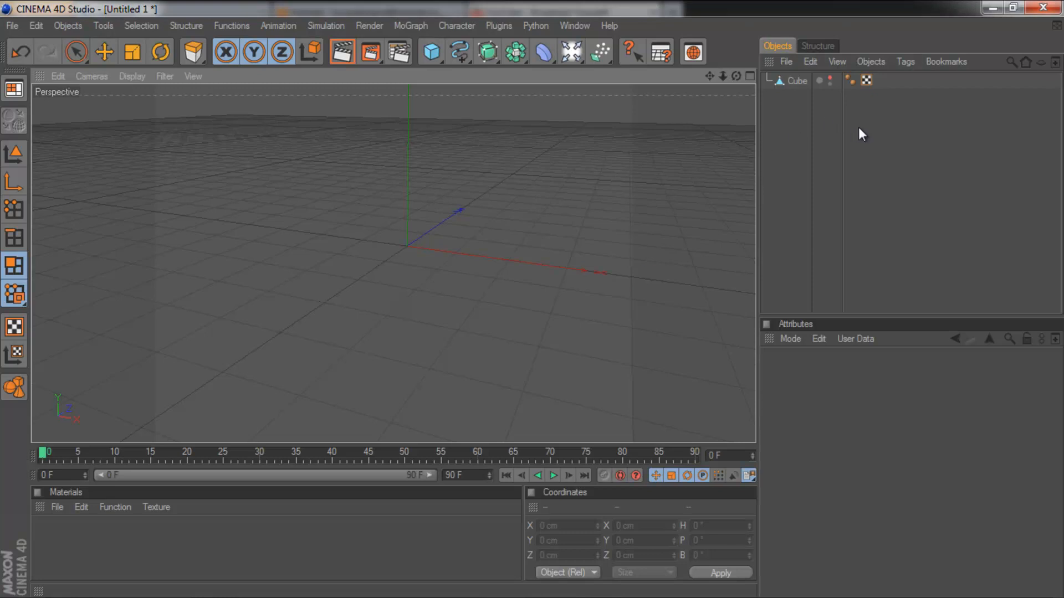
{"action": "mouse_move", "coordinate": [872, 43]}
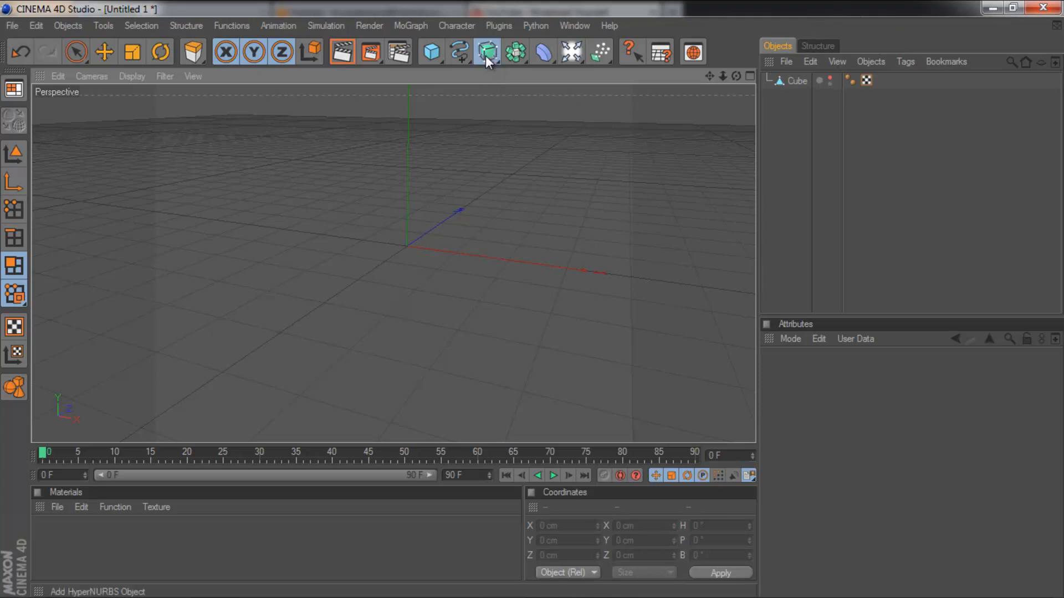
Add a HyperNURBS generator and make the Cube its child to smooth the figure
{"action": "left_click", "coordinate": [486, 52]}
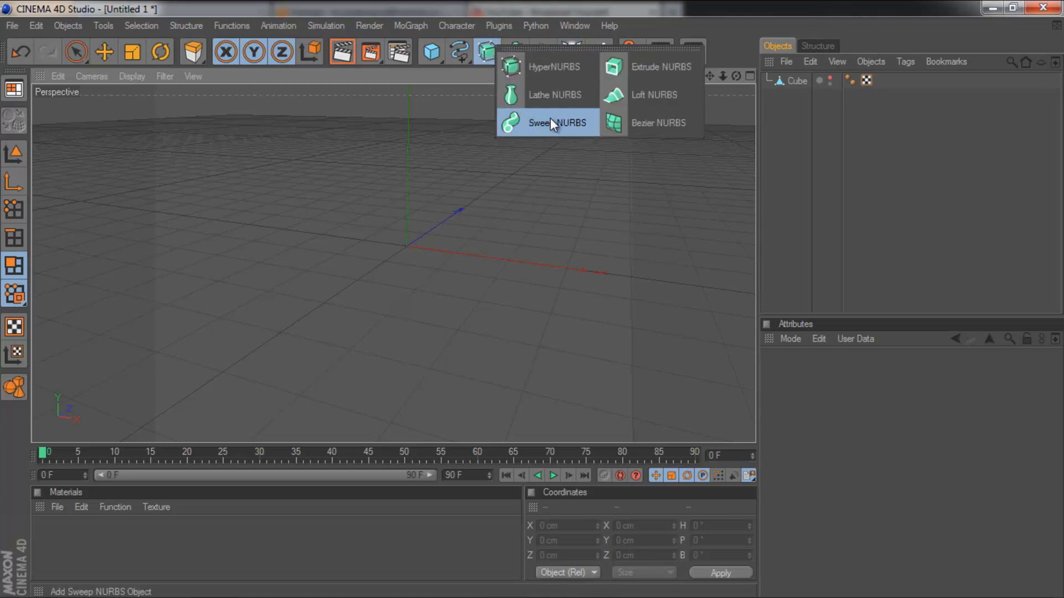
{"action": "mouse_move", "coordinate": [584, 118]}
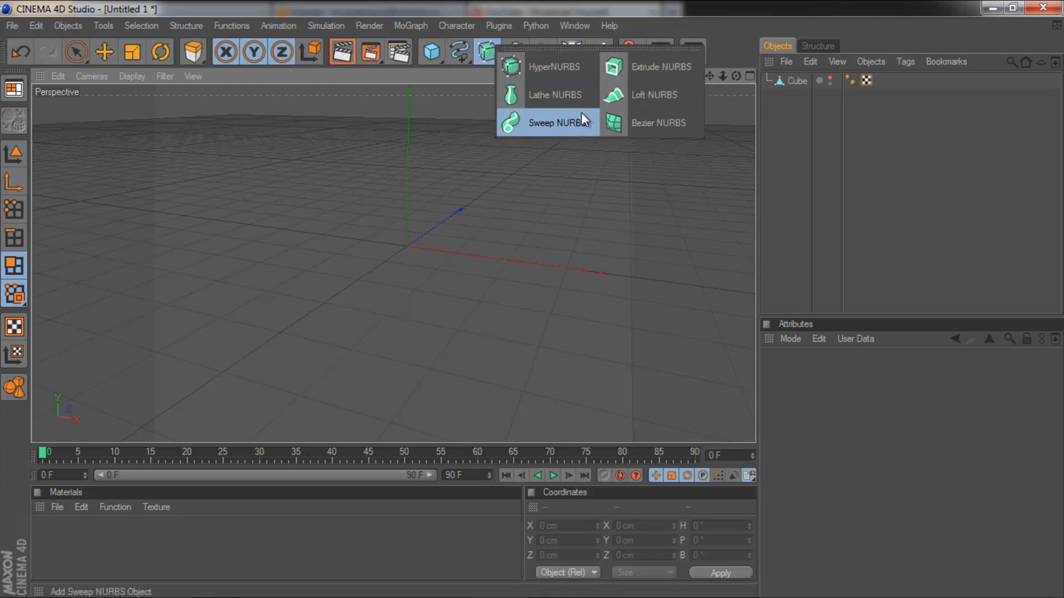
{"action": "mouse_move", "coordinate": [584, 115]}
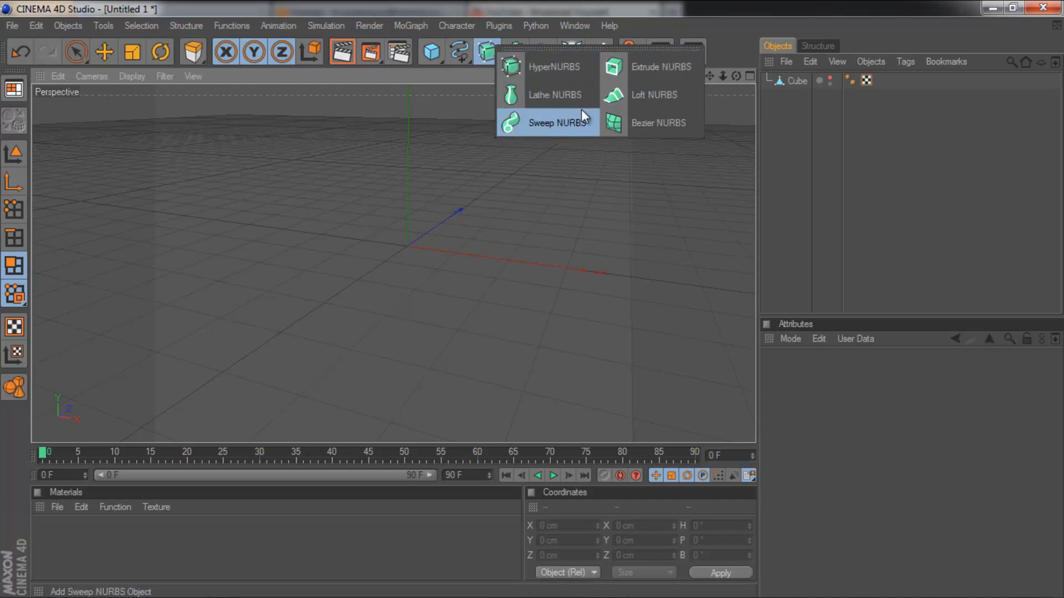
{"action": "mouse_move", "coordinate": [648, 94]}
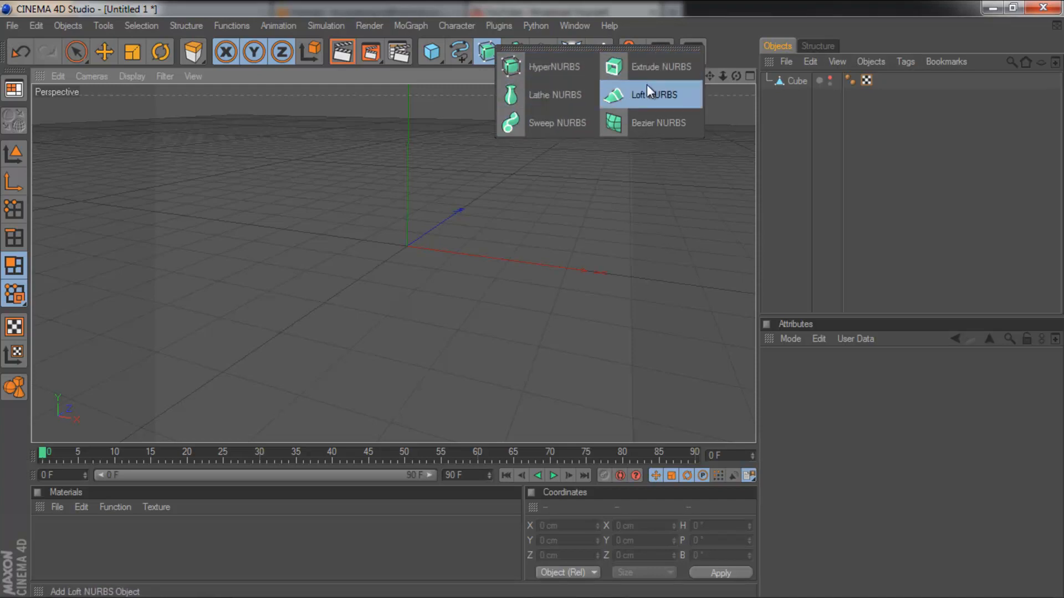
{"action": "mouse_move", "coordinate": [558, 123]}
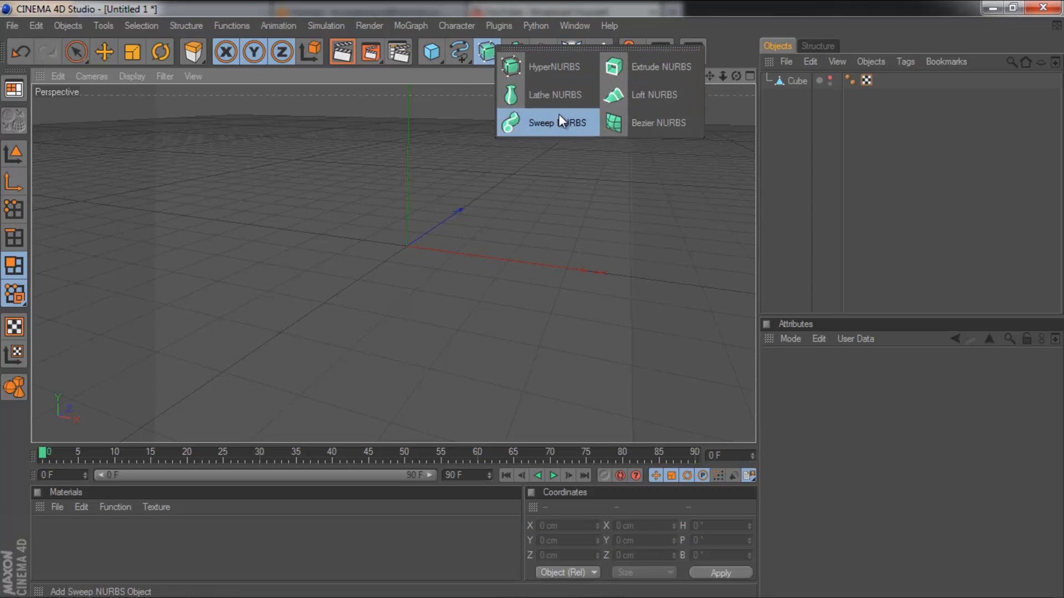
{"action": "mouse_move", "coordinate": [651, 123]}
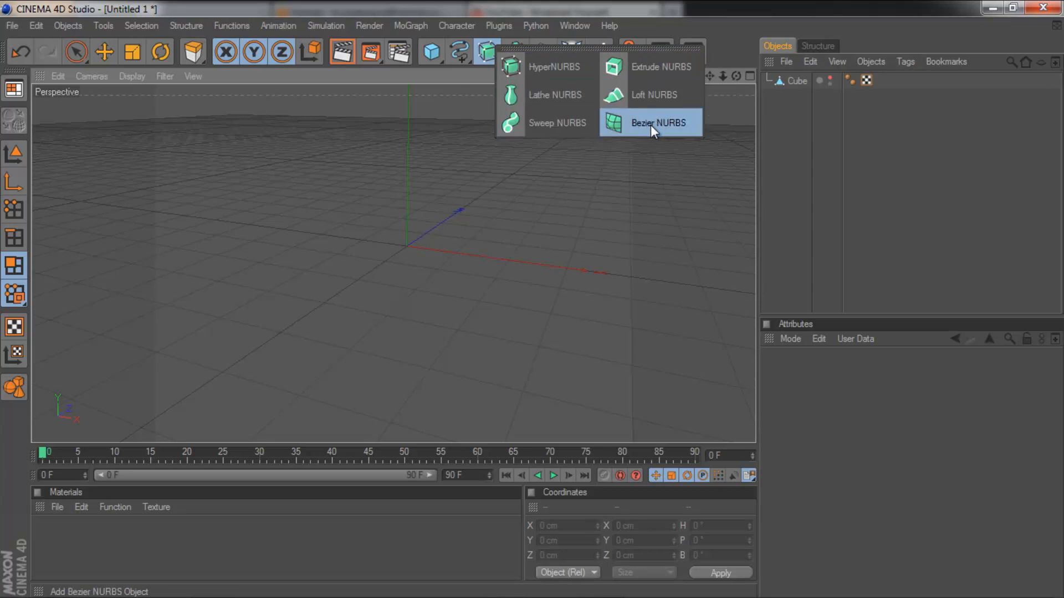
{"action": "mouse_move", "coordinate": [661, 66]}
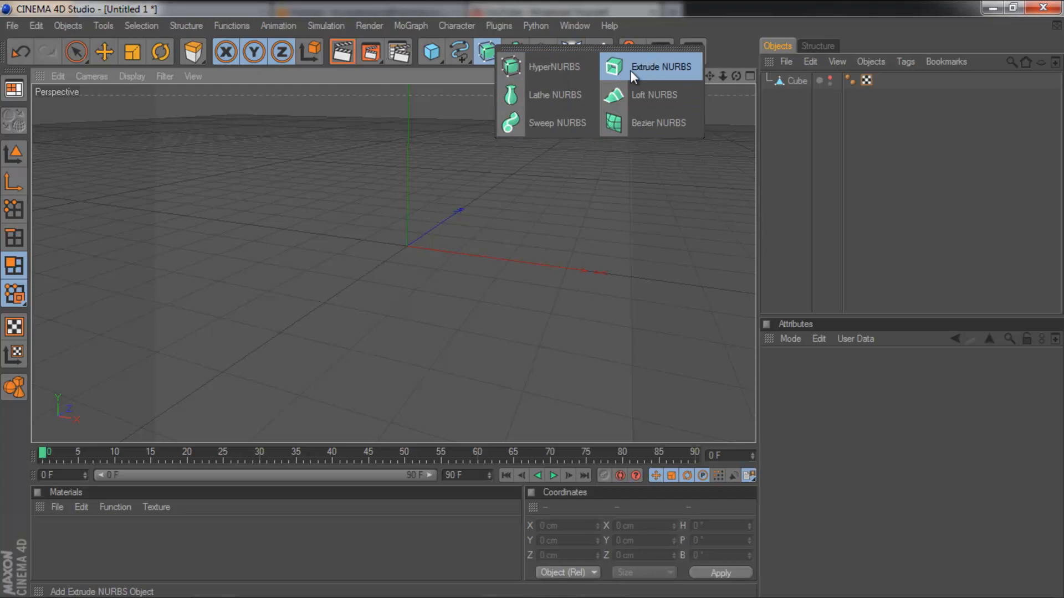
{"action": "mouse_move", "coordinate": [629, 71]}
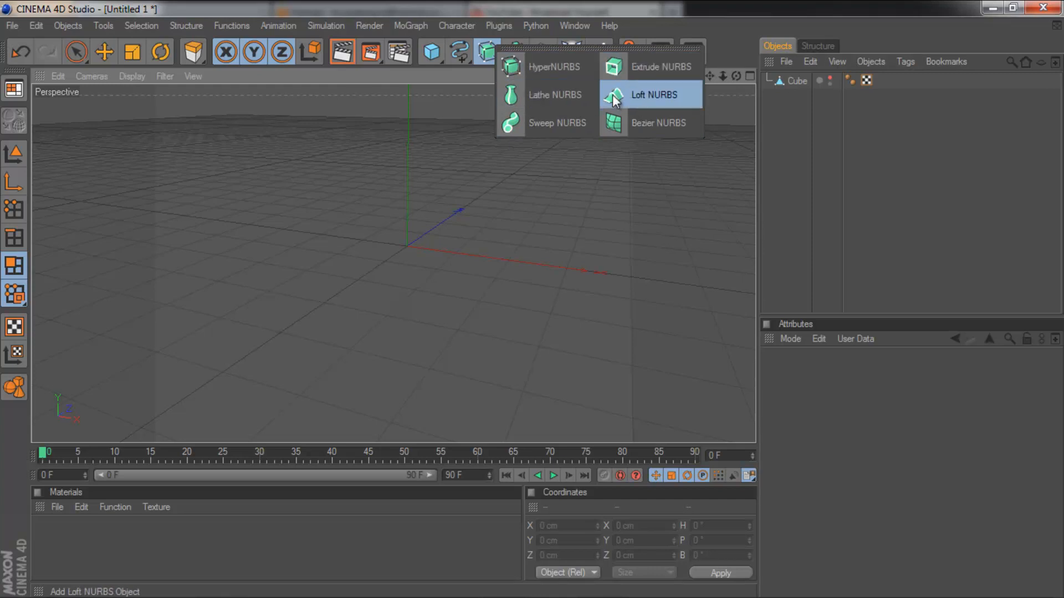
{"action": "mouse_move", "coordinate": [555, 66]}
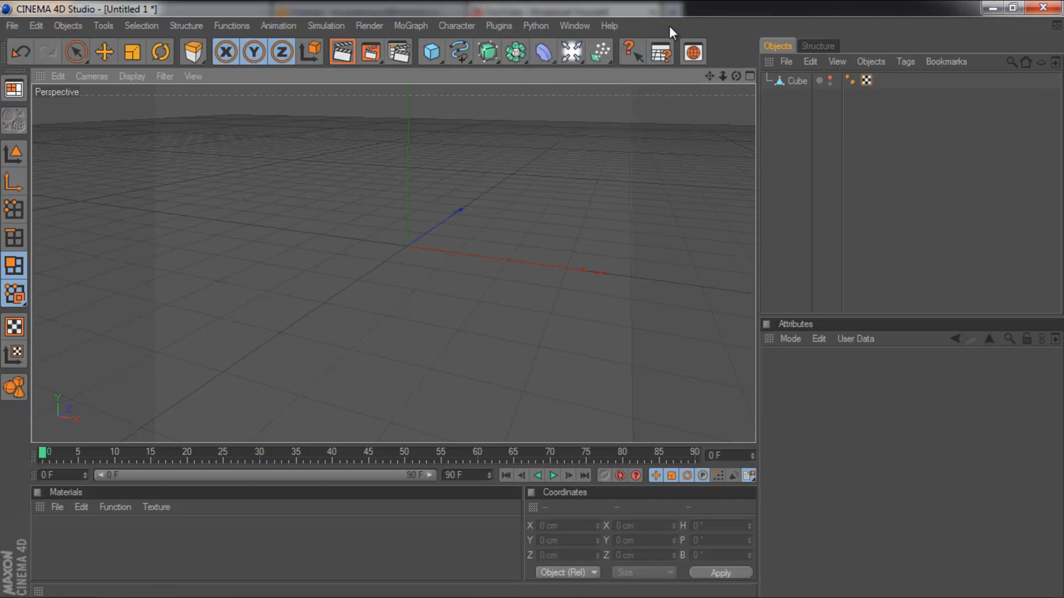
{"action": "mouse_move", "coordinate": [515, 52]}
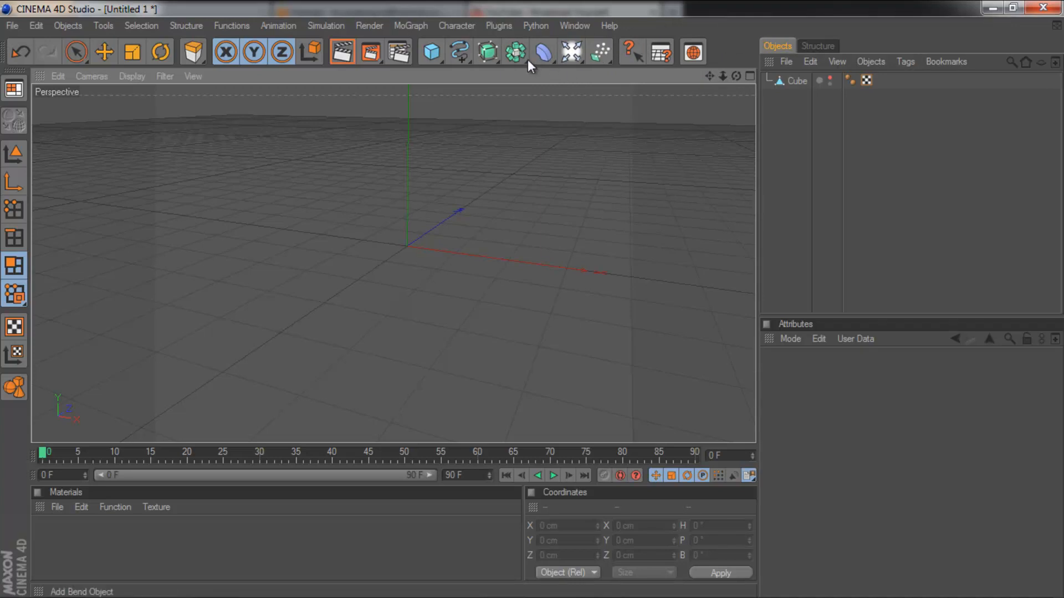
{"action": "mouse_move", "coordinate": [698, 25]}
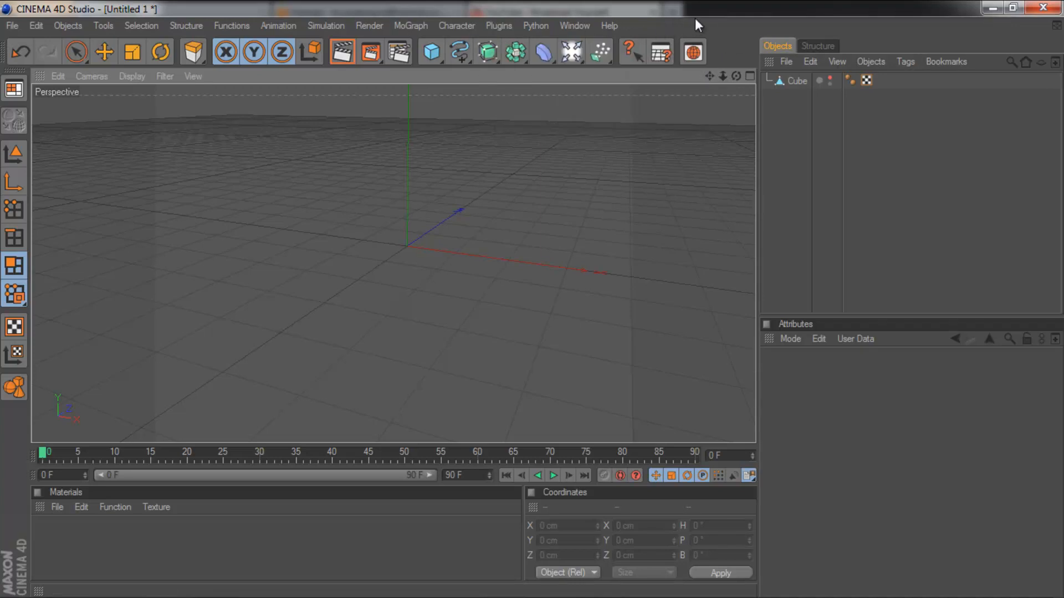
{"action": "left_click", "coordinate": [487, 52]}
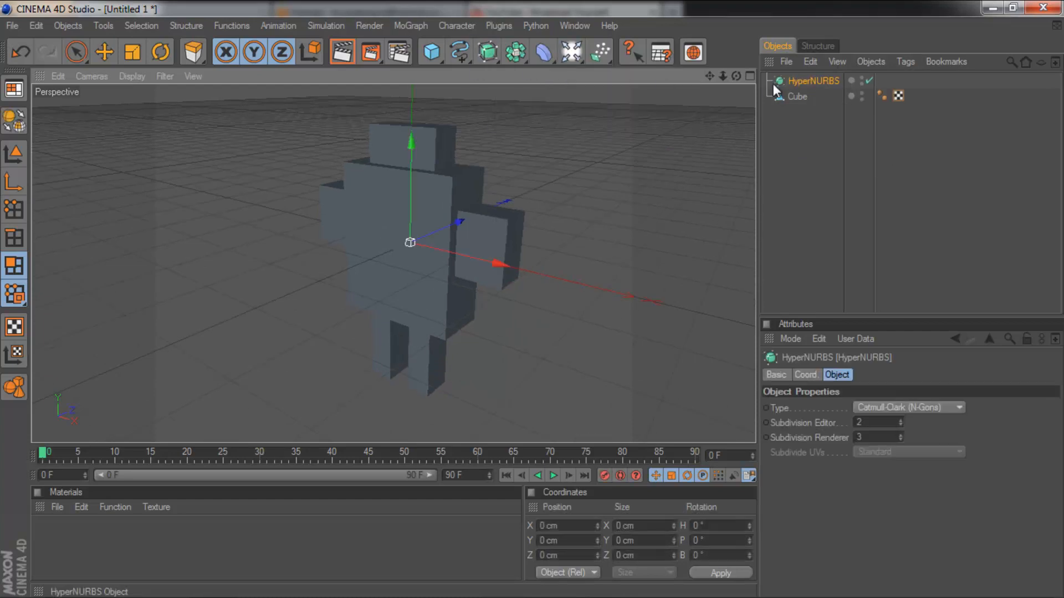
{"action": "left_click", "coordinate": [797, 95]}
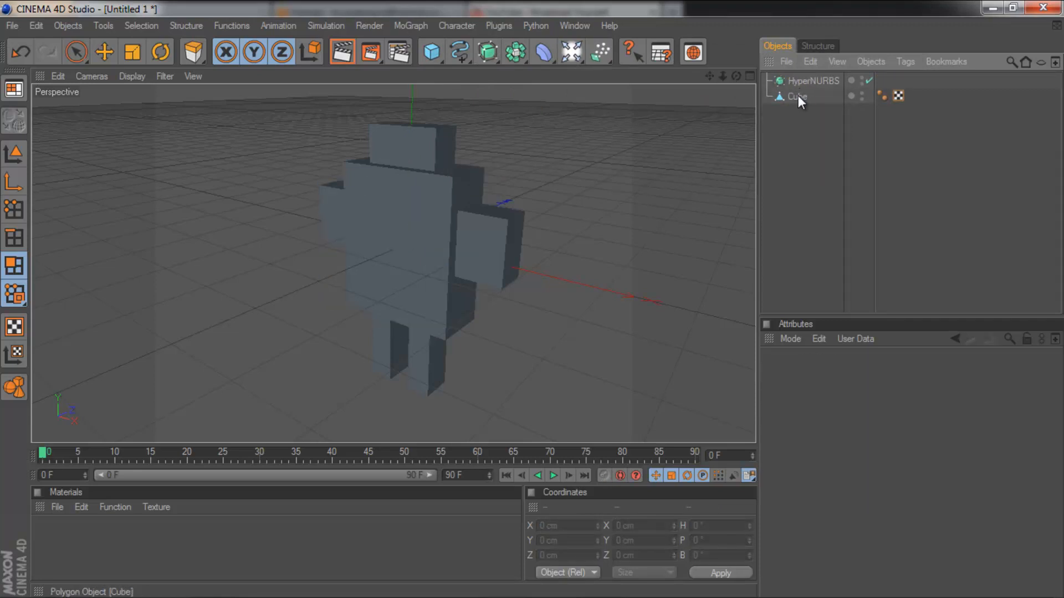
{"action": "left_click", "coordinate": [795, 95]}
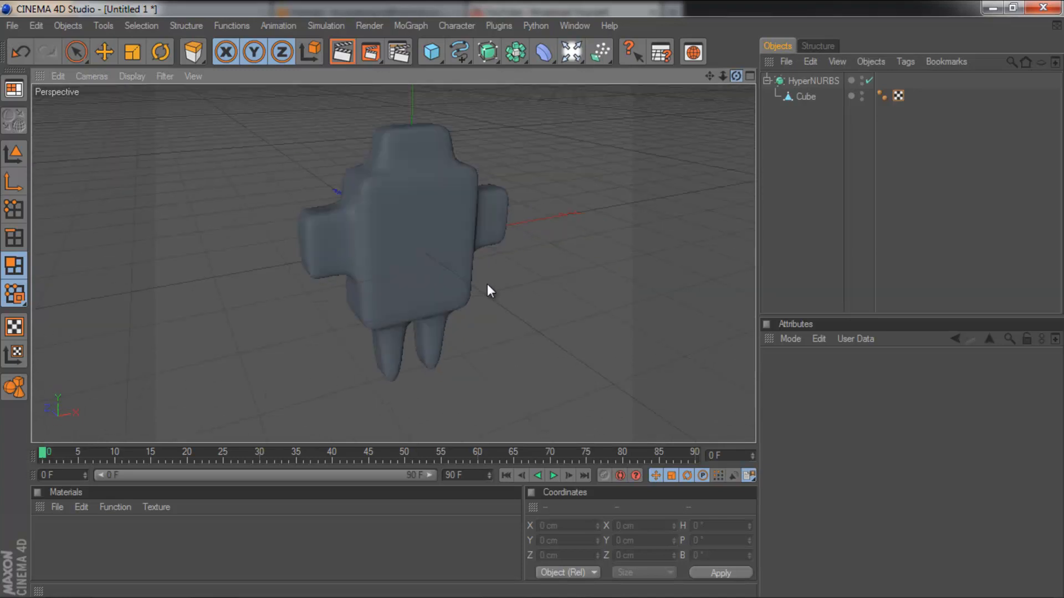
Set the HyperNURBS Subdivision Editor value to 1 for a coarser figure
{"action": "left_click", "coordinate": [811, 80]}
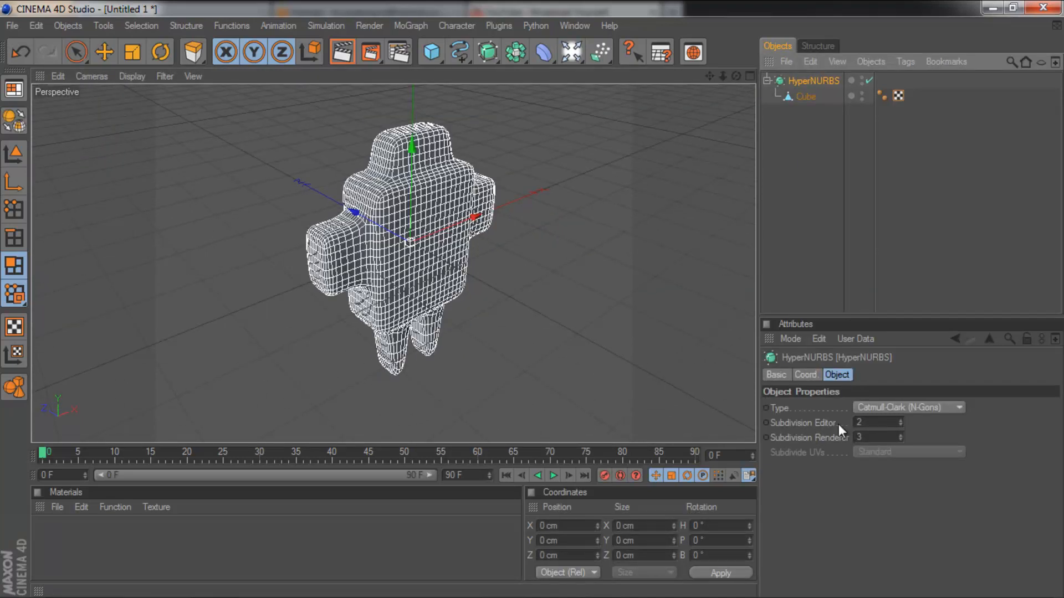
{"action": "mouse_move", "coordinate": [902, 429]}
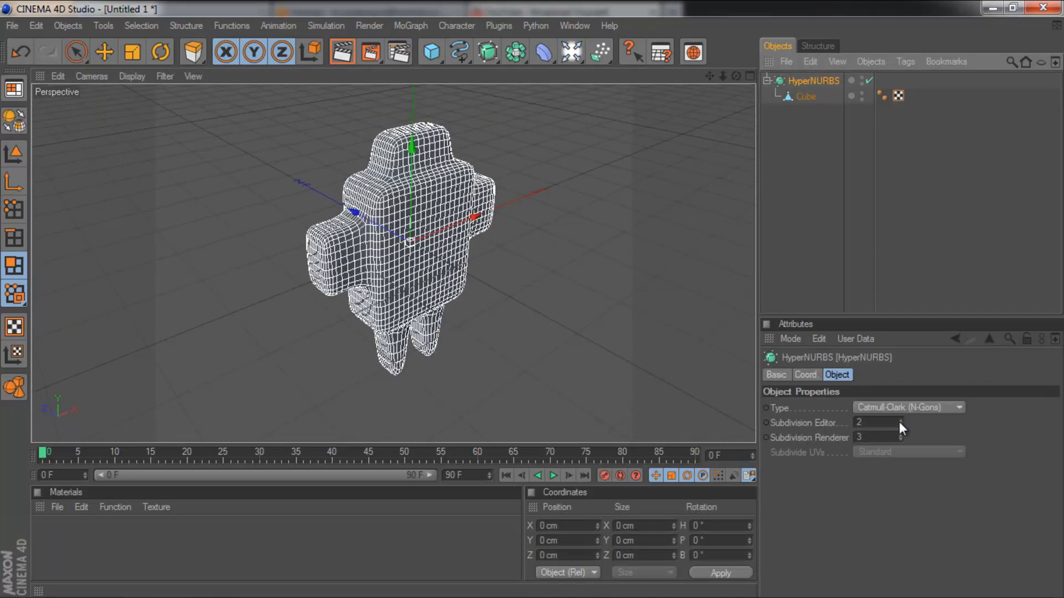
{"action": "left_click", "coordinate": [900, 420]}
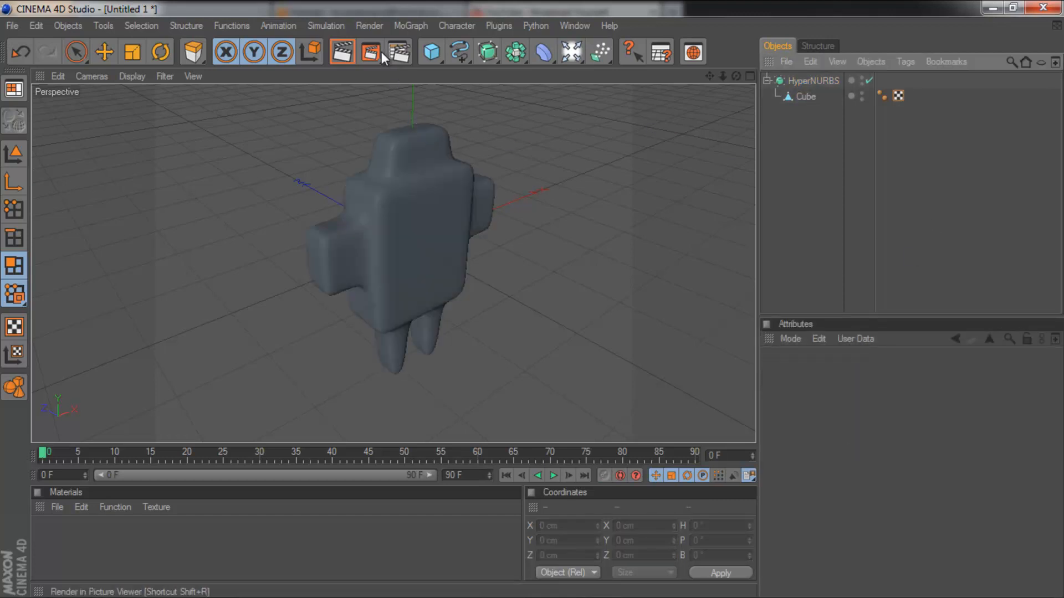
{"action": "left_click", "coordinate": [811, 80]}
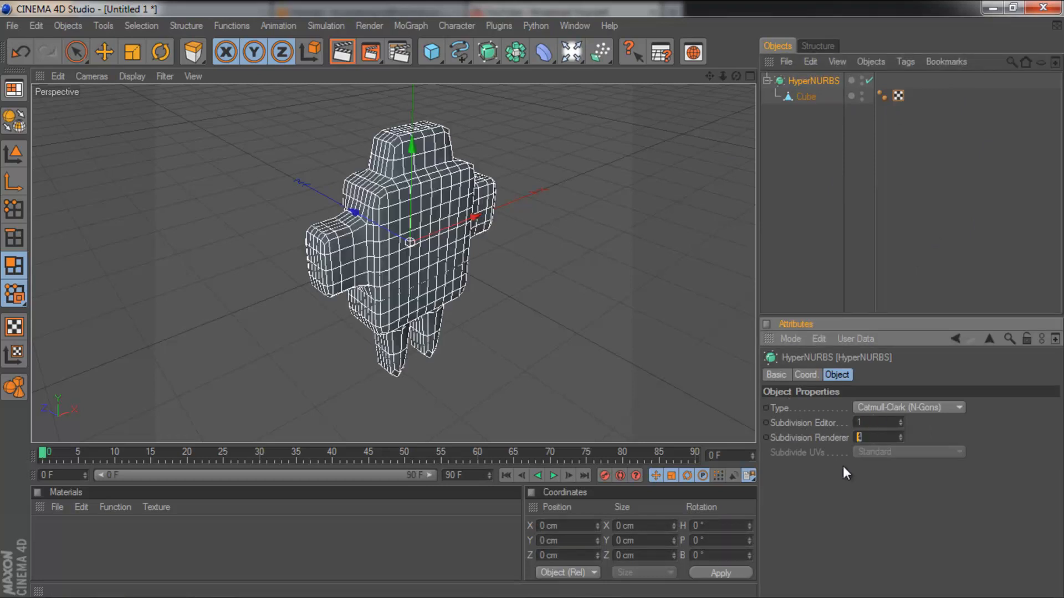
{"action": "left_click", "coordinate": [811, 81]}
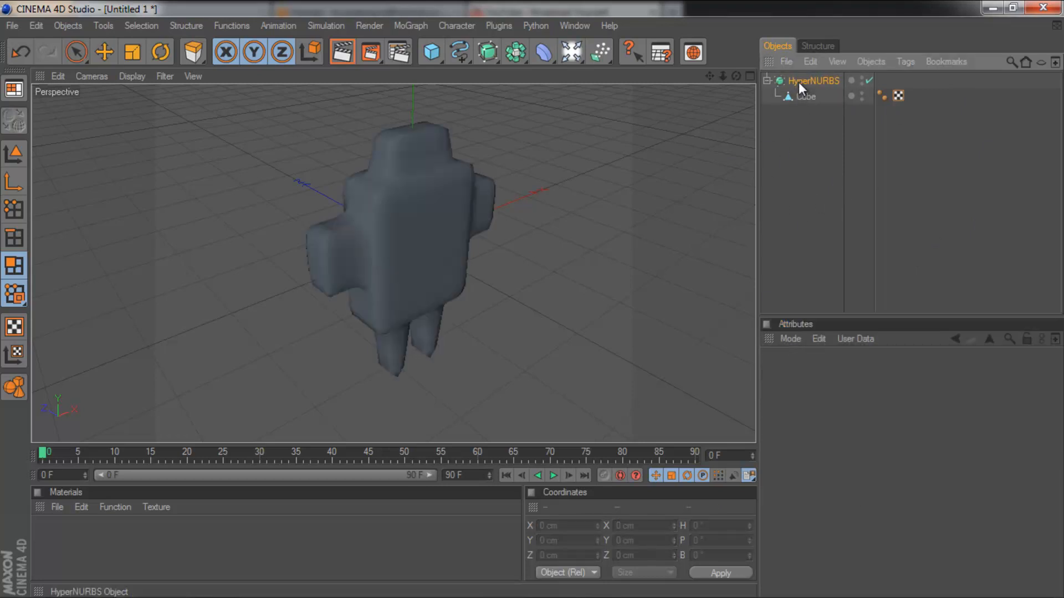
{"action": "left_click", "coordinate": [813, 80]}
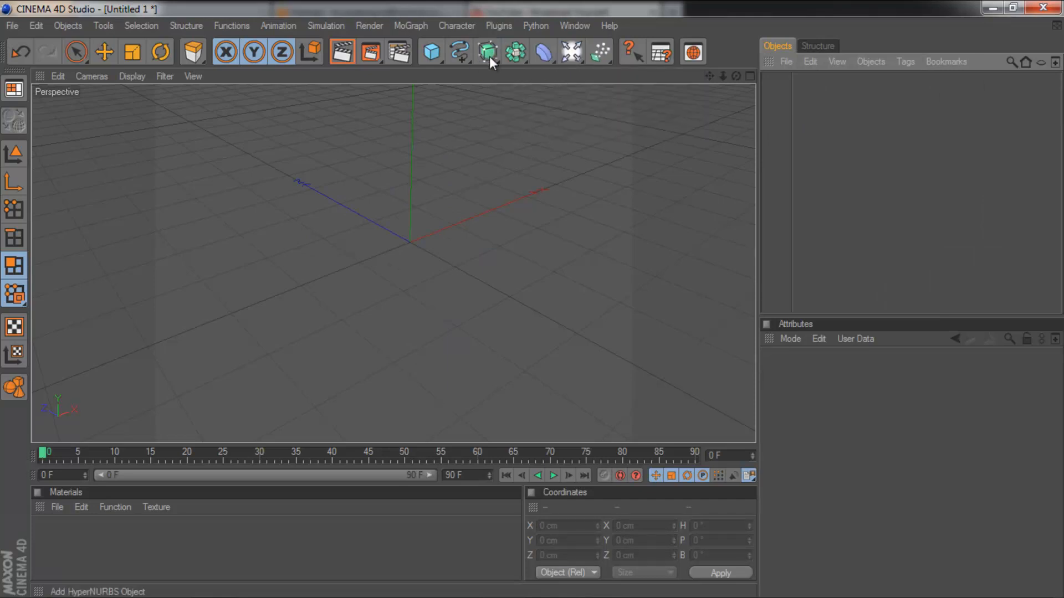
{"action": "mouse_move", "coordinate": [460, 52]}
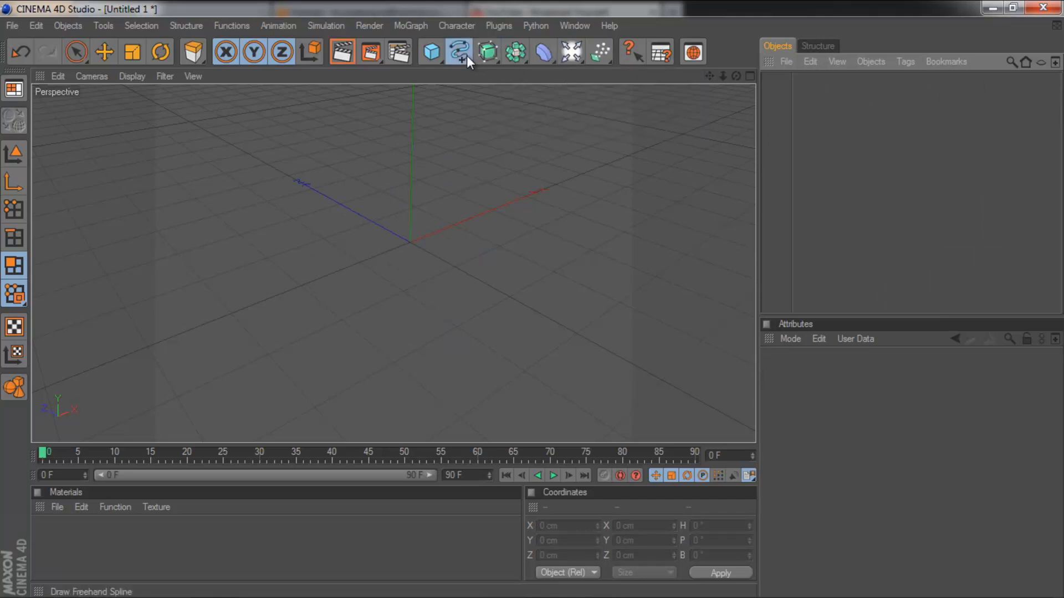
Add a Circle spline under an Extrude NURBS to form a 20 cm thick disc
{"action": "left_click", "coordinate": [460, 52]}
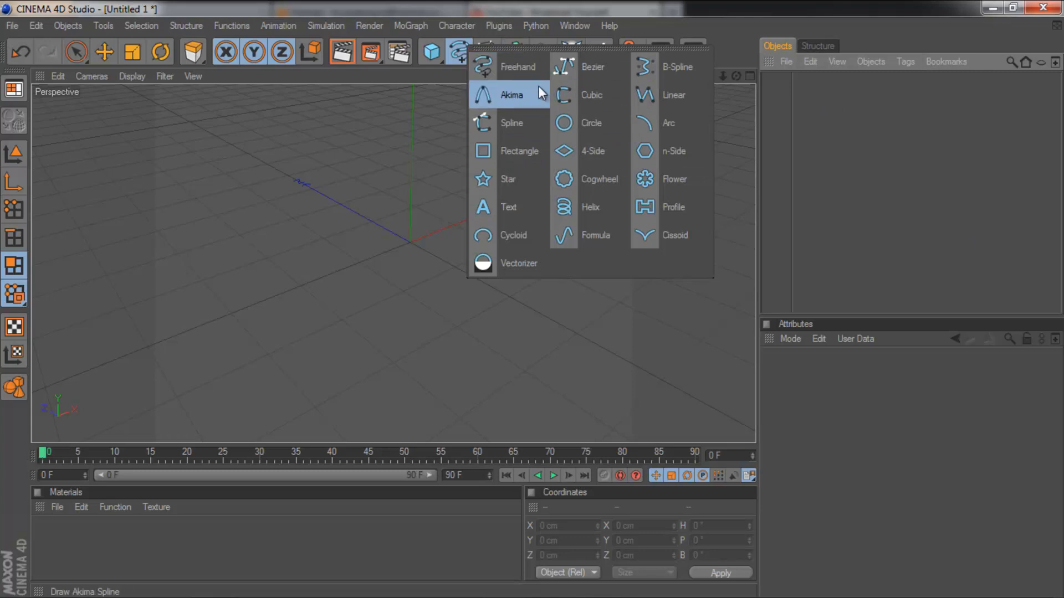
{"action": "left_click", "coordinate": [591, 123]}
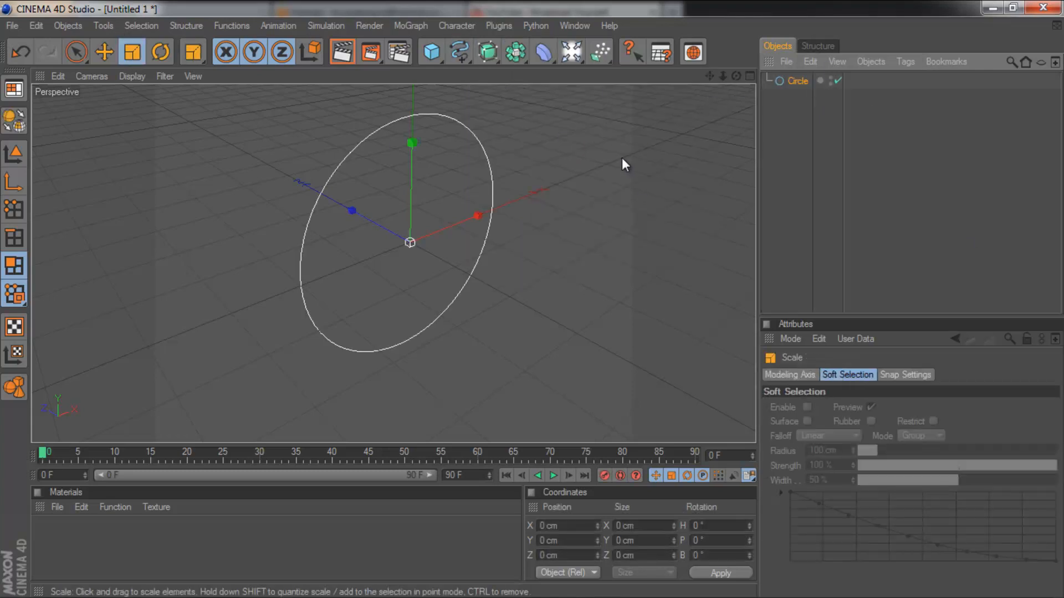
{"action": "left_click", "coordinate": [485, 52]}
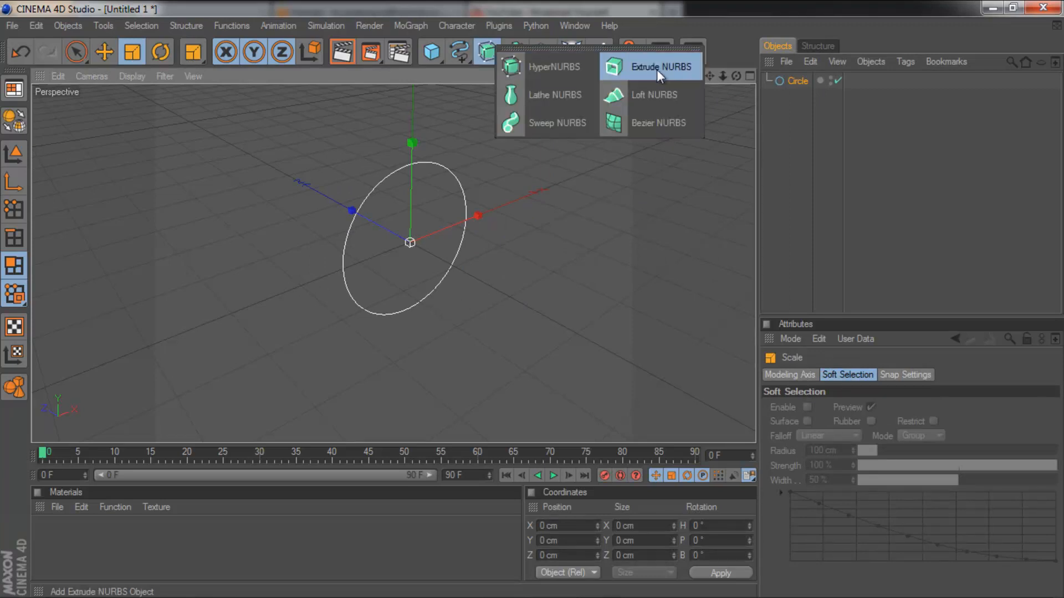
{"action": "left_click", "coordinate": [659, 67]}
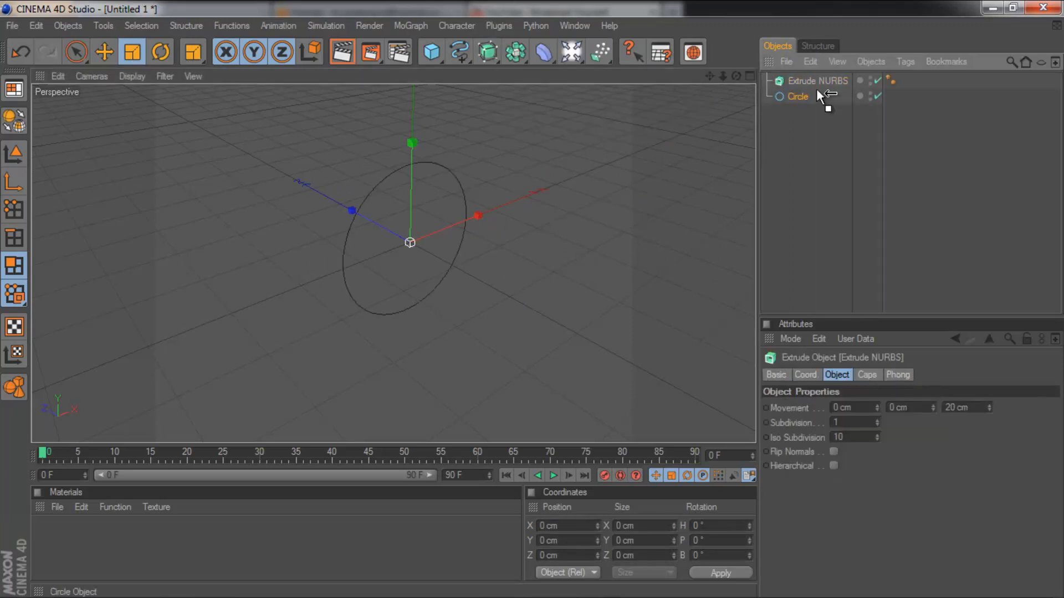
{"action": "left_click", "coordinate": [797, 96]}
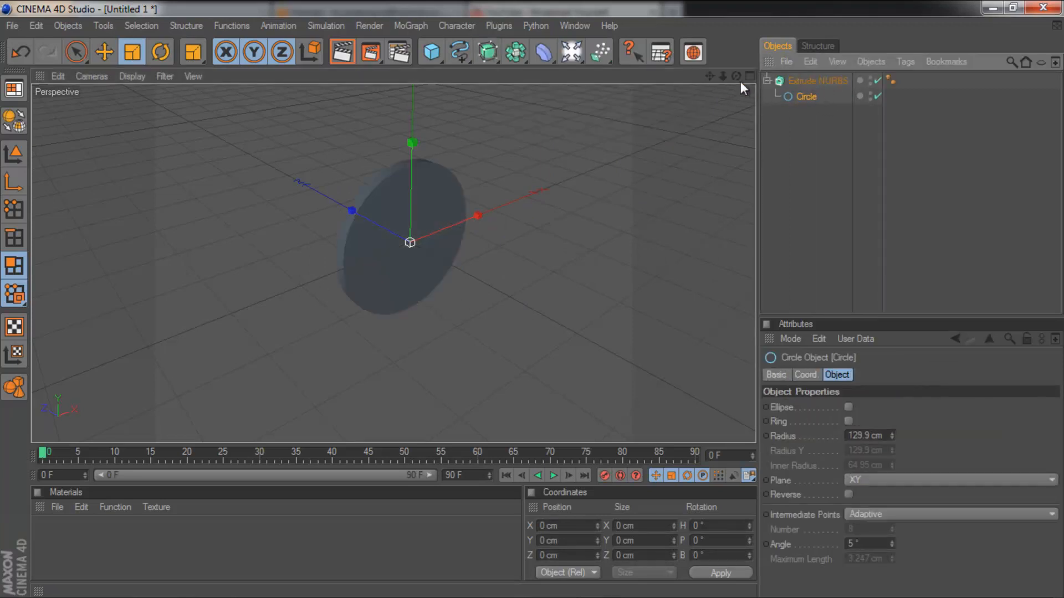
{"action": "left_click", "coordinate": [818, 81]}
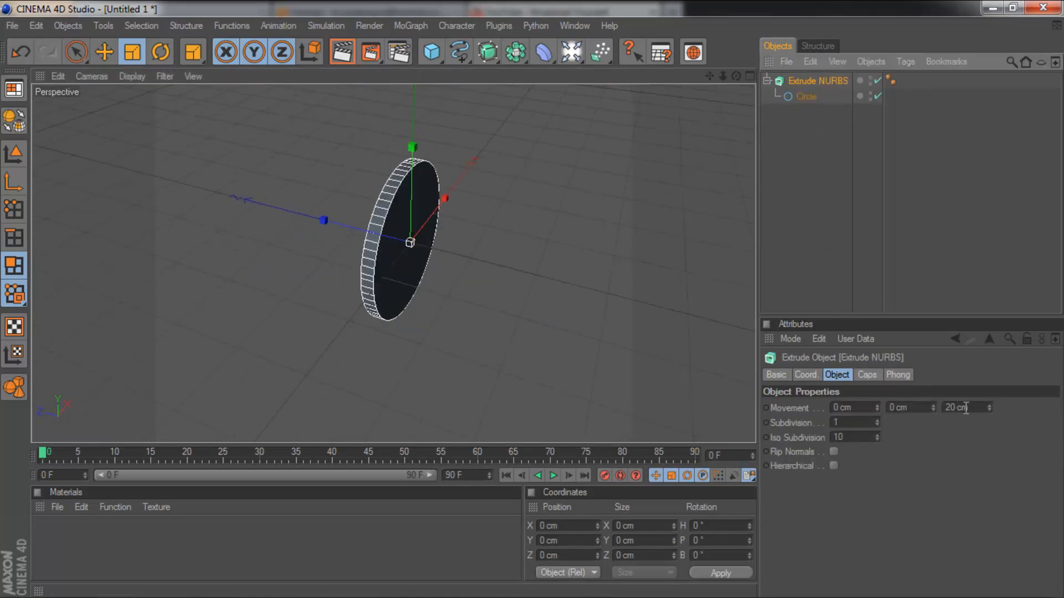
Deepen the Z Movement into a long cylinder with Fillet Cap ends, then clear the scene
{"action": "left_click", "coordinate": [990, 410]}
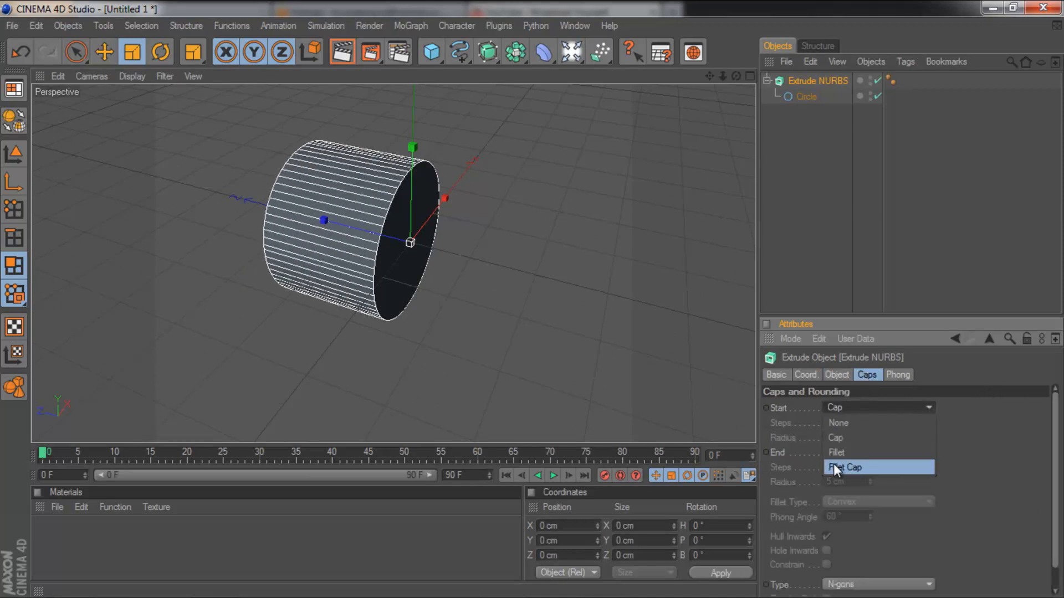
{"action": "left_click", "coordinate": [842, 466]}
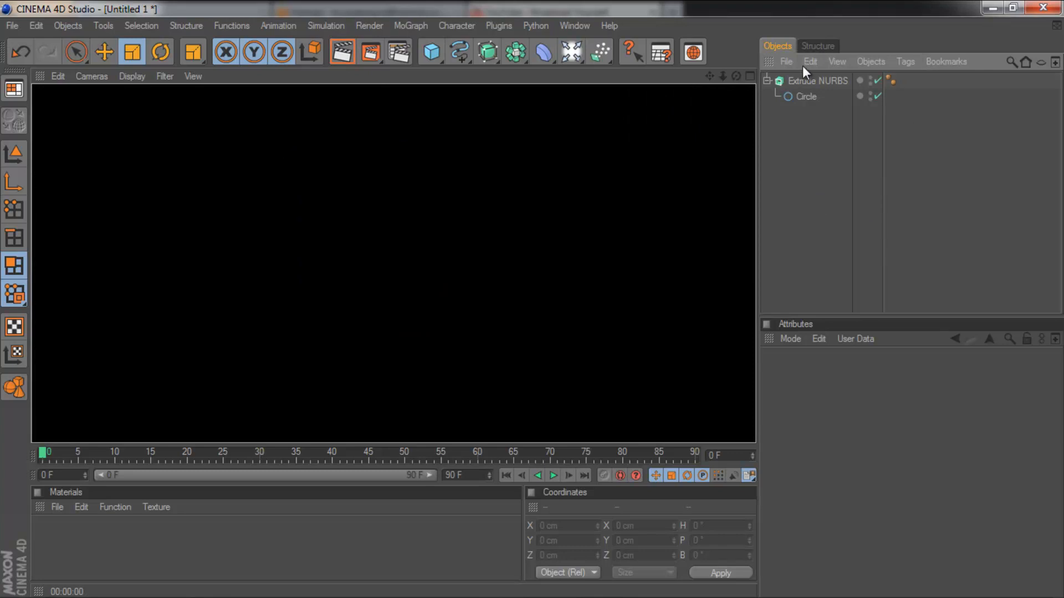
{"action": "left_click", "coordinate": [818, 80]}
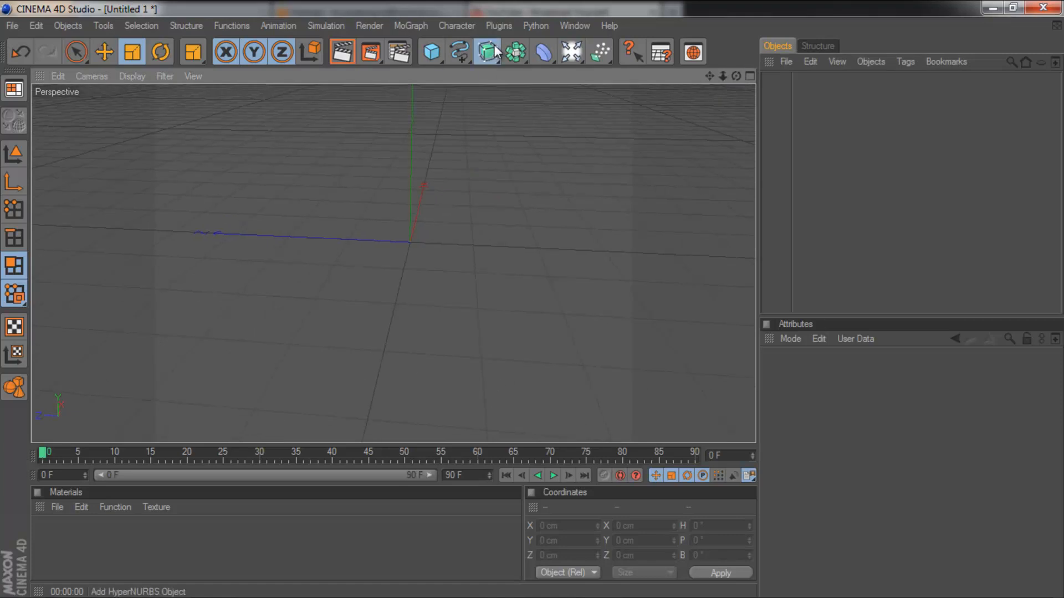
{"action": "left_click", "coordinate": [487, 52]}
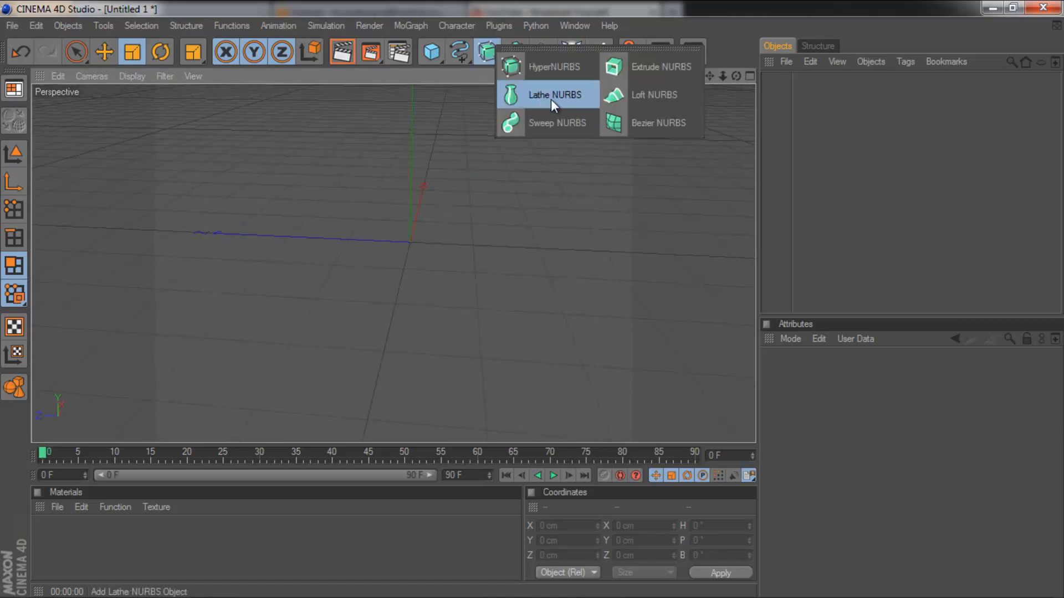
{"action": "mouse_move", "coordinate": [492, 73]}
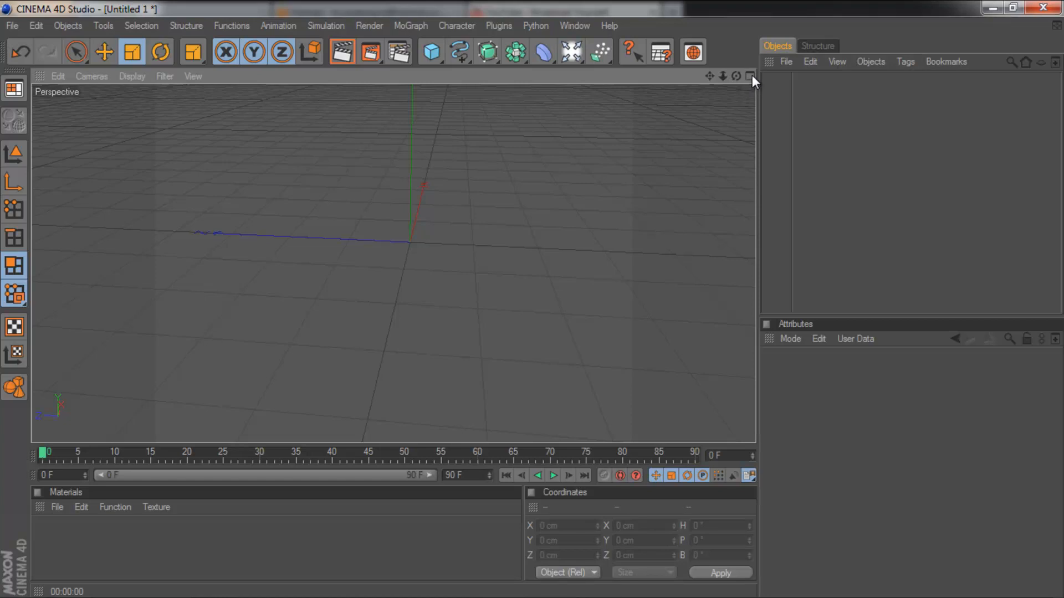
Switch to the four-view layout and maximize the Front viewport
{"action": "left_click", "coordinate": [750, 76]}
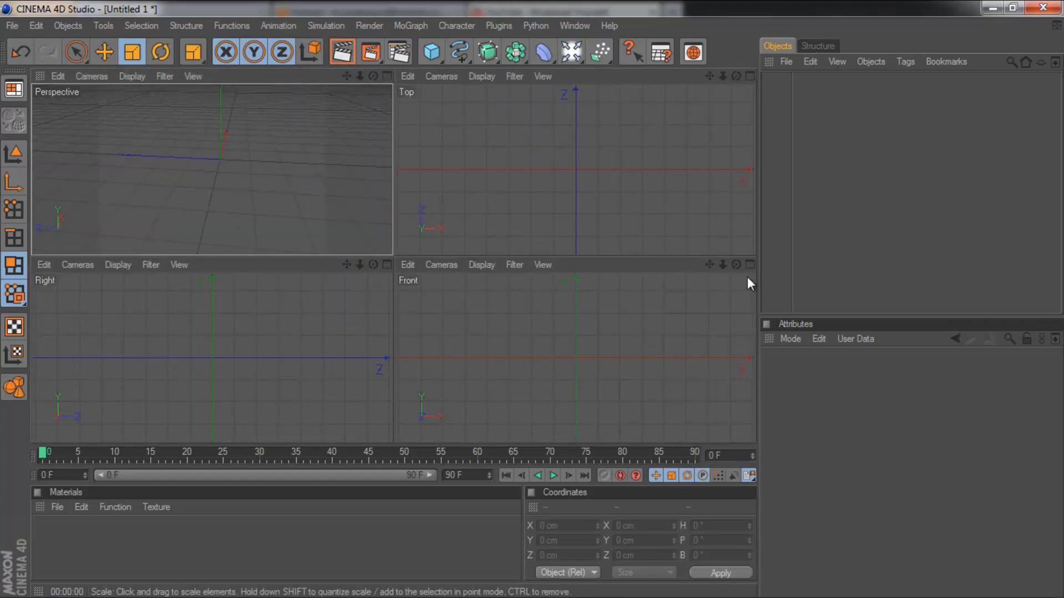
{"action": "left_click", "coordinate": [750, 265]}
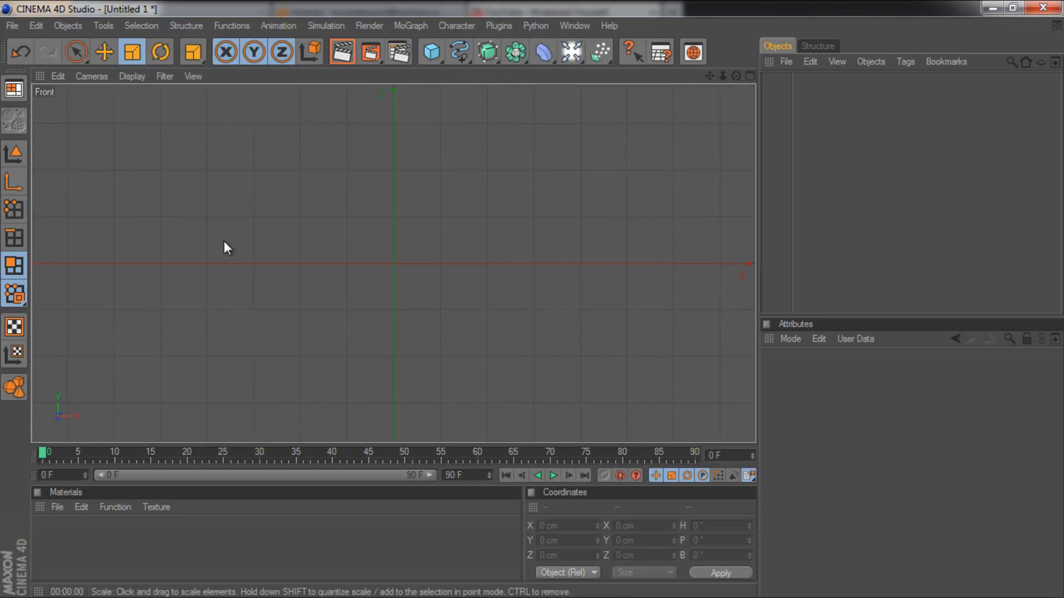
{"action": "mouse_move", "coordinate": [581, 273]}
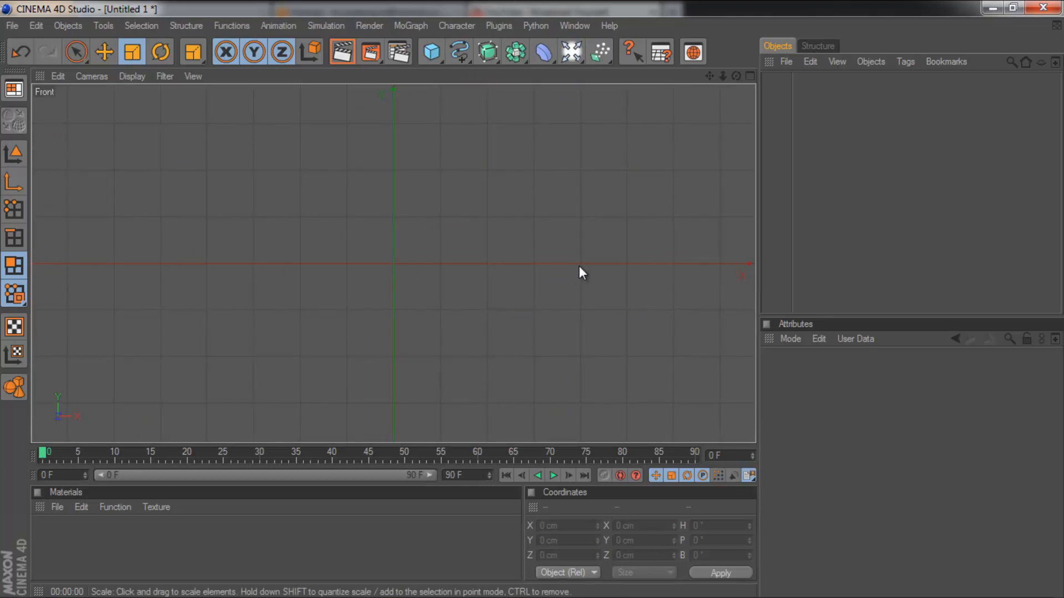
{"action": "mouse_move", "coordinate": [714, 88]}
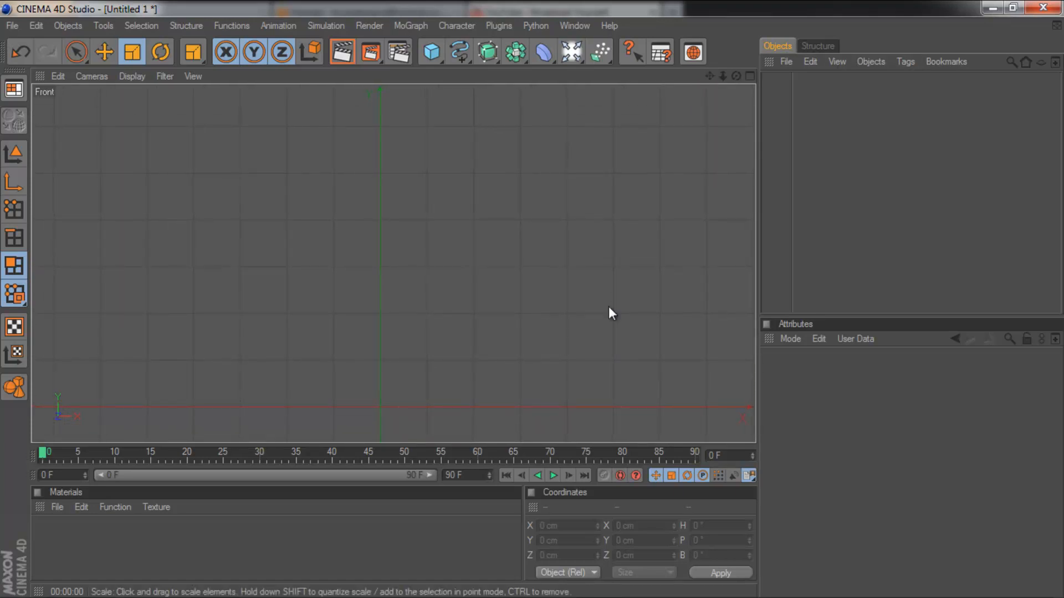
{"action": "left_click", "coordinate": [458, 53]}
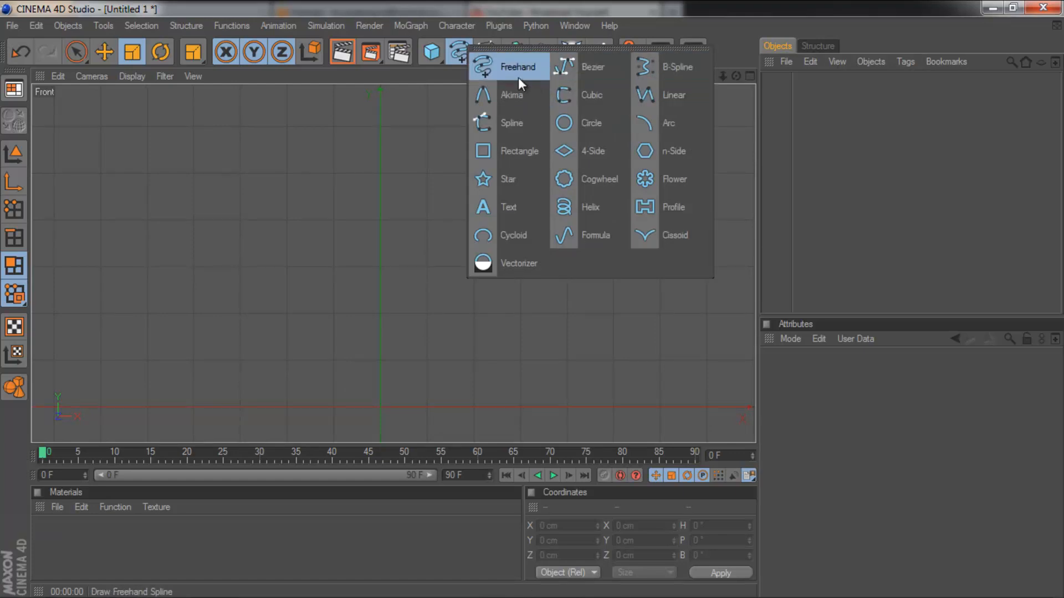
{"action": "mouse_move", "coordinate": [509, 74]}
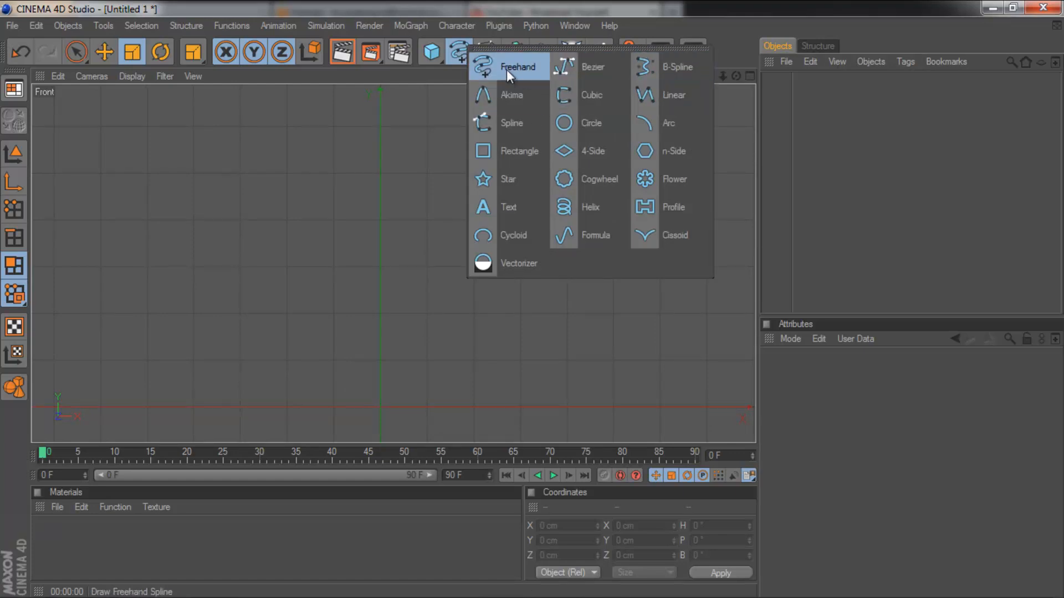
{"action": "mouse_move", "coordinate": [676, 66]}
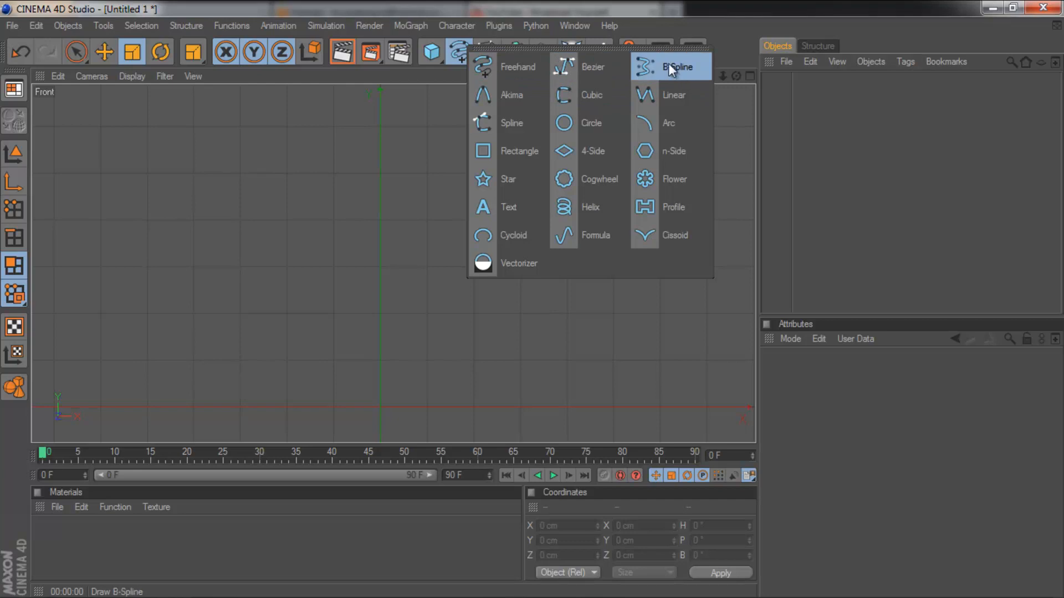
{"action": "mouse_move", "coordinate": [512, 123]}
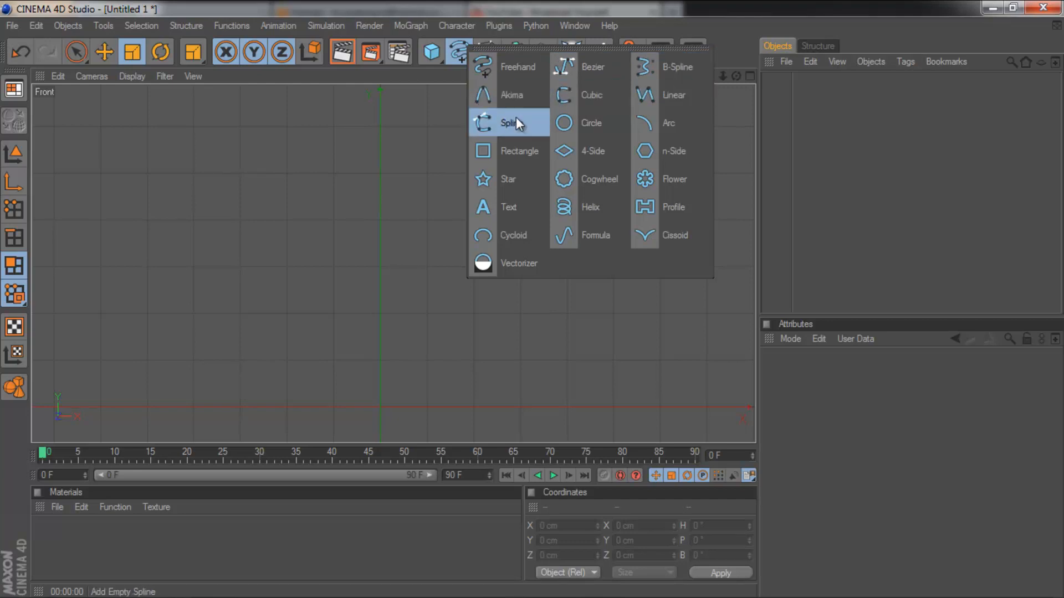
{"action": "mouse_move", "coordinate": [591, 67]}
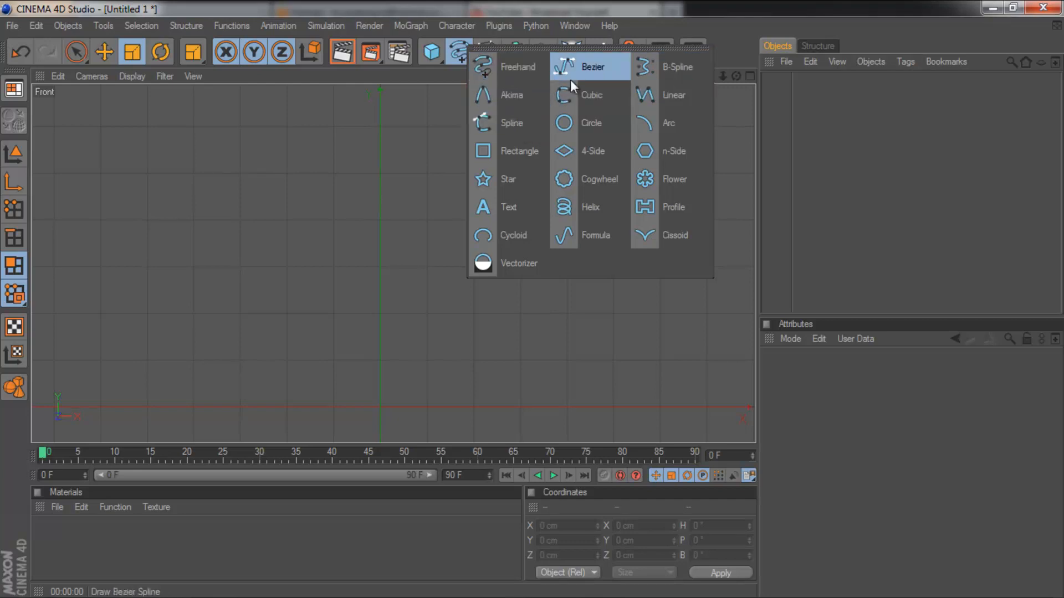
Choose the Bezier spline tool from the spline flyout
{"action": "left_click", "coordinate": [591, 67]}
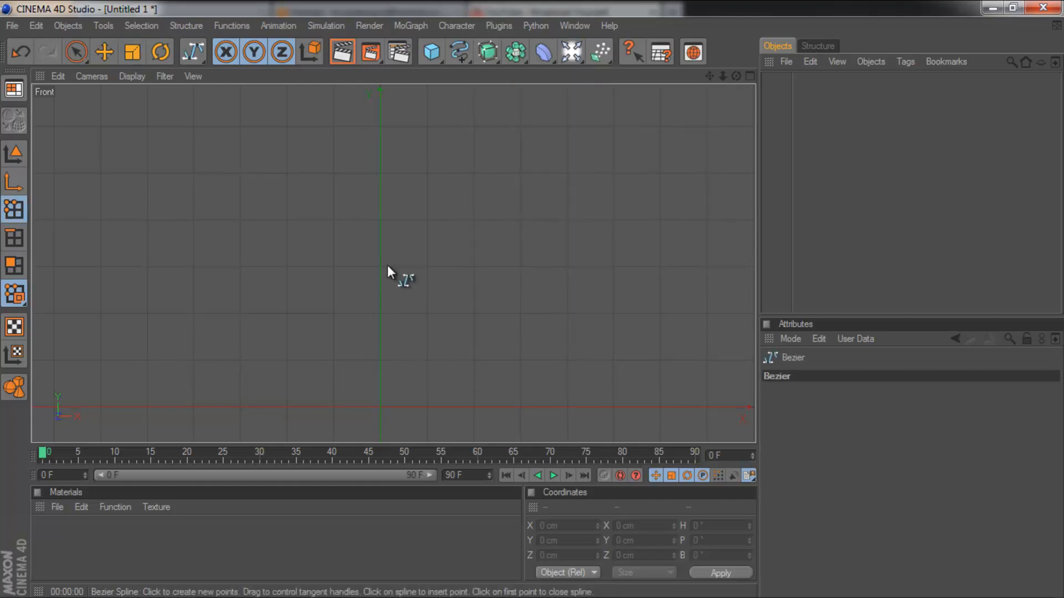
{"action": "mouse_move", "coordinate": [382, 140]}
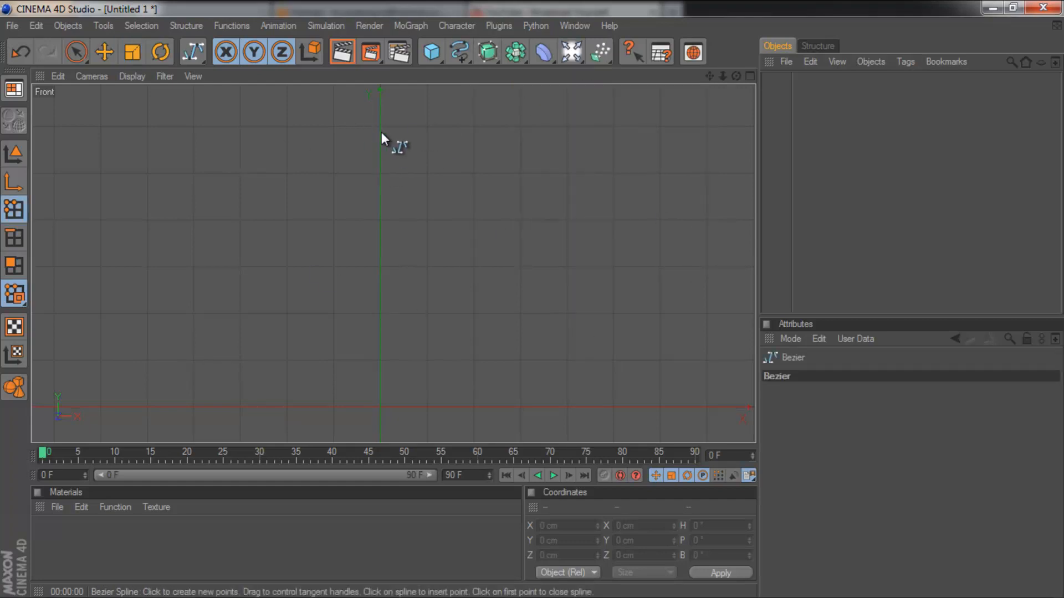
{"action": "mouse_move", "coordinate": [461, 143]}
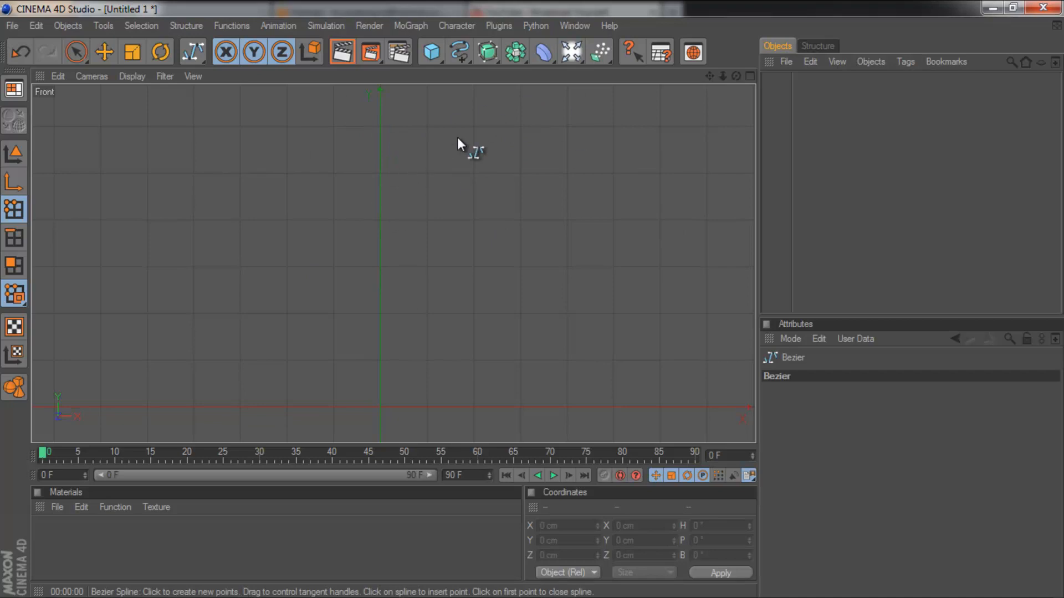
{"action": "mouse_move", "coordinate": [383, 151]}
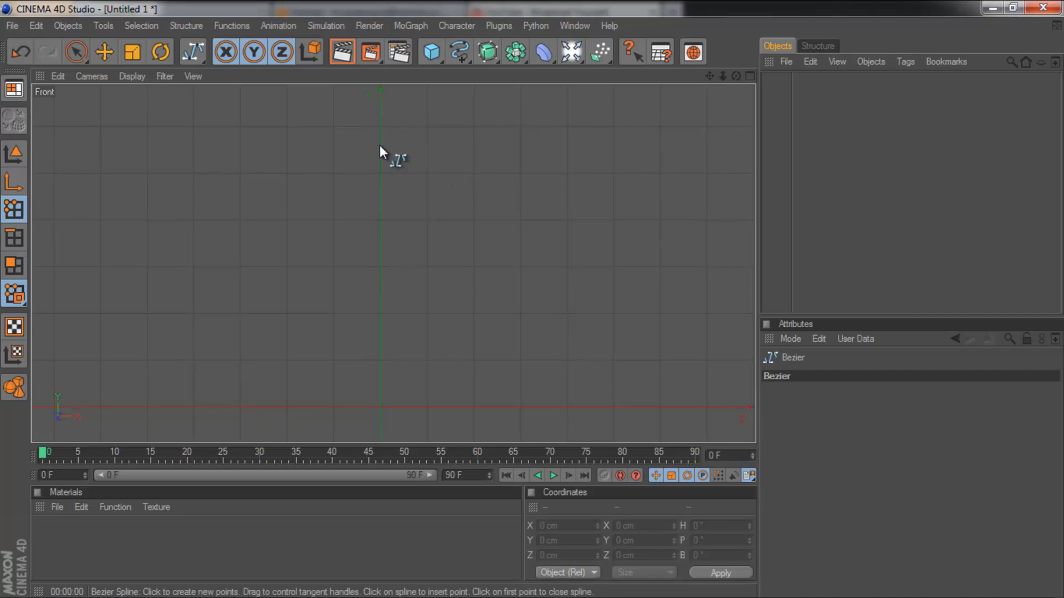
{"action": "mouse_move", "coordinate": [387, 190]}
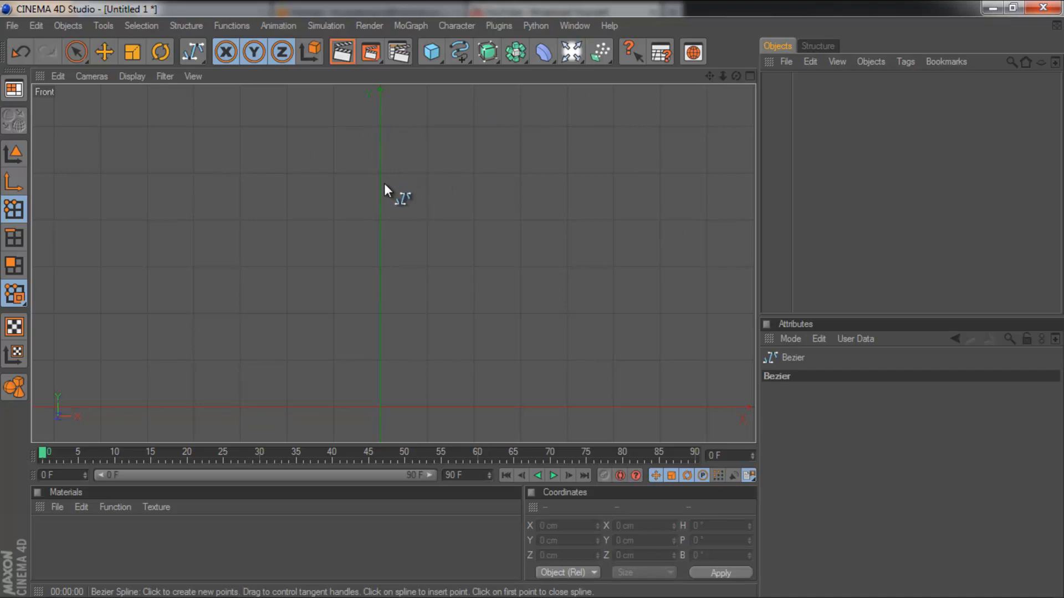
{"action": "mouse_move", "coordinate": [387, 206]}
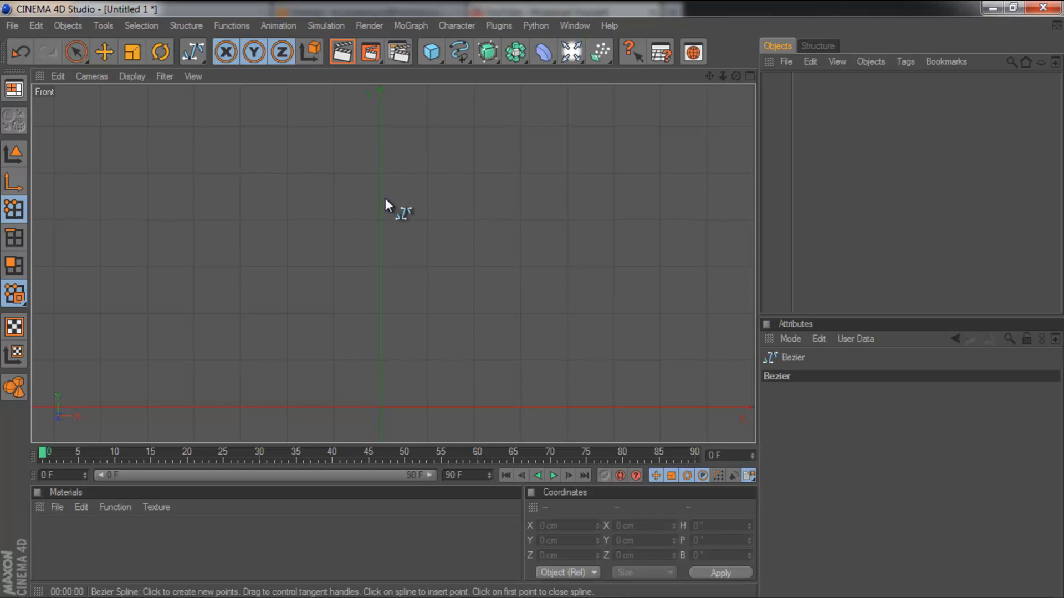
{"action": "mouse_move", "coordinate": [385, 227]}
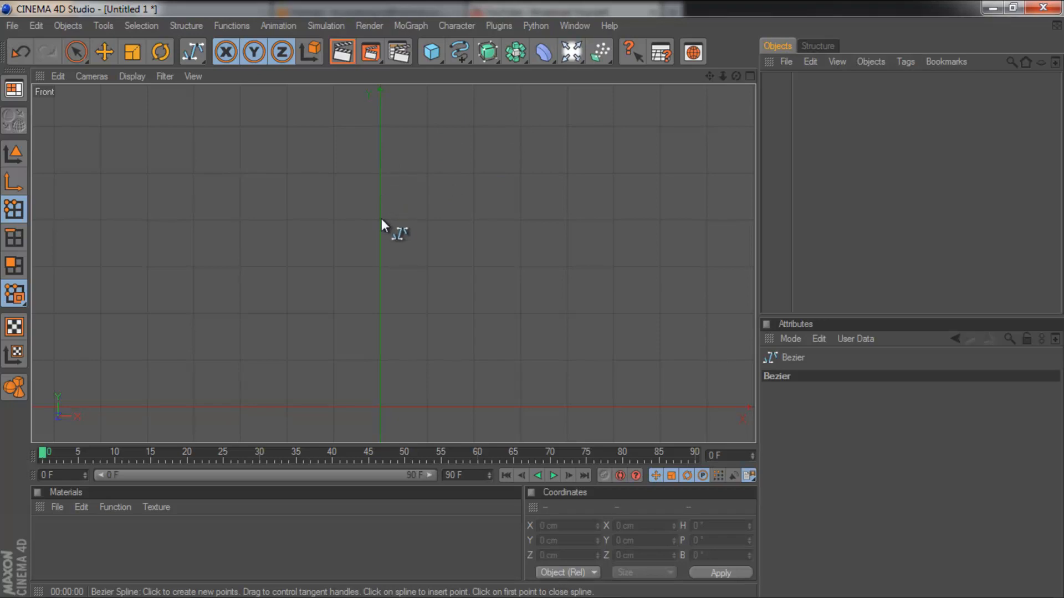
Place the first points of the goblet half-profile, dragging a curved point to shape it
{"action": "left_click", "coordinate": [380, 220]}
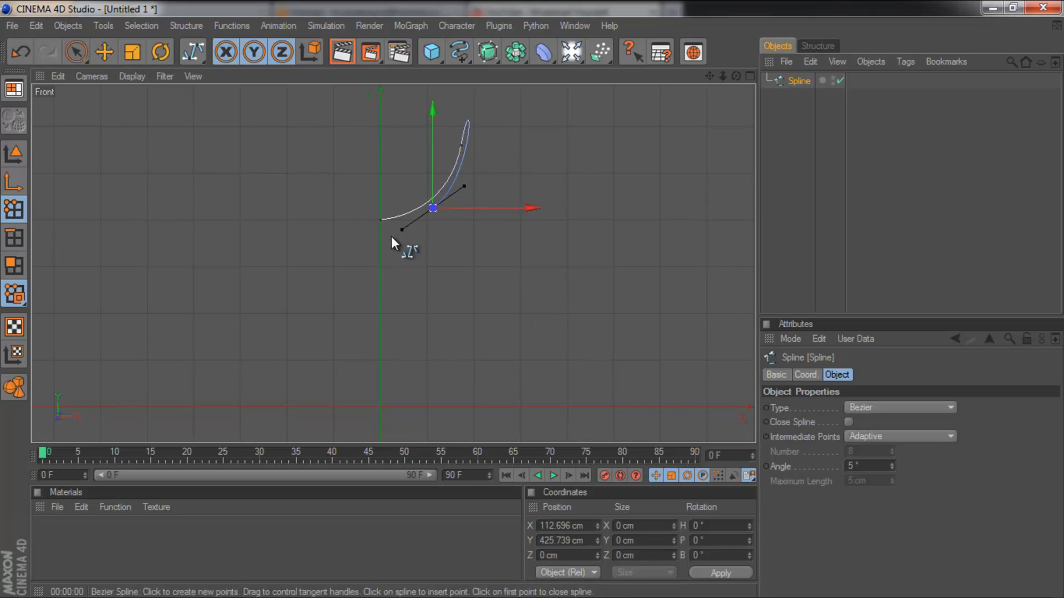
{"action": "left_click_drag", "start_coordinate": [432, 208], "coordinate": [390, 236]}
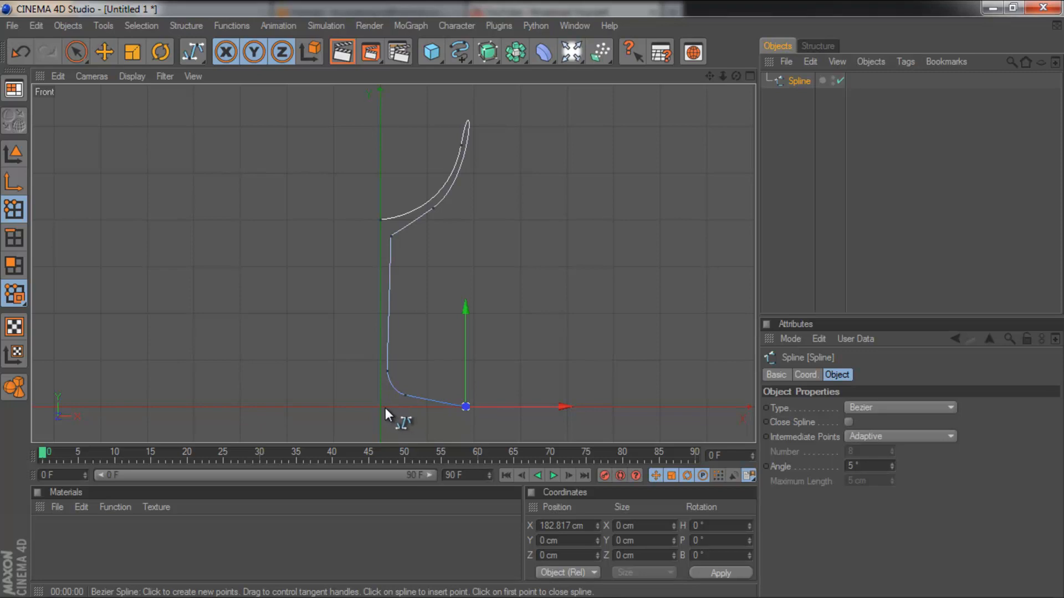
{"action": "mouse_move", "coordinate": [385, 412]}
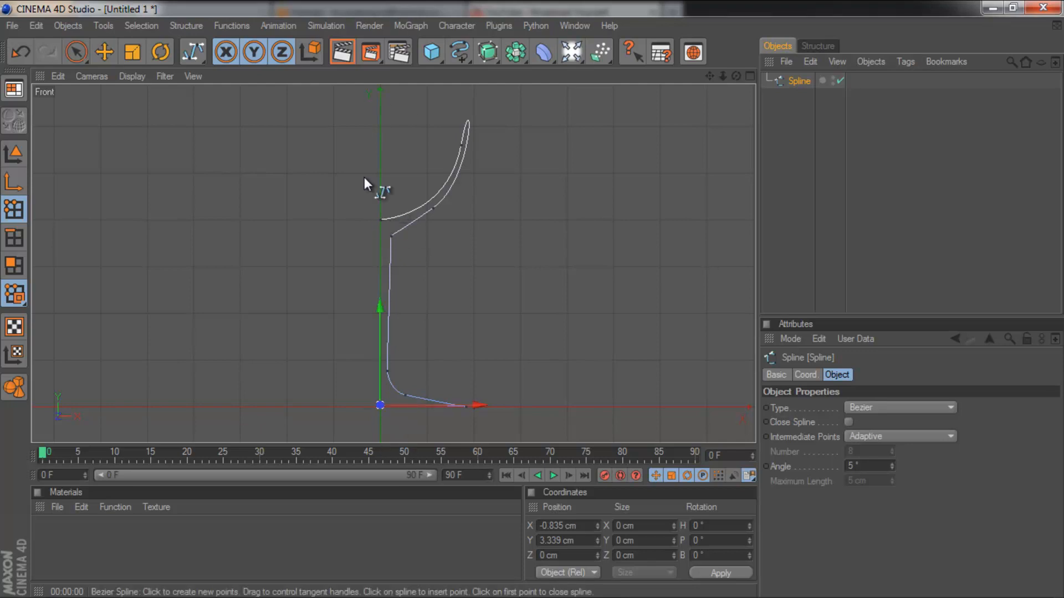
{"action": "mouse_move", "coordinate": [397, 342]}
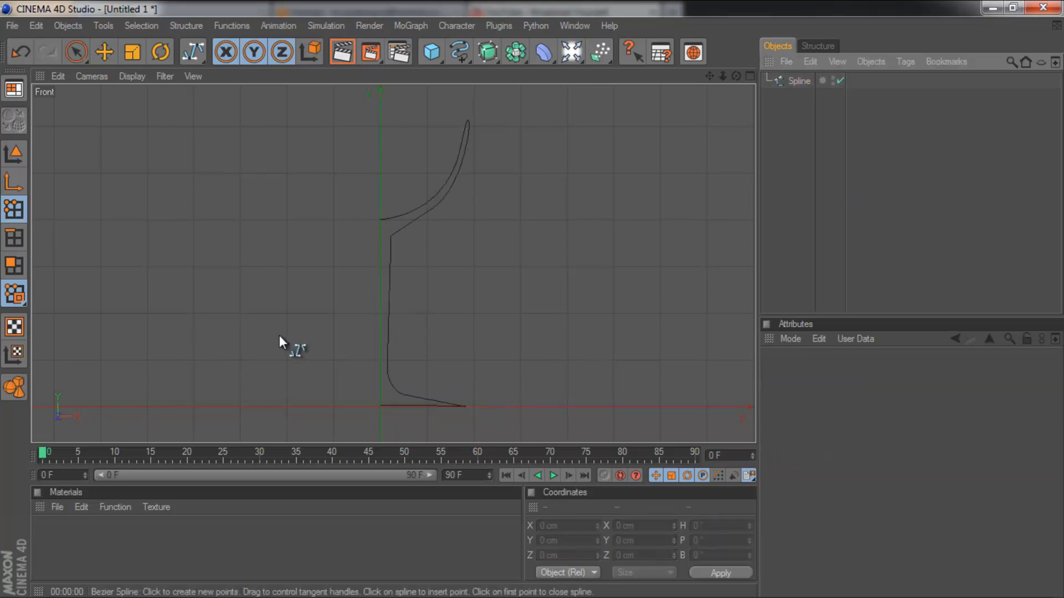
{"action": "mouse_move", "coordinate": [473, 179]}
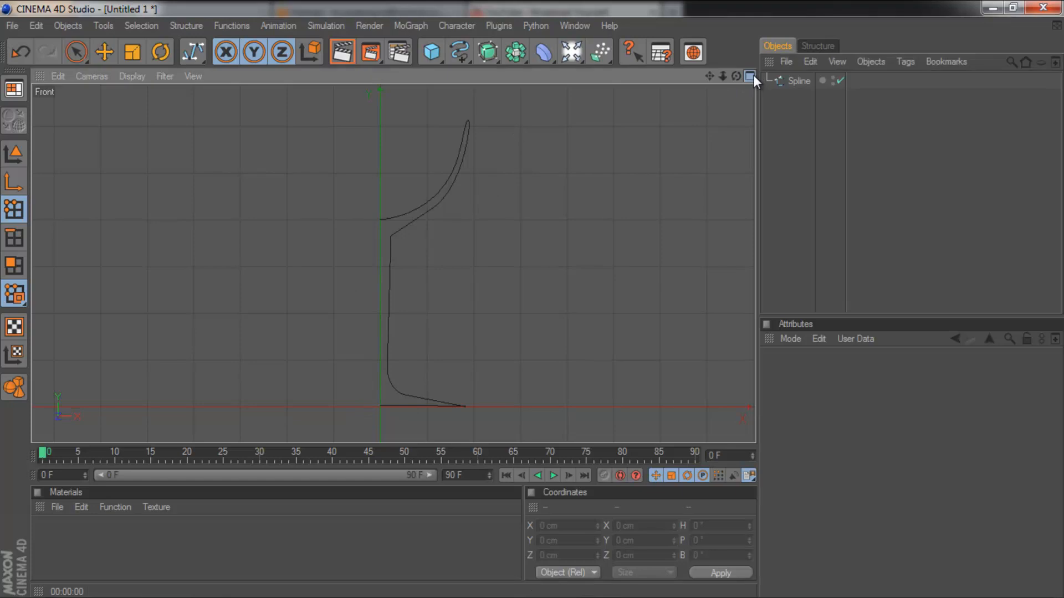
Back in perspective view, add a Lathe NURBS and put the profile spline under it
{"action": "left_click", "coordinate": [750, 77]}
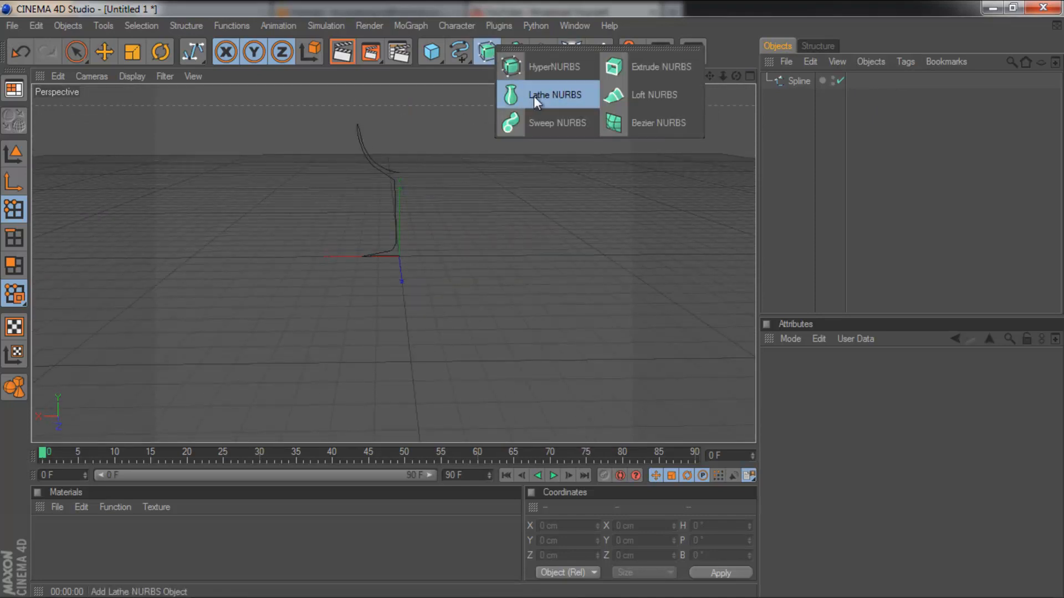
{"action": "left_click", "coordinate": [554, 95]}
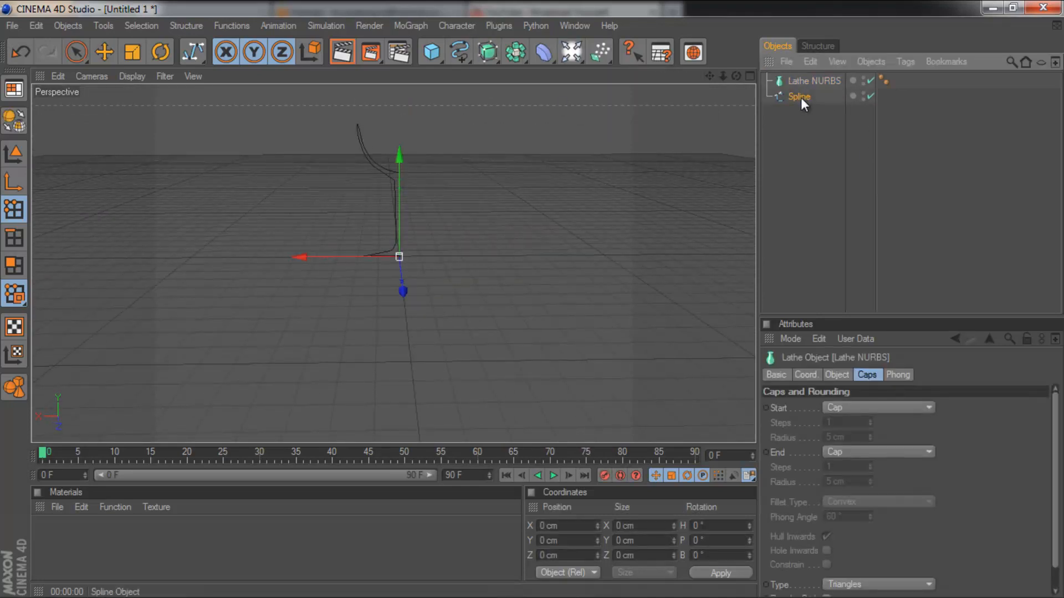
{"action": "left_click", "coordinate": [807, 96]}
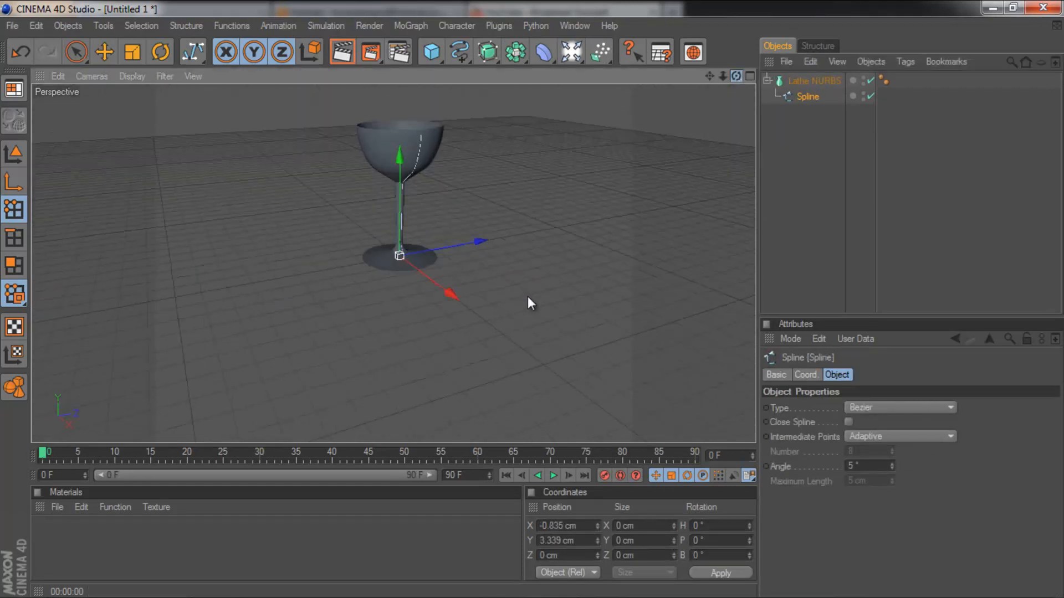
Set the Lathe NURBS to 175 subdivisions and 36 isoparm subdivisions
{"action": "left_click", "coordinate": [814, 80]}
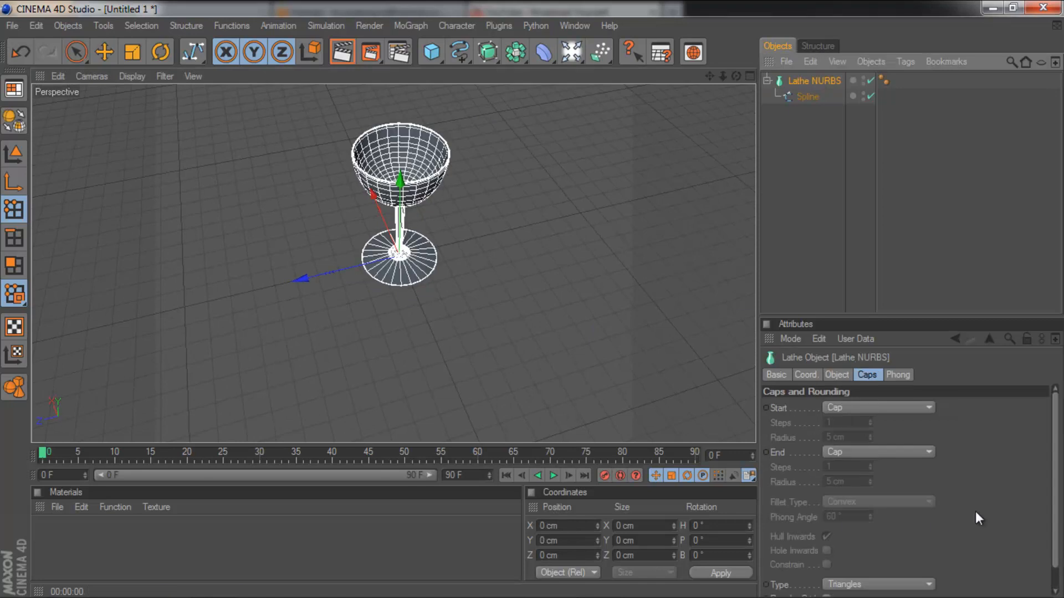
{"action": "mouse_move", "coordinate": [844, 388]}
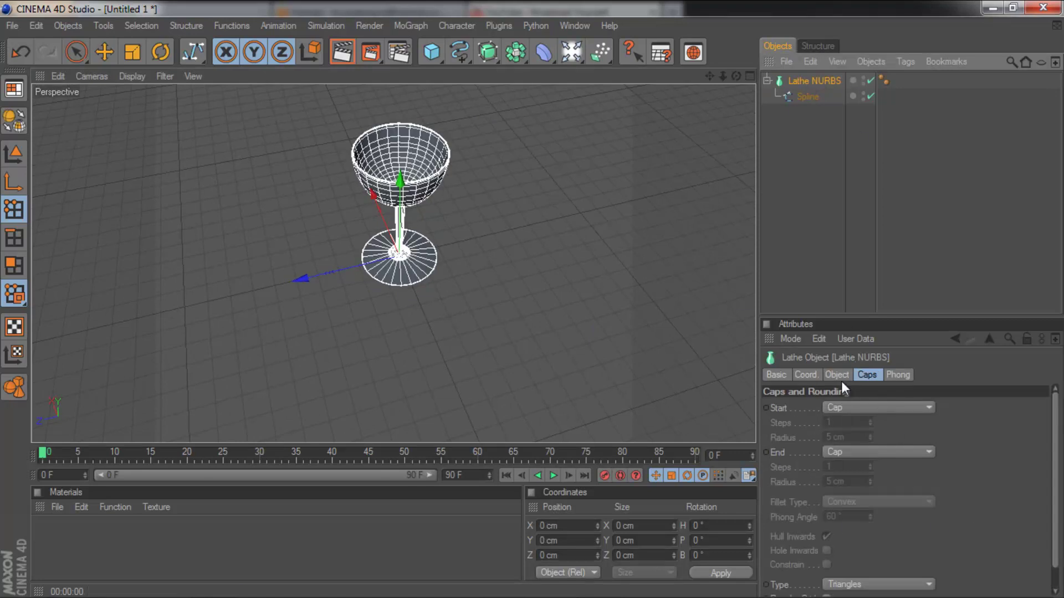
{"action": "left_click", "coordinate": [837, 374]}
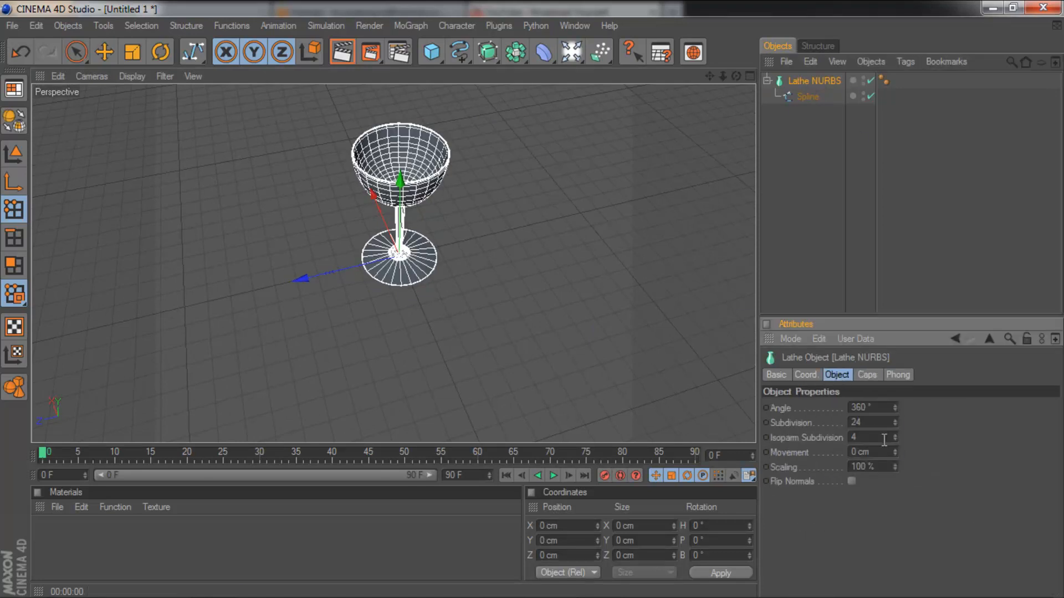
{"action": "type", "text": "36"}
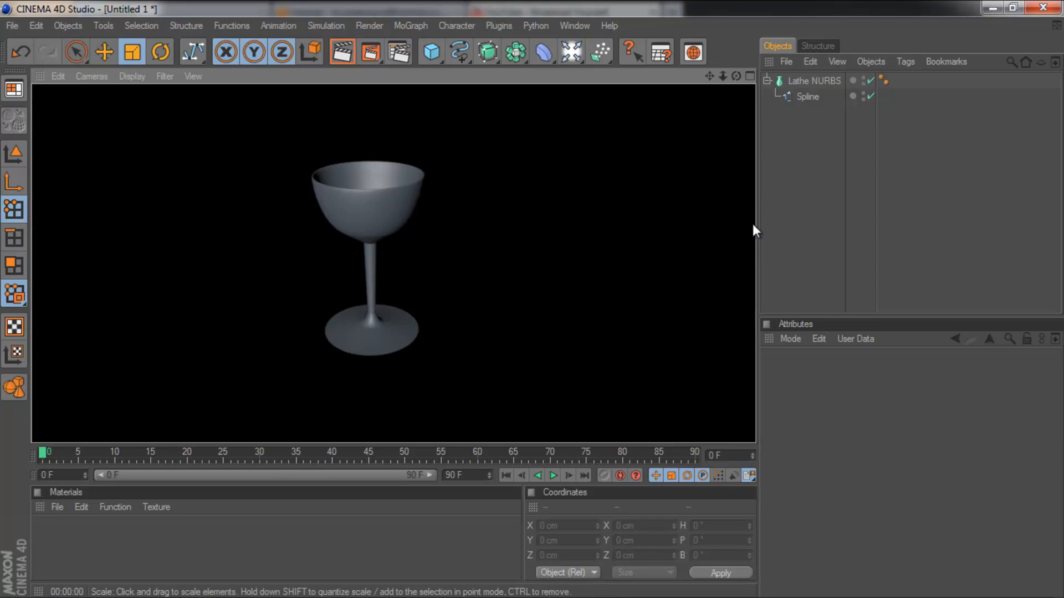
{"action": "left_click", "coordinate": [813, 80]}
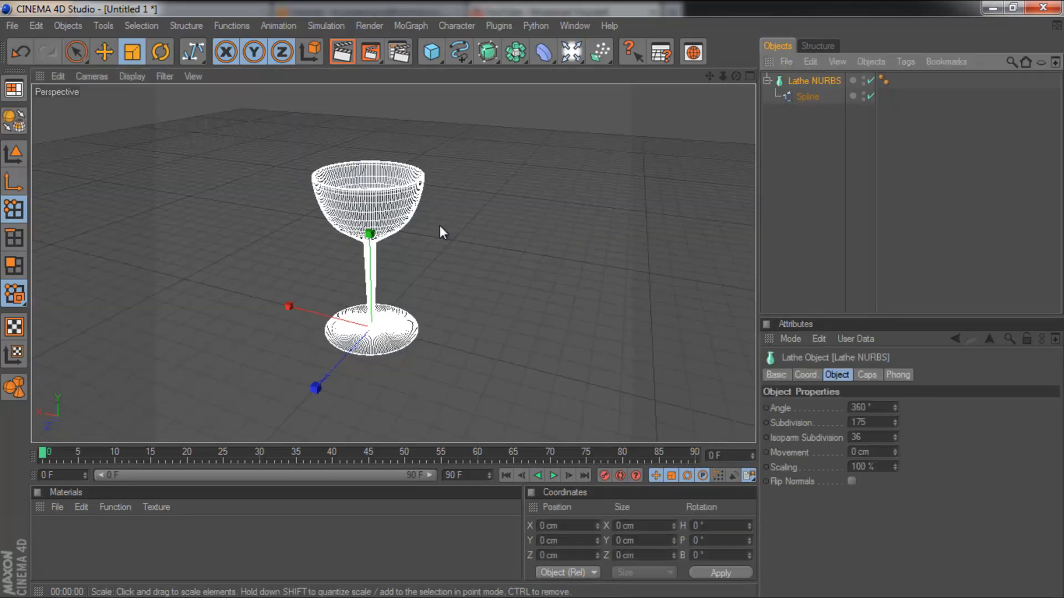
{"action": "mouse_move", "coordinate": [297, 232]}
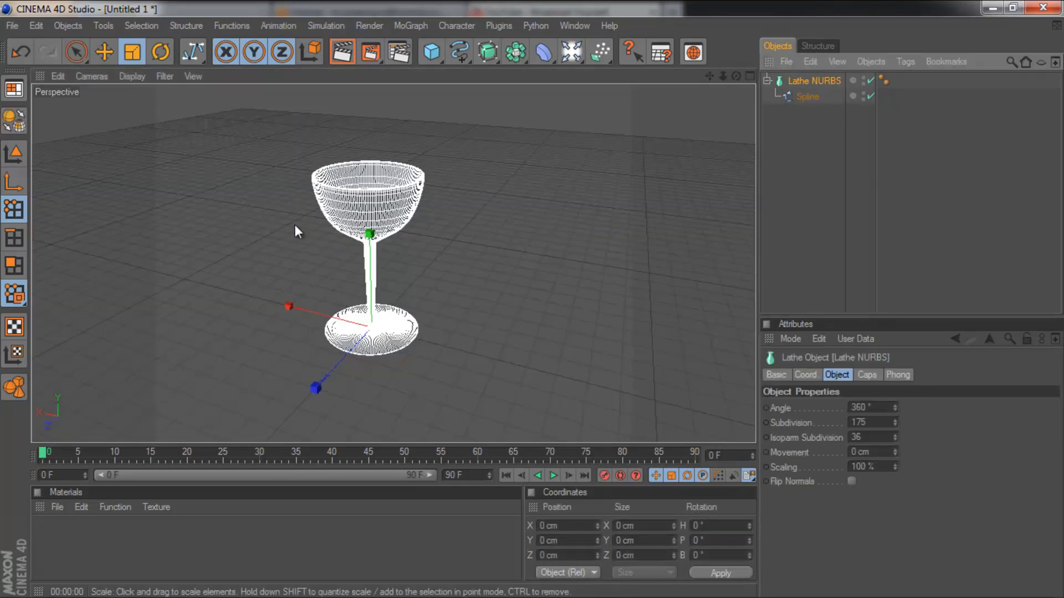
{"action": "mouse_move", "coordinate": [345, 193]}
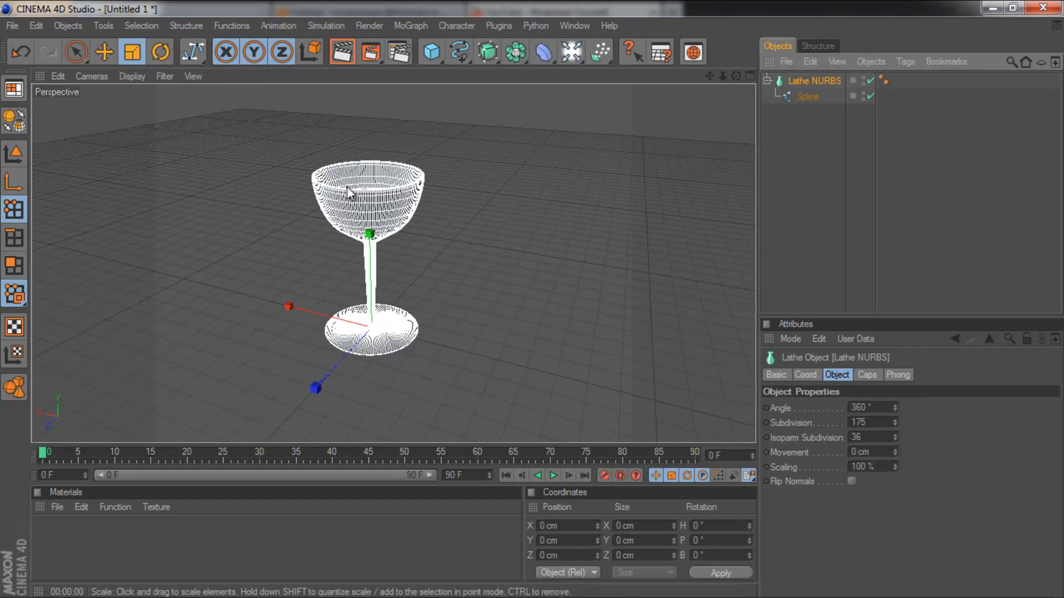
{"action": "mouse_move", "coordinate": [699, 206]}
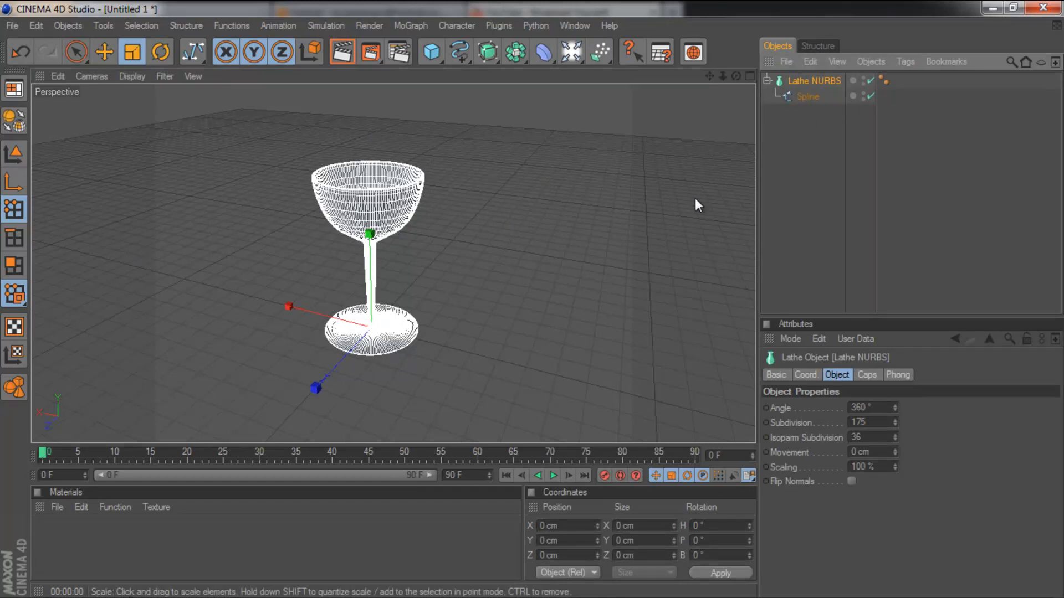
{"action": "mouse_move", "coordinate": [871, 128]}
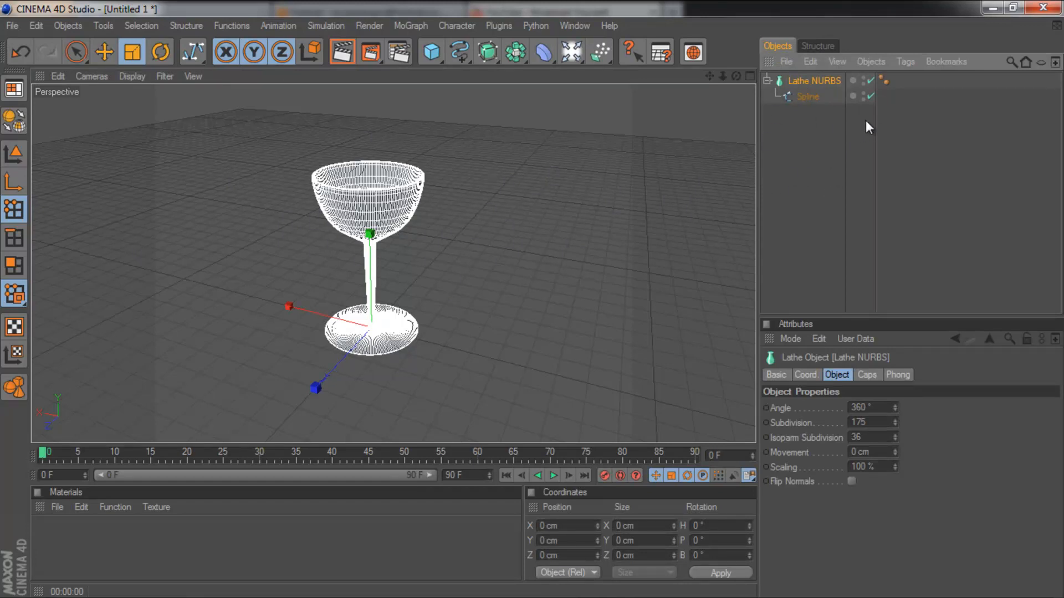
{"action": "mouse_move", "coordinate": [805, 169]}
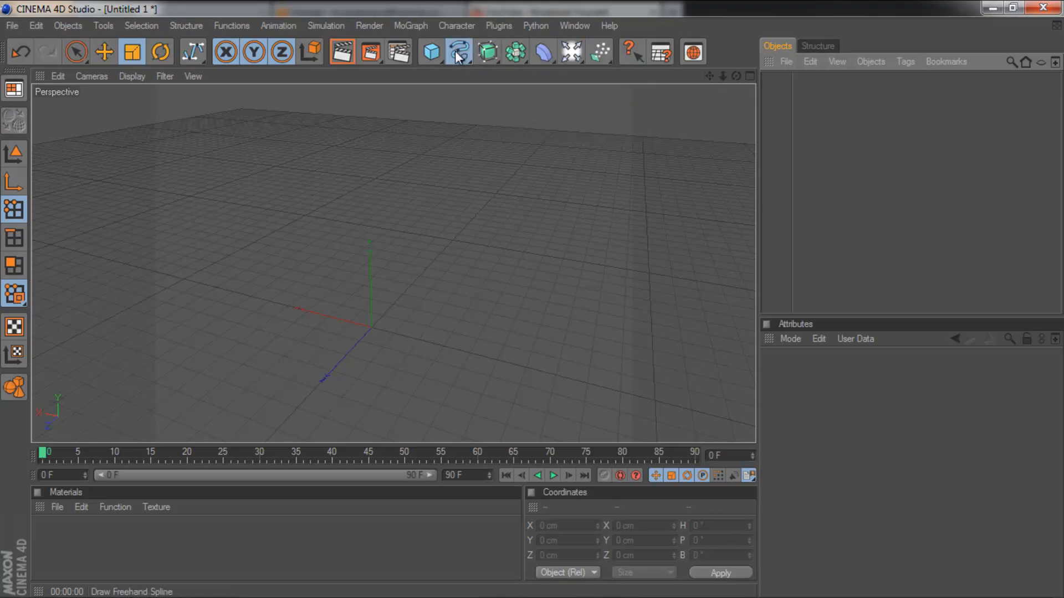
{"action": "mouse_move", "coordinate": [457, 52]}
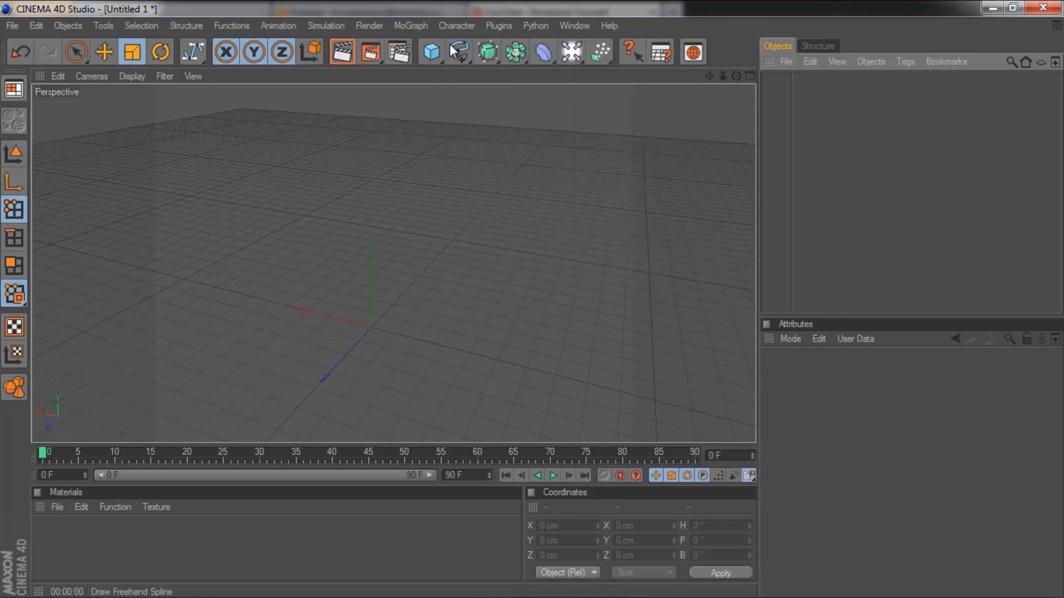
Add a Circle spline and duplicate it as Circle.1 set apart
{"action": "left_click", "coordinate": [459, 52]}
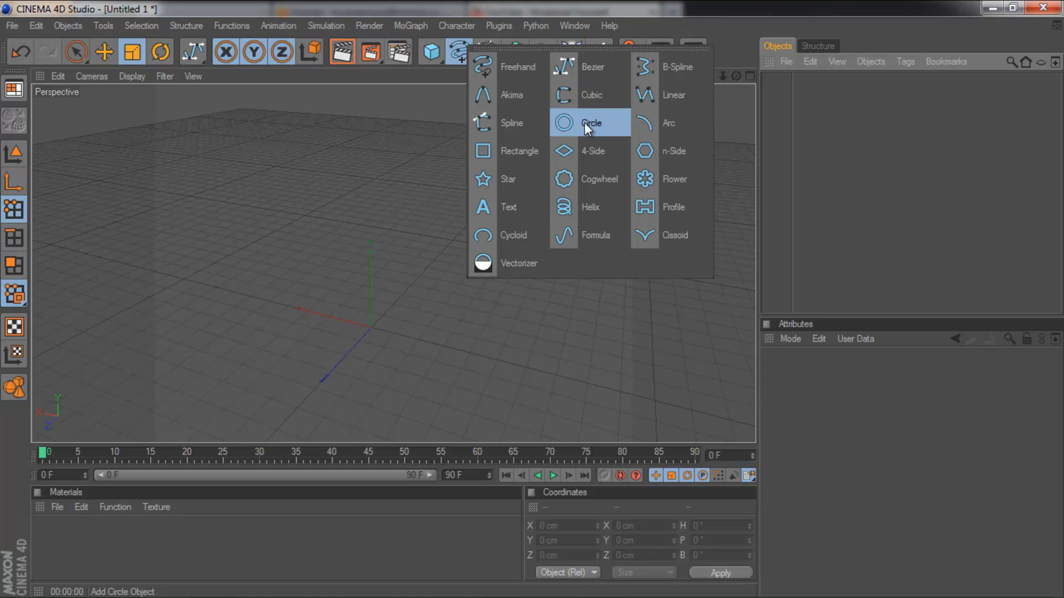
{"action": "left_click", "coordinate": [589, 123]}
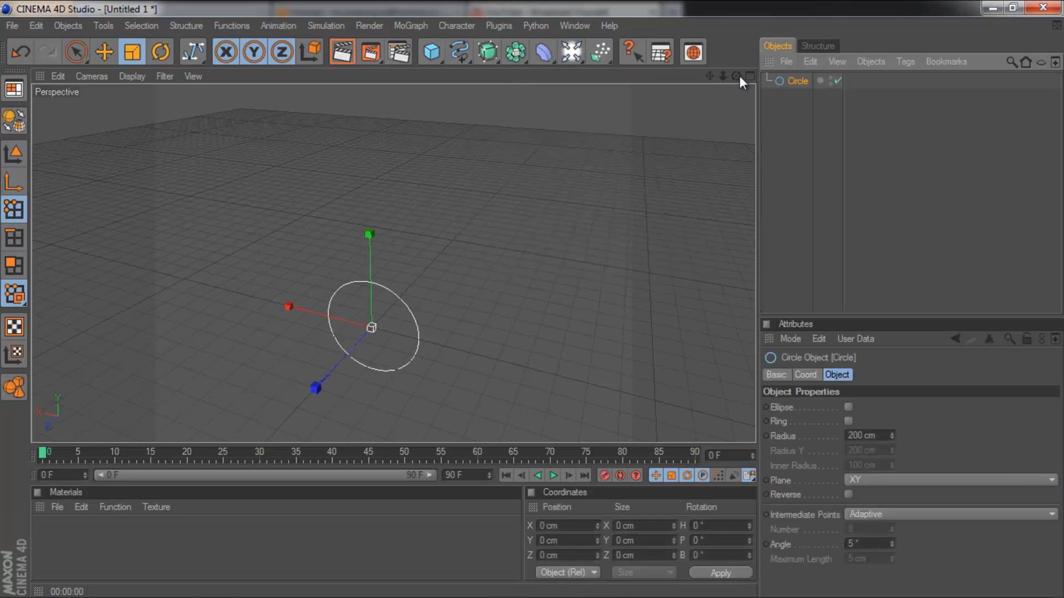
{"action": "left_click", "coordinate": [130, 52]}
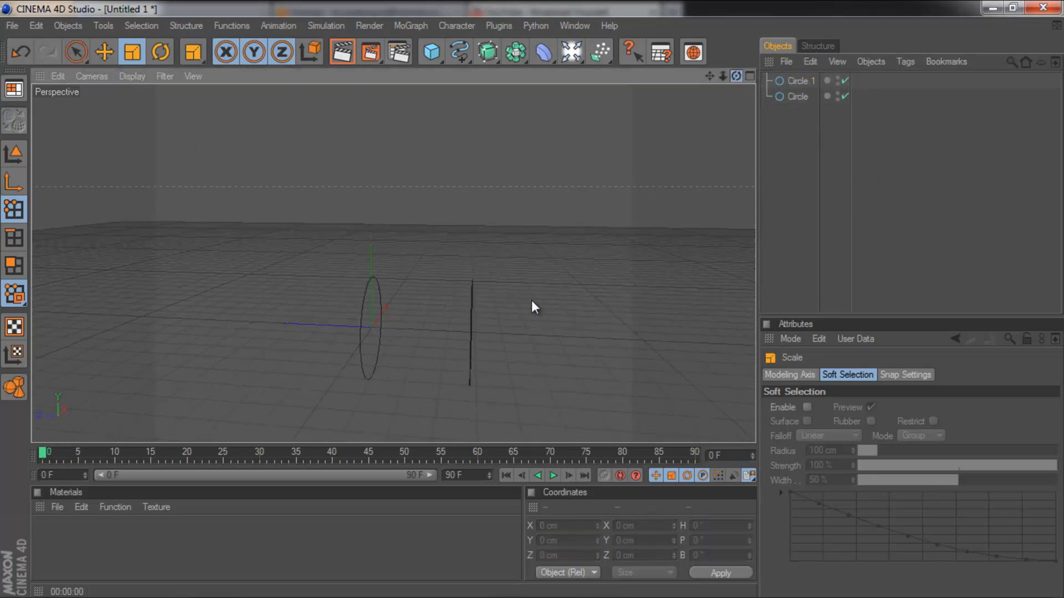
Loft Circle.1 and Circle together, then reduce Circle's radius to 176.2 cm so the tube tapers into a cone
{"action": "left_click", "coordinate": [488, 52]}
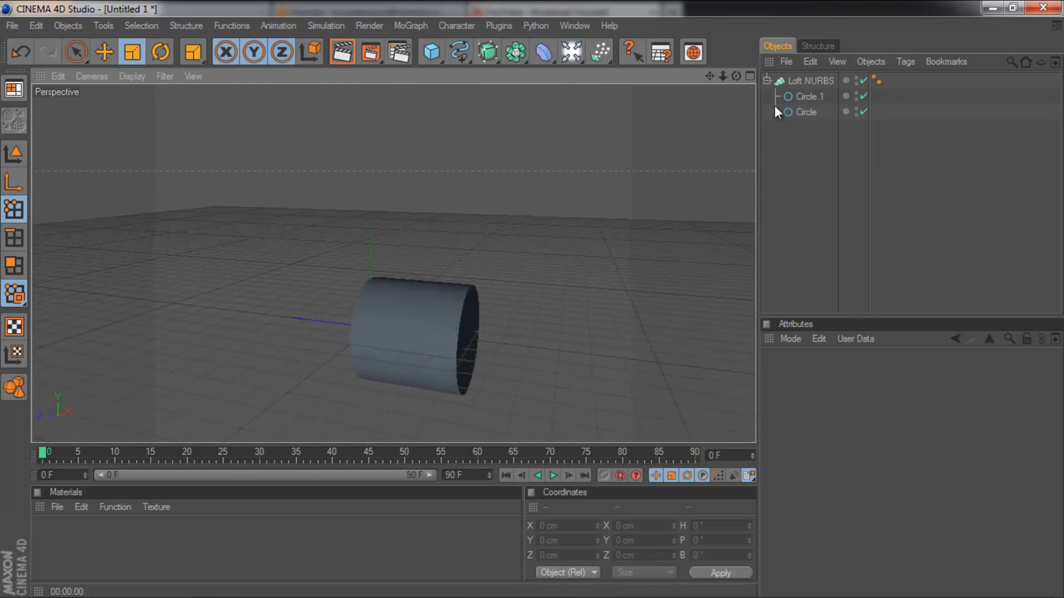
{"action": "left_click", "coordinate": [810, 97]}
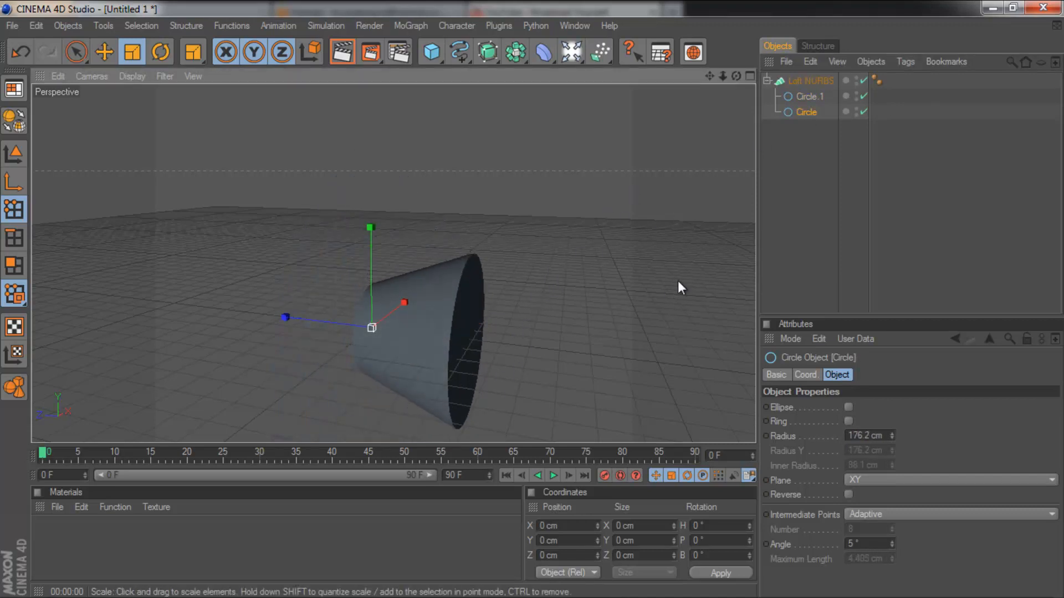
Add a Star spline beyond the circles and make it the Loft NURBS's last profile
{"action": "left_click", "coordinate": [461, 52]}
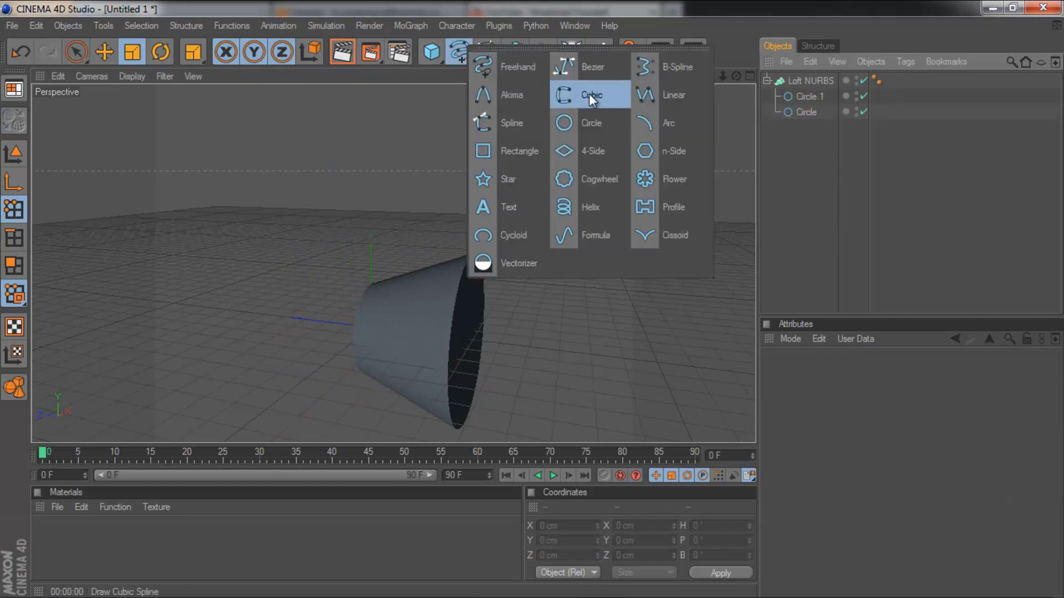
{"action": "mouse_move", "coordinate": [672, 179]}
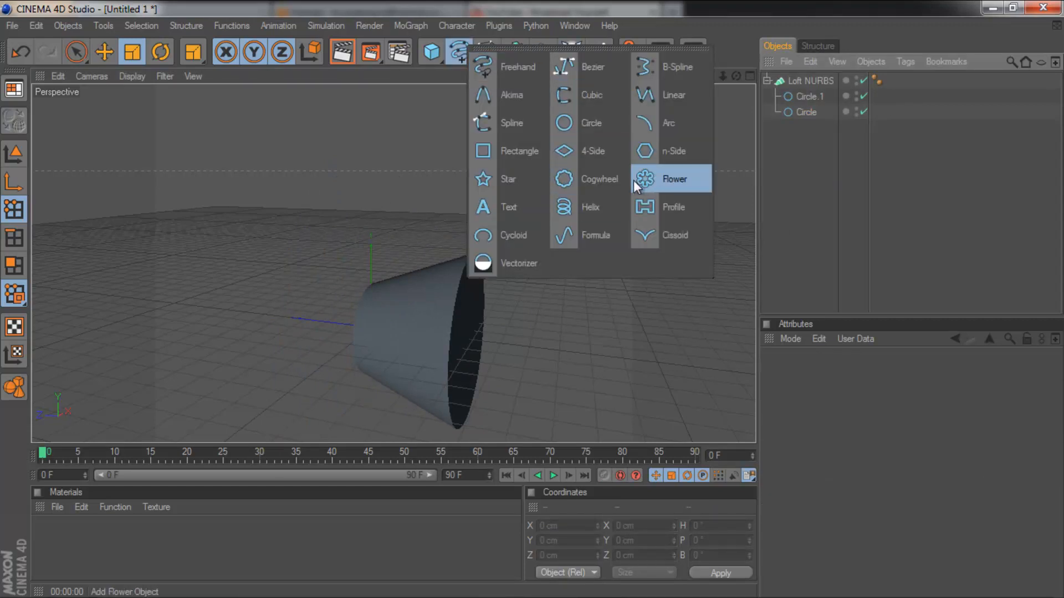
{"action": "left_click", "coordinate": [507, 180]}
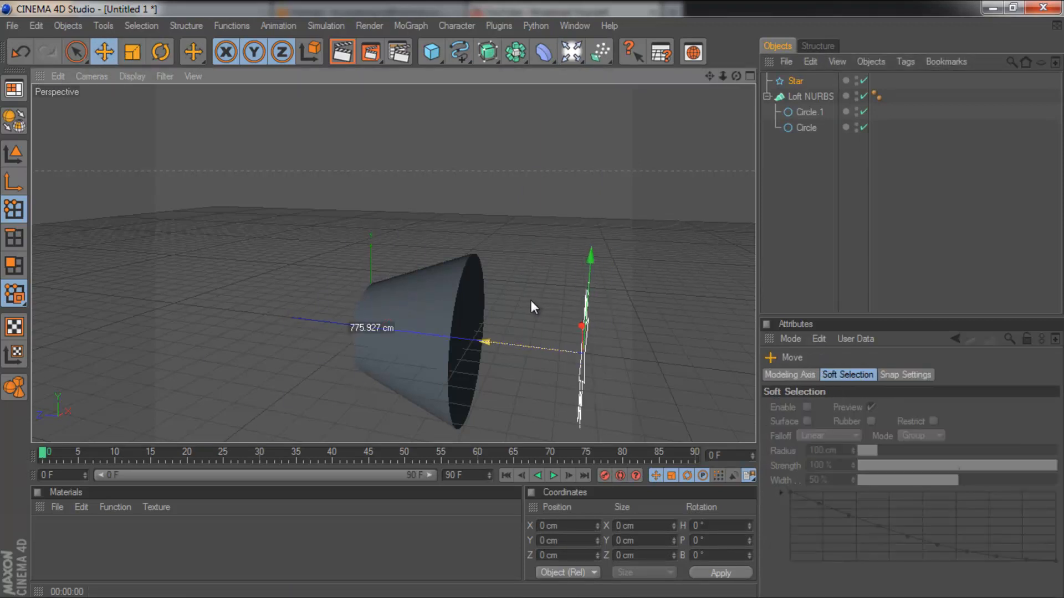
{"action": "left_click", "coordinate": [796, 81]}
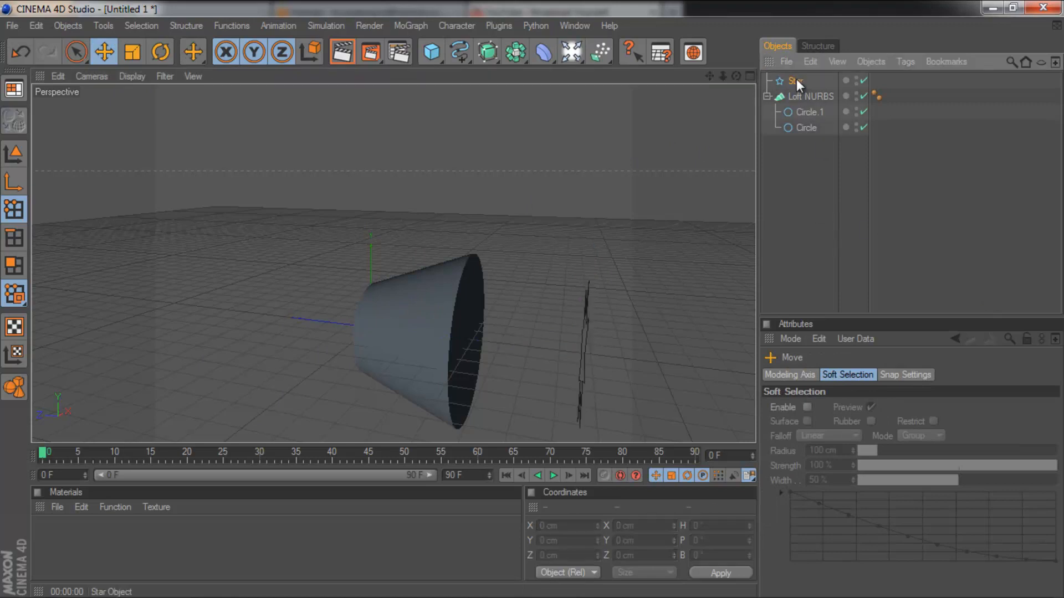
{"action": "left_click", "coordinate": [797, 81]}
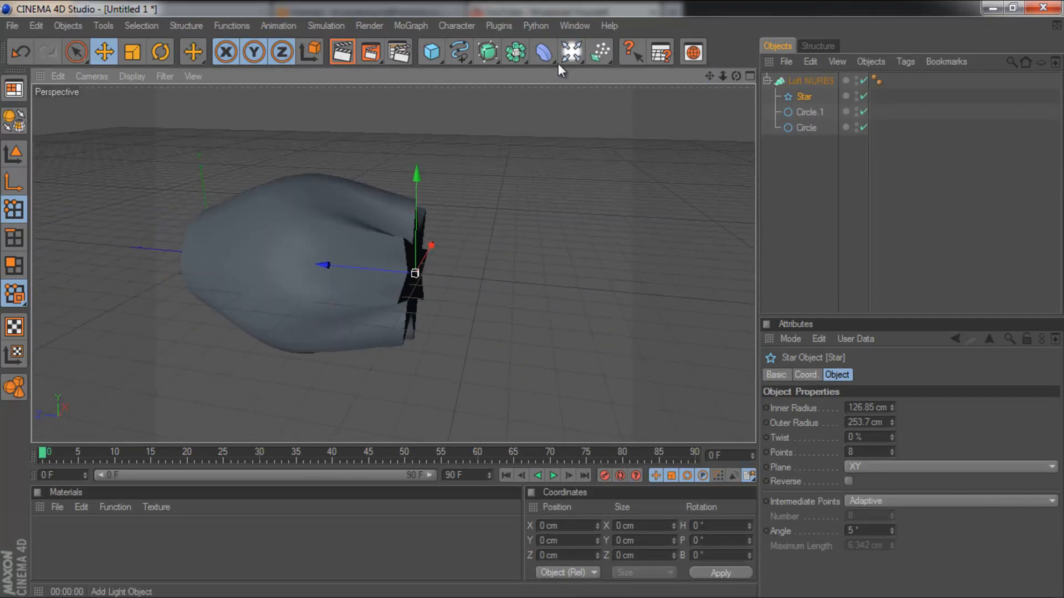
Add a Rectangle spline past the loft's end and include it as a further Loft NURBS profile
{"action": "left_click", "coordinate": [459, 52]}
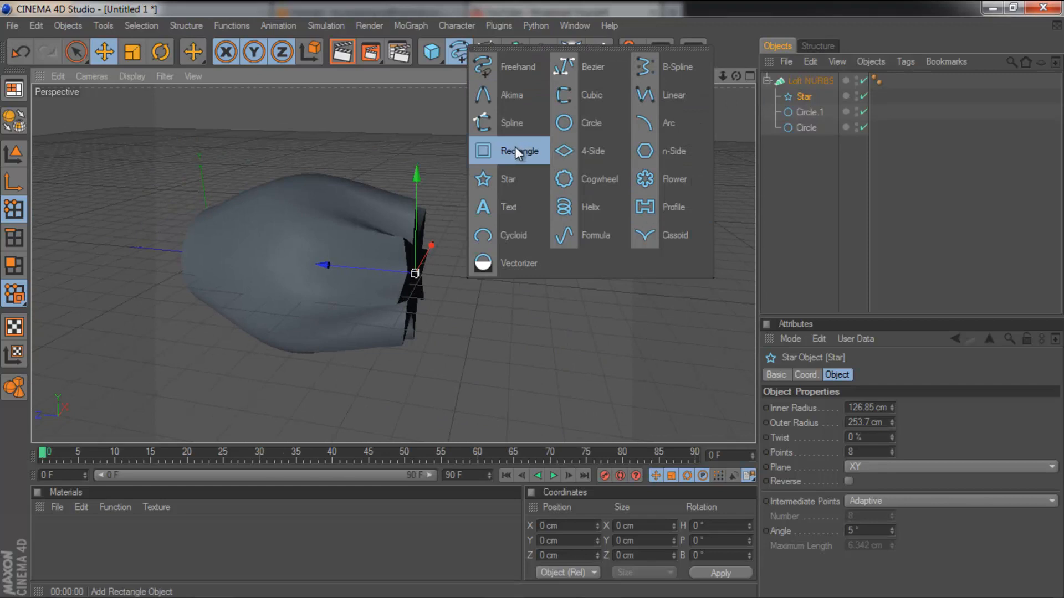
{"action": "left_click", "coordinate": [519, 151]}
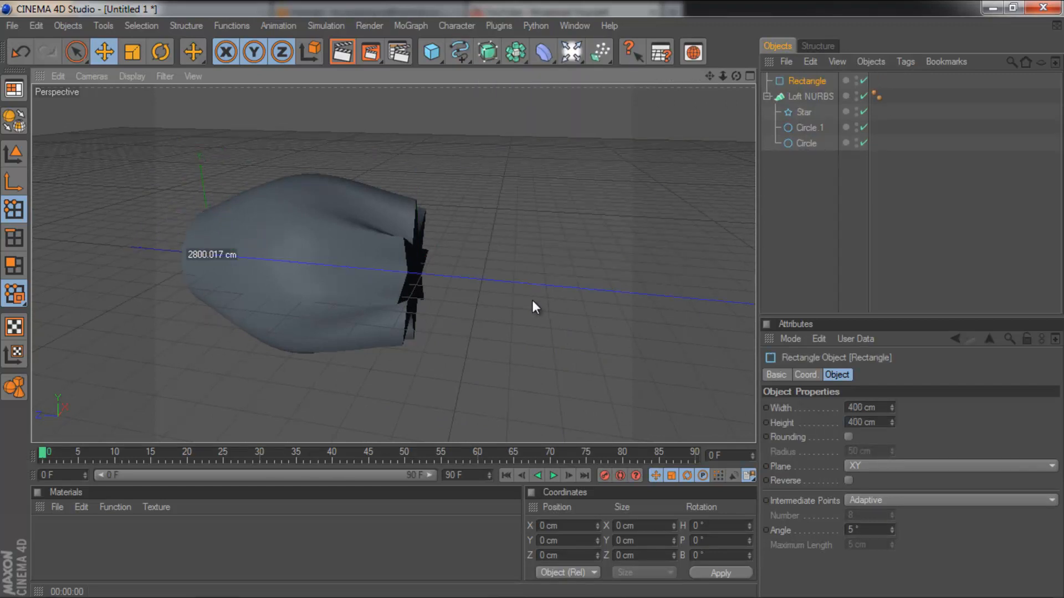
{"action": "left_click", "coordinate": [104, 52]}
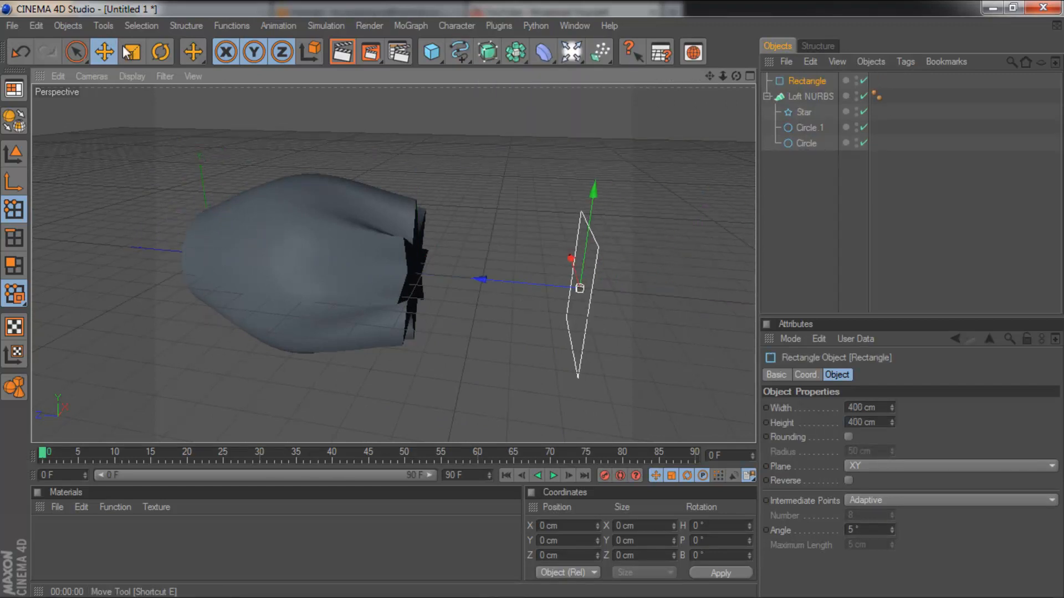
{"action": "left_click", "coordinate": [132, 52]}
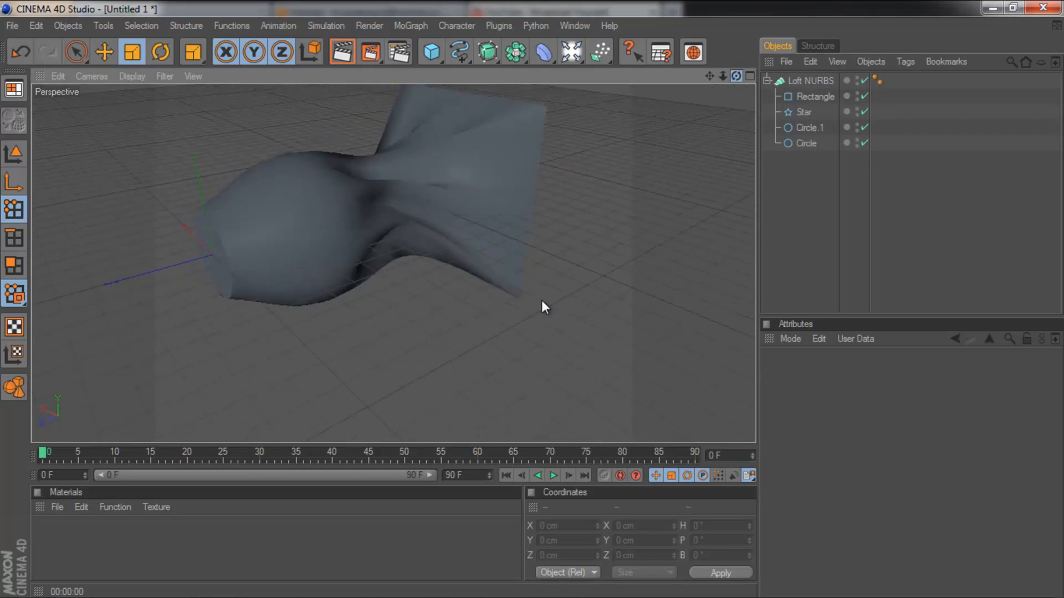
Delete the Star and Circle.1 profiles, then the Loft NURBS itself, emptying the scene
{"action": "left_click", "coordinate": [812, 112]}
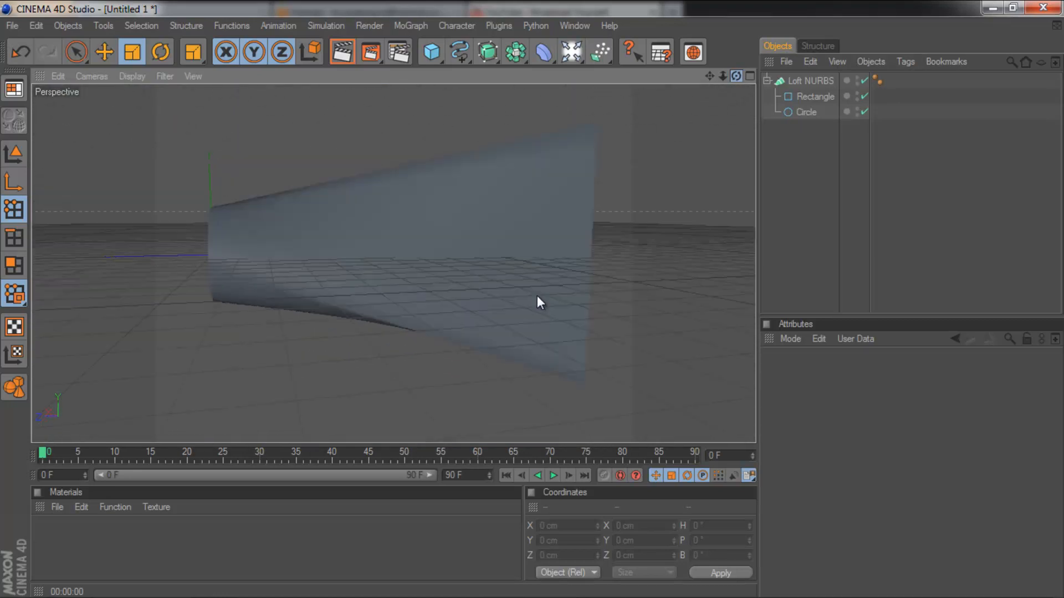
{"action": "left_click", "coordinate": [811, 81]}
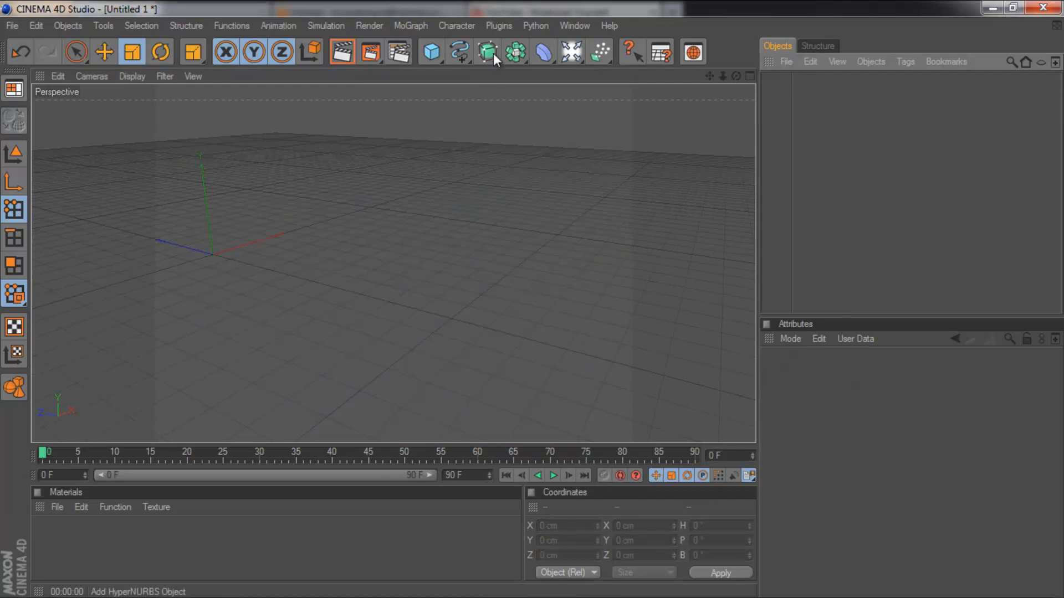
In the Front view, draw a wavy Bezier spline point by point across the scene
{"action": "left_click", "coordinate": [487, 52]}
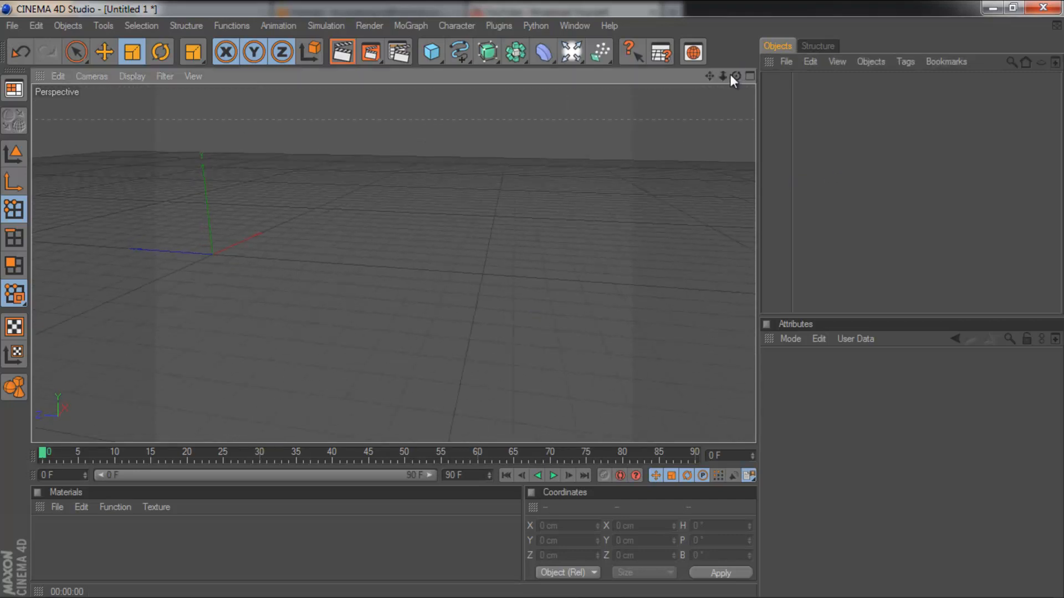
{"action": "left_click", "coordinate": [749, 76]}
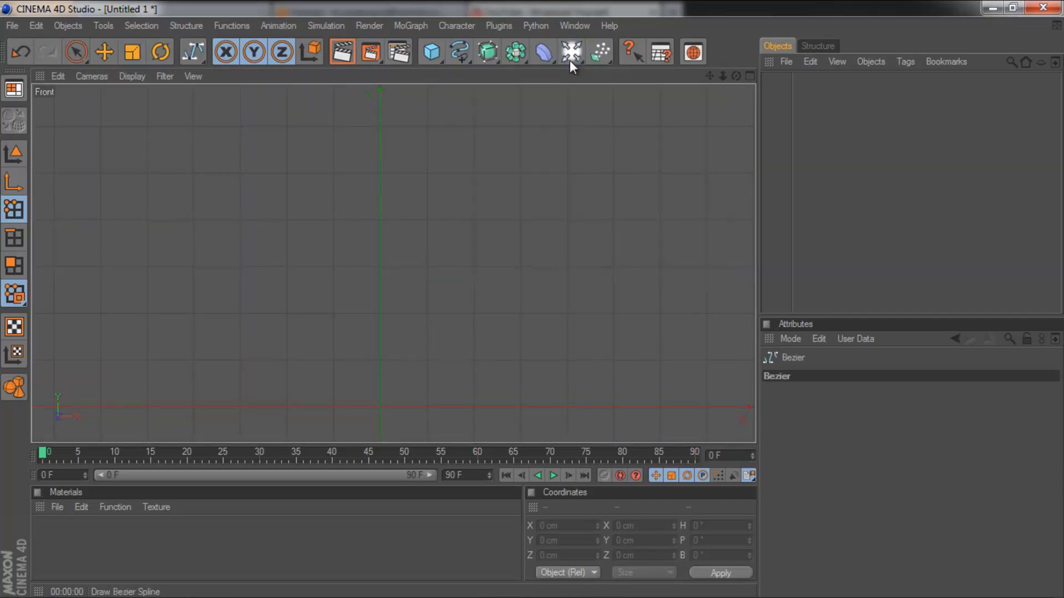
{"action": "mouse_move", "coordinate": [103, 198]}
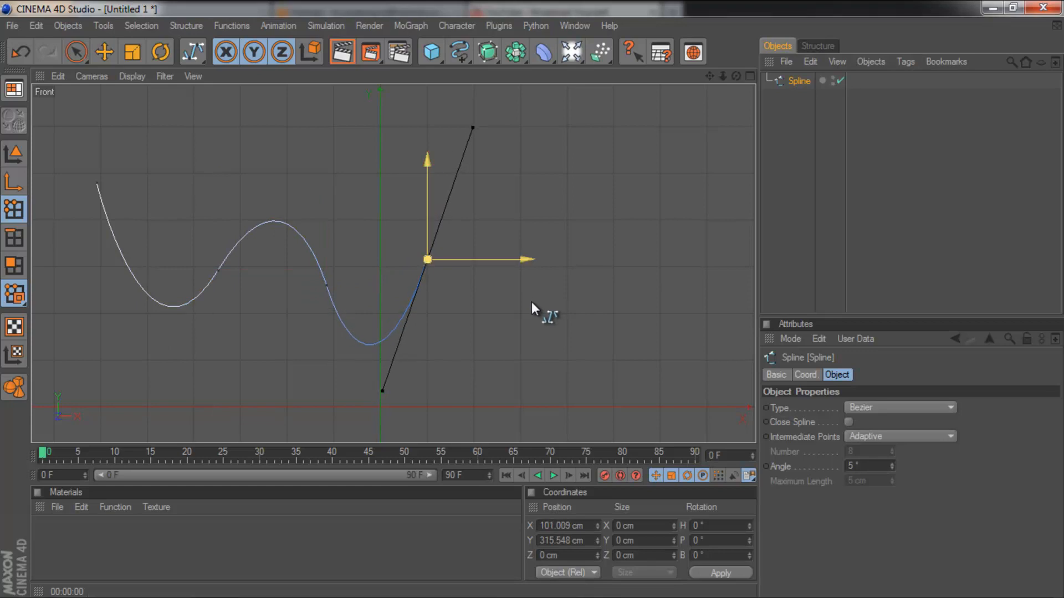
{"action": "left_click", "coordinate": [672, 222]}
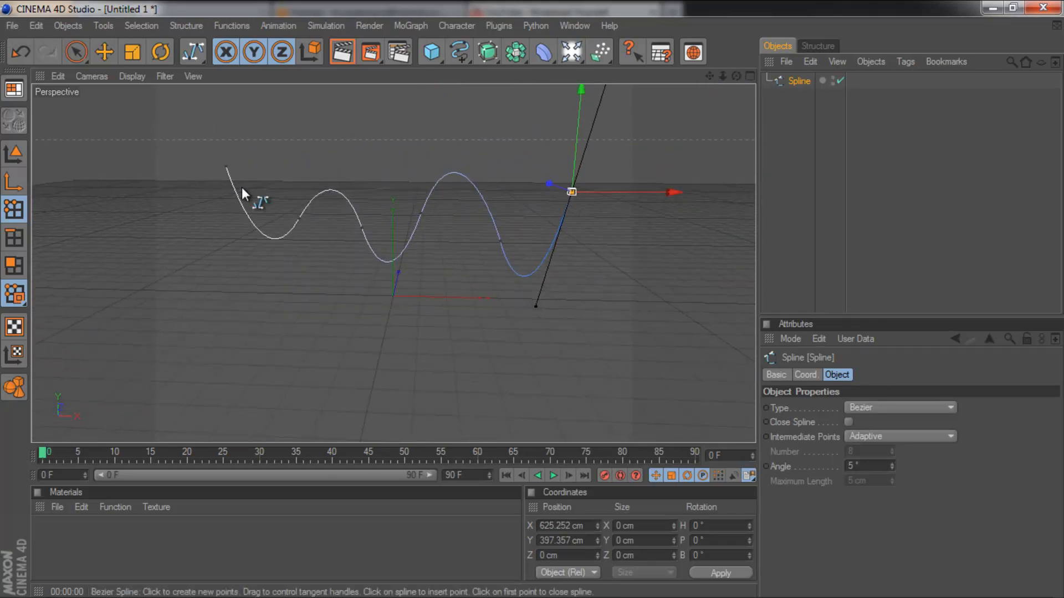
{"action": "mouse_move", "coordinate": [486, 185]}
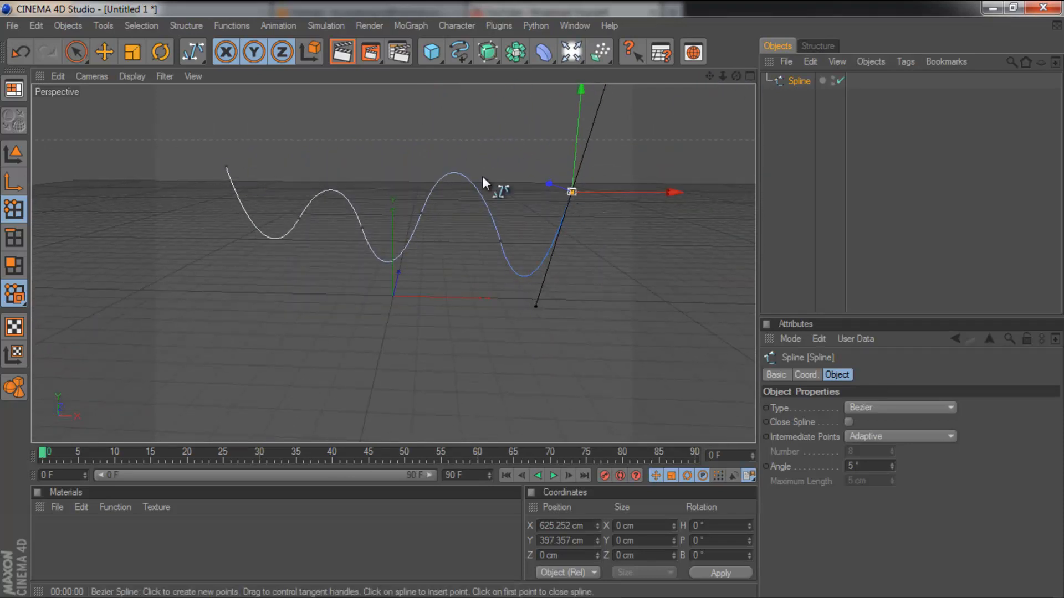
{"action": "mouse_move", "coordinate": [543, 271]}
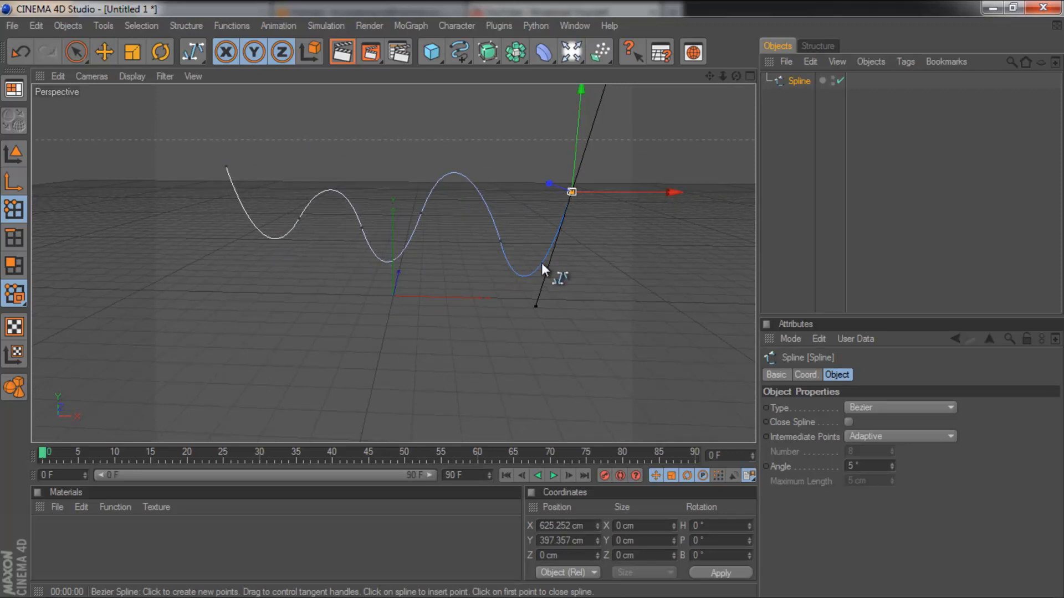
Add a Circle spline and place it with the wavy spline inside a Sweep NURBS to form a tube
{"action": "left_click", "coordinate": [459, 52]}
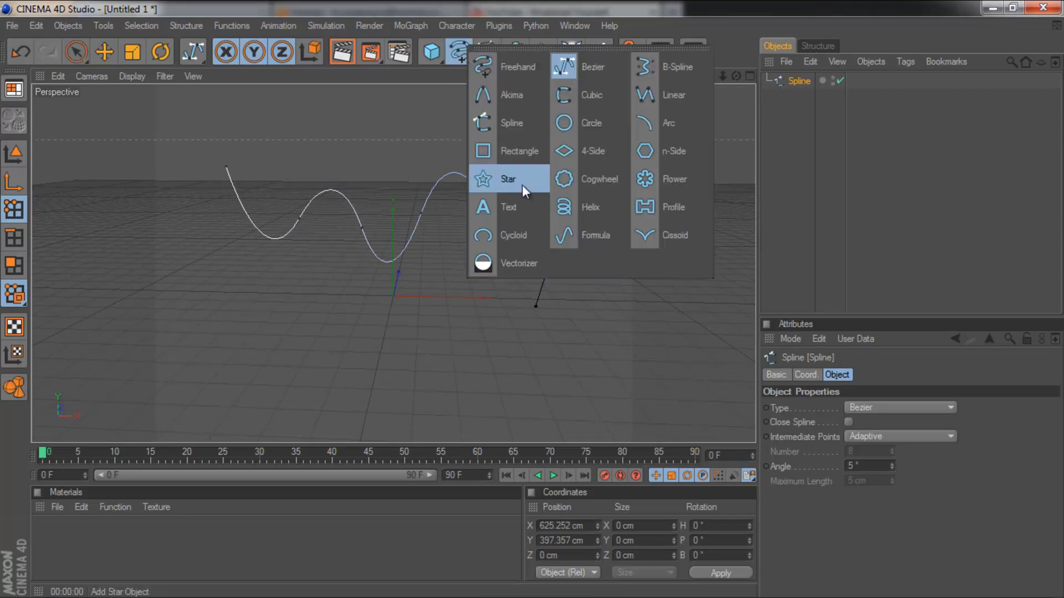
{"action": "mouse_move", "coordinate": [543, 123]}
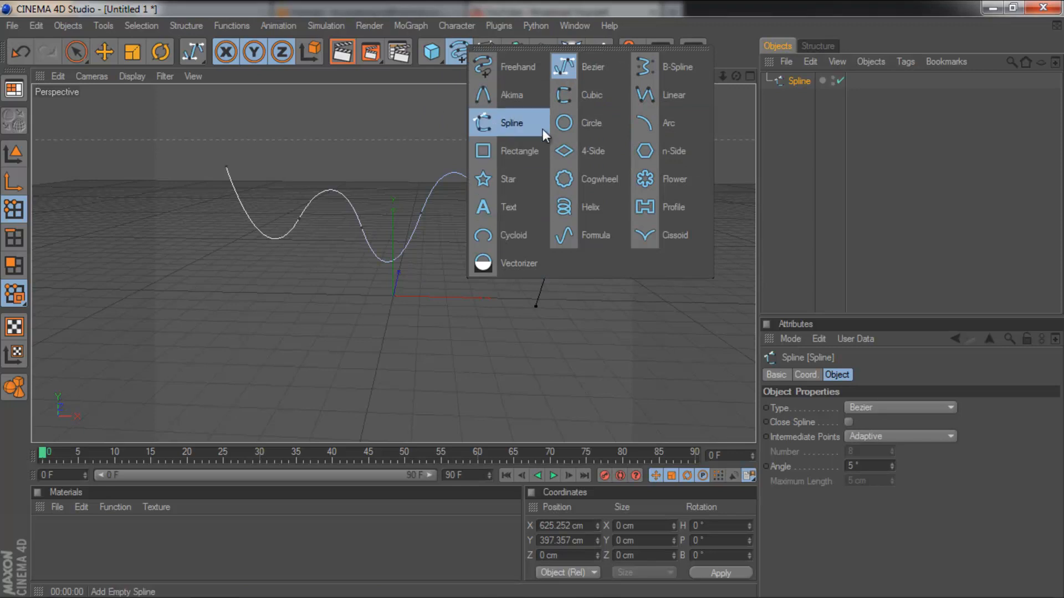
{"action": "mouse_move", "coordinate": [588, 123]}
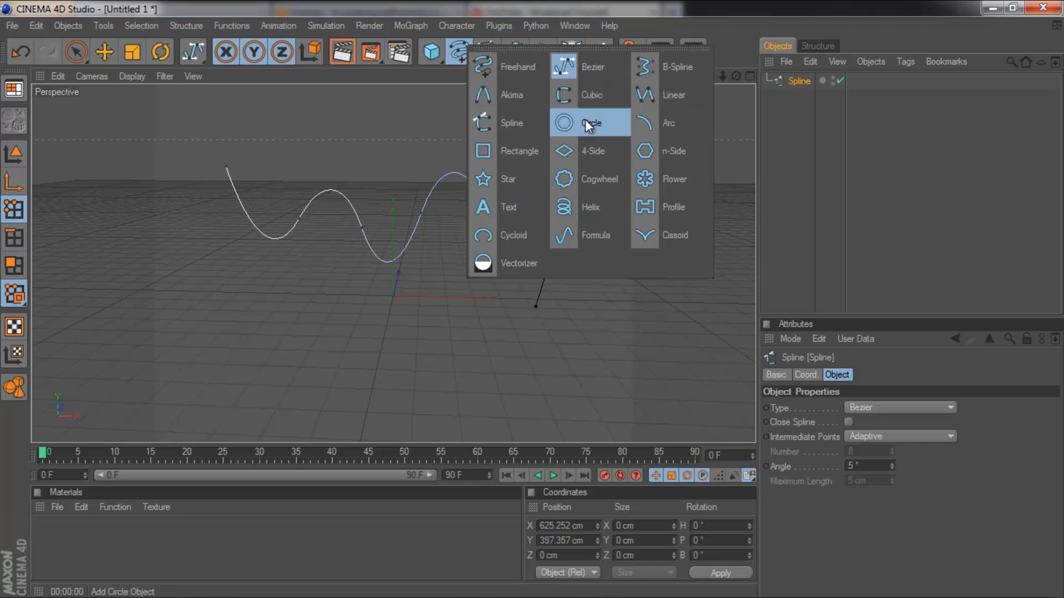
{"action": "left_click", "coordinate": [592, 123]}
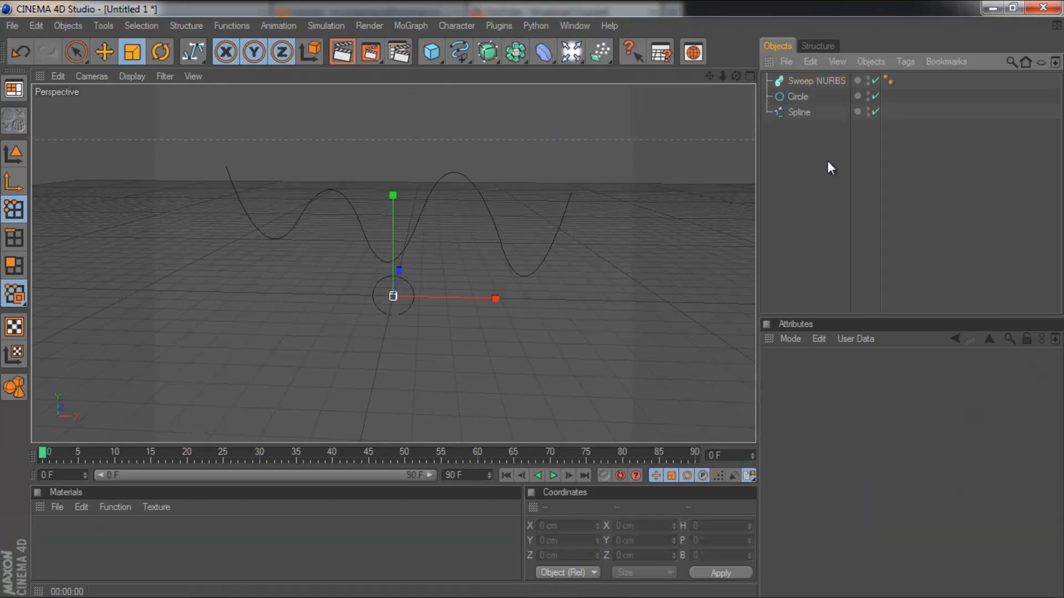
{"action": "left_click", "coordinate": [799, 112]}
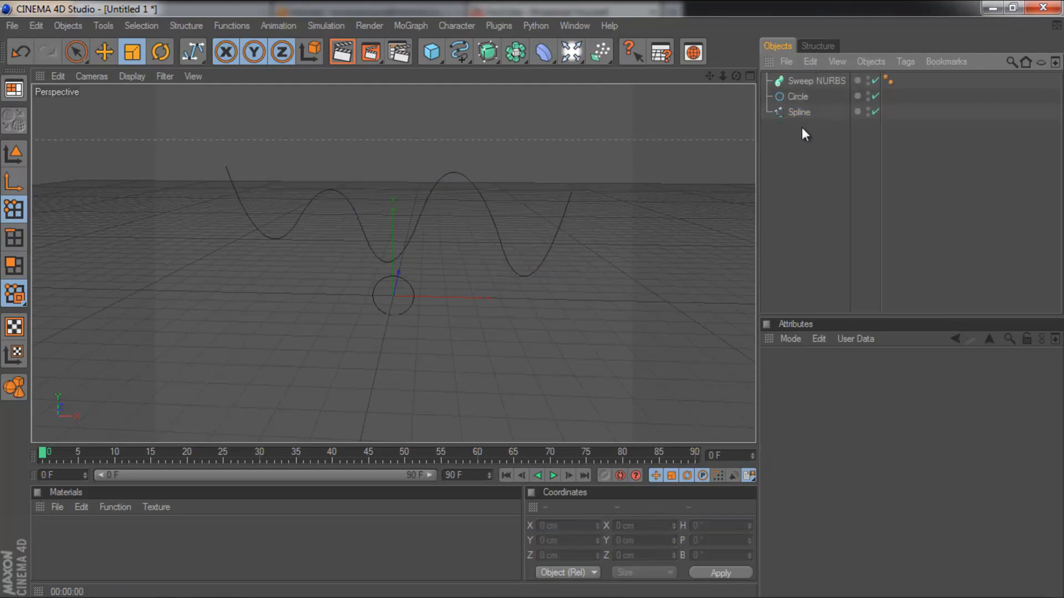
{"action": "left_click", "coordinate": [799, 112]}
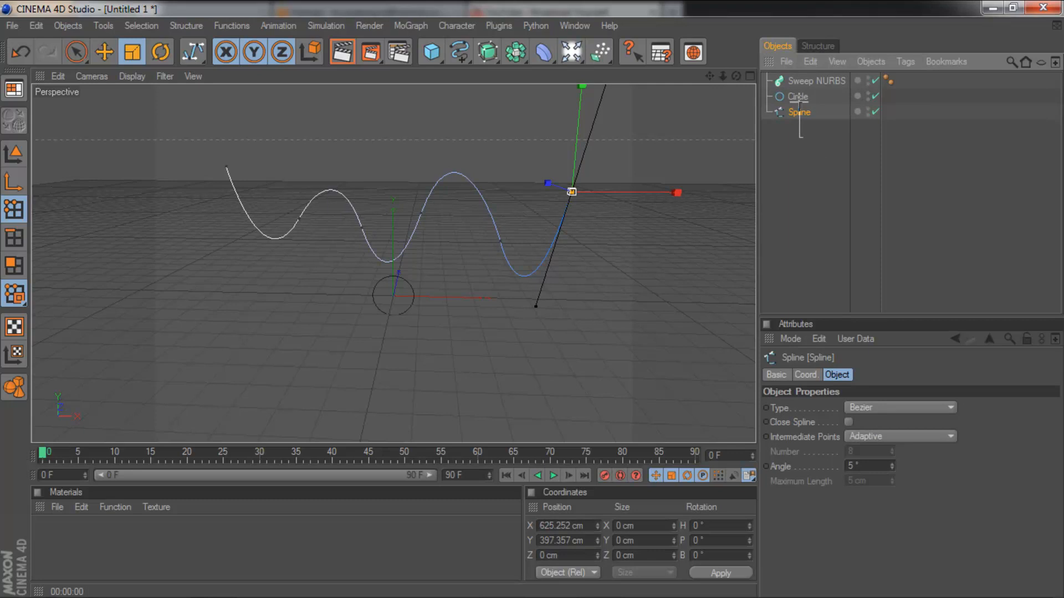
{"action": "left_click", "coordinate": [797, 96]}
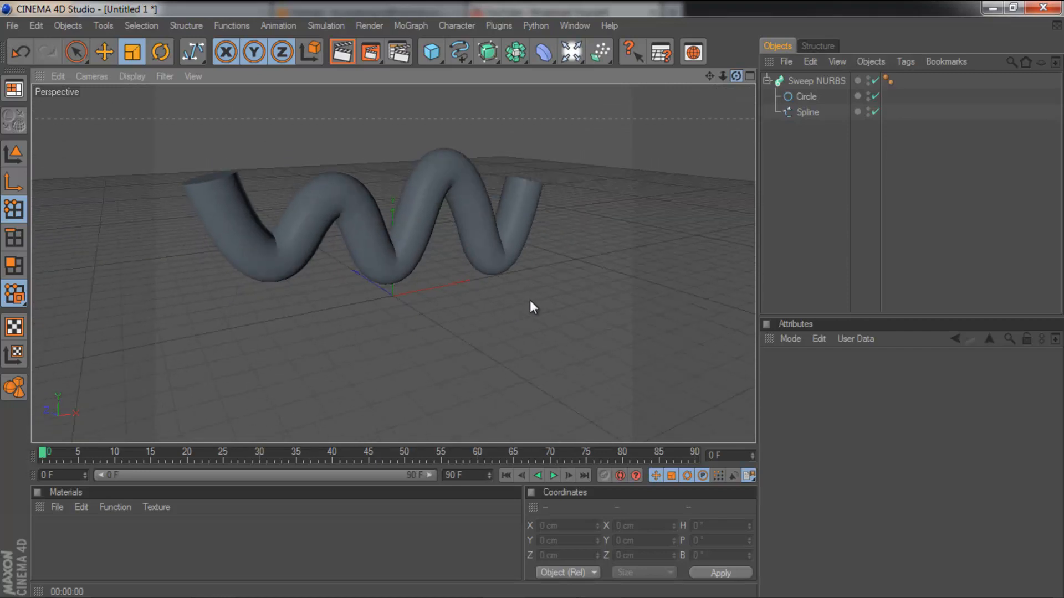
Reduce the sweep's Circle radius to about 23 cm so the tube becomes thin
{"action": "left_click", "coordinate": [806, 95]}
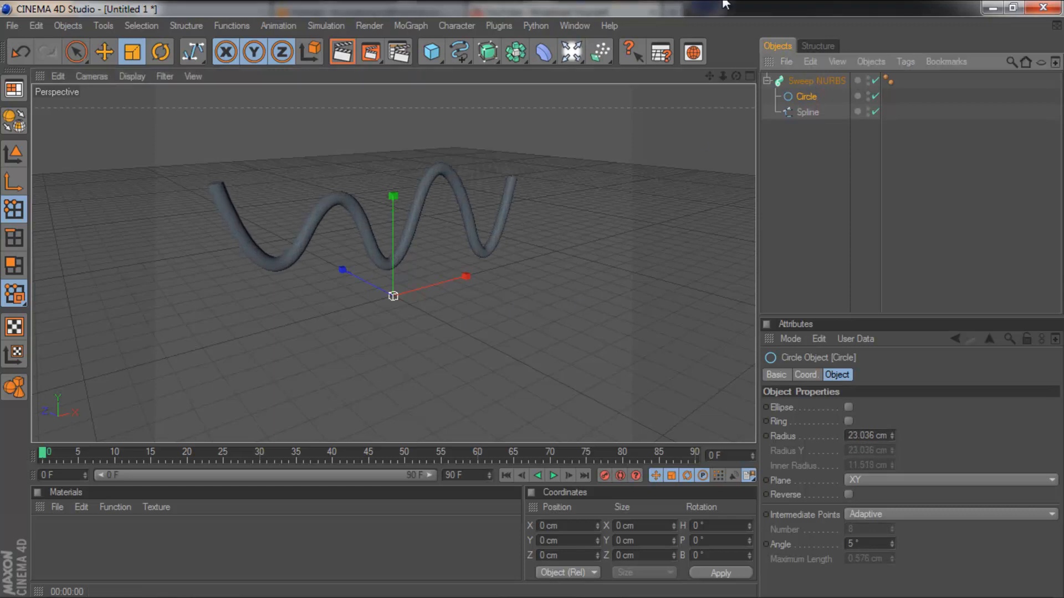
Try a Rectangle profile on the sweep, render it, then delete the Sweep NURBS and its splines
{"action": "left_click", "coordinate": [430, 52]}
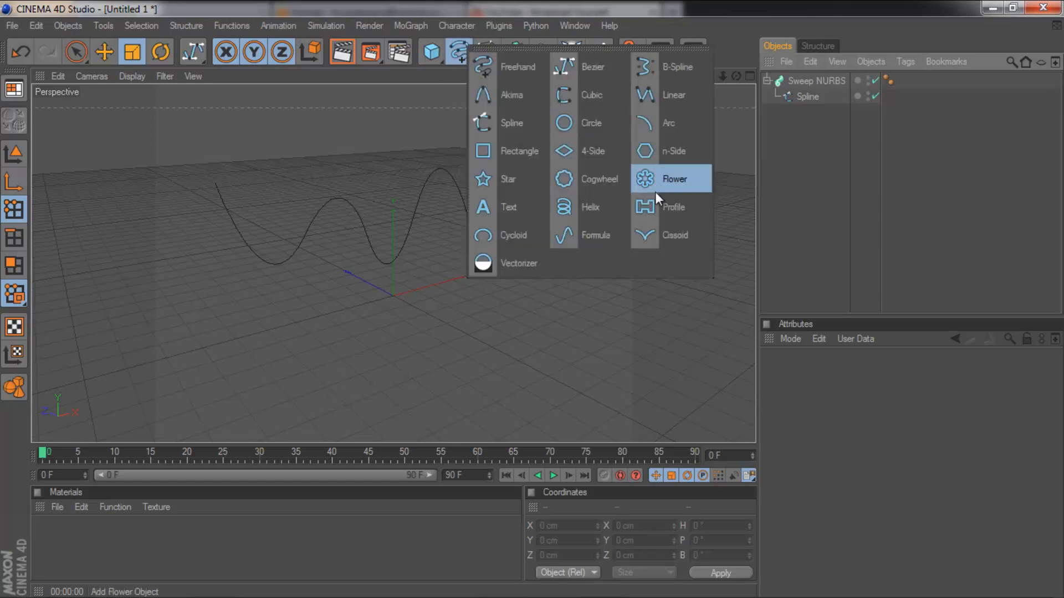
{"action": "mouse_move", "coordinate": [519, 151]}
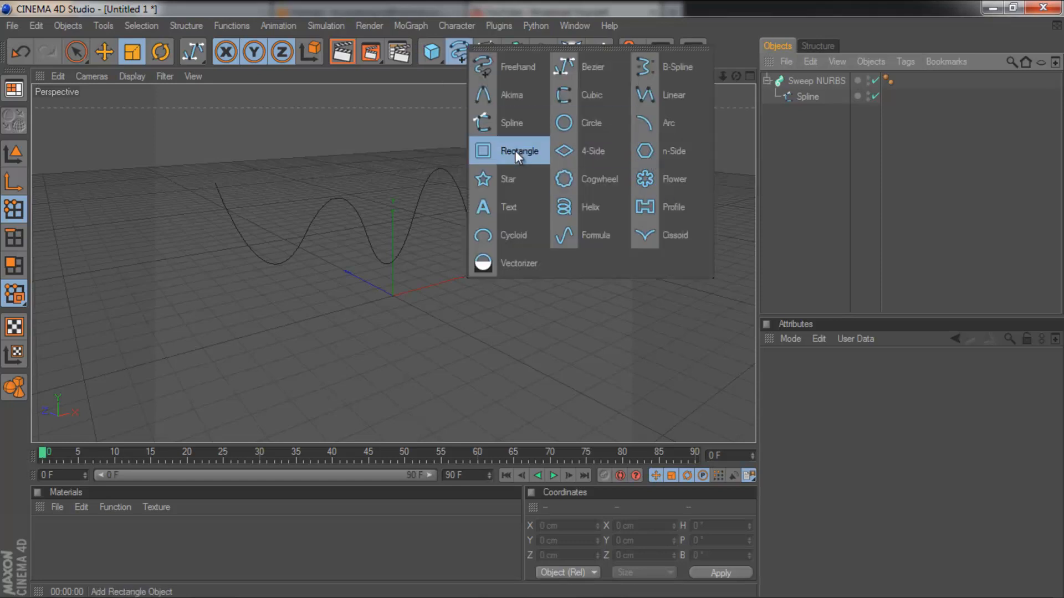
{"action": "left_click", "coordinate": [518, 151]}
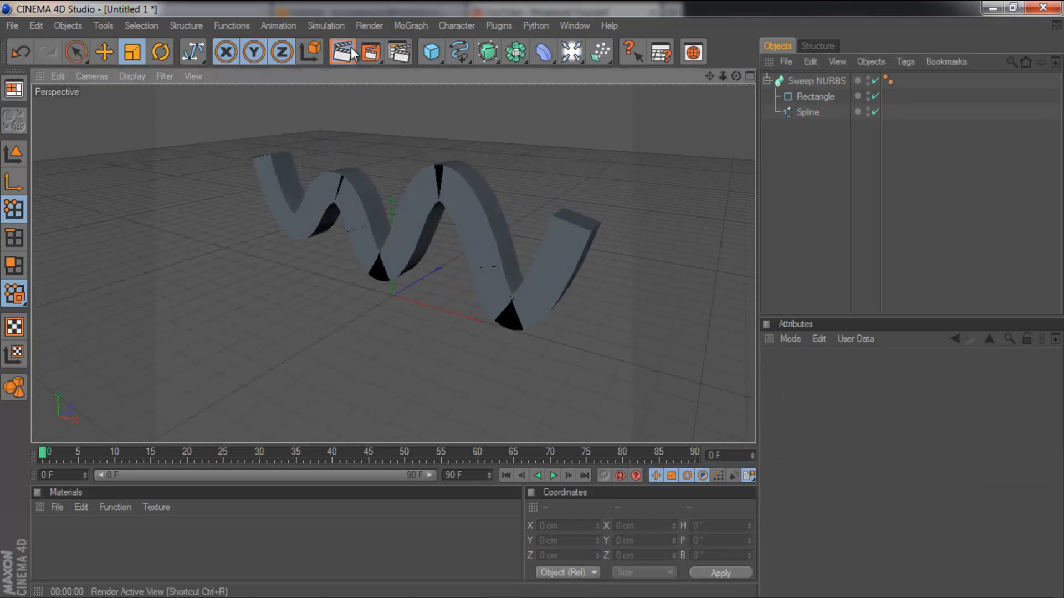
{"action": "left_click", "coordinate": [341, 52]}
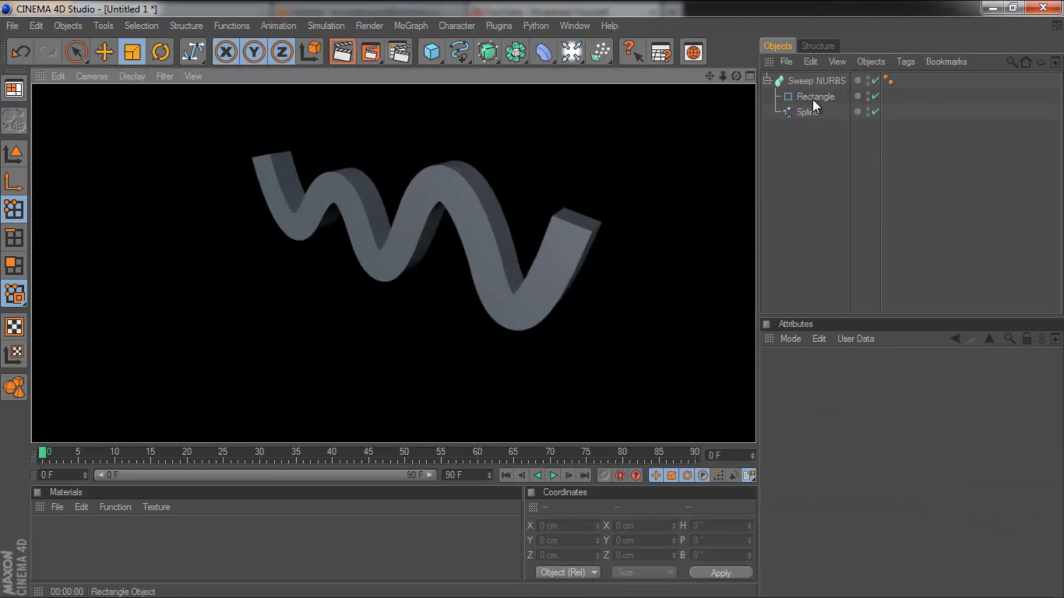
{"action": "left_click", "coordinate": [817, 95]}
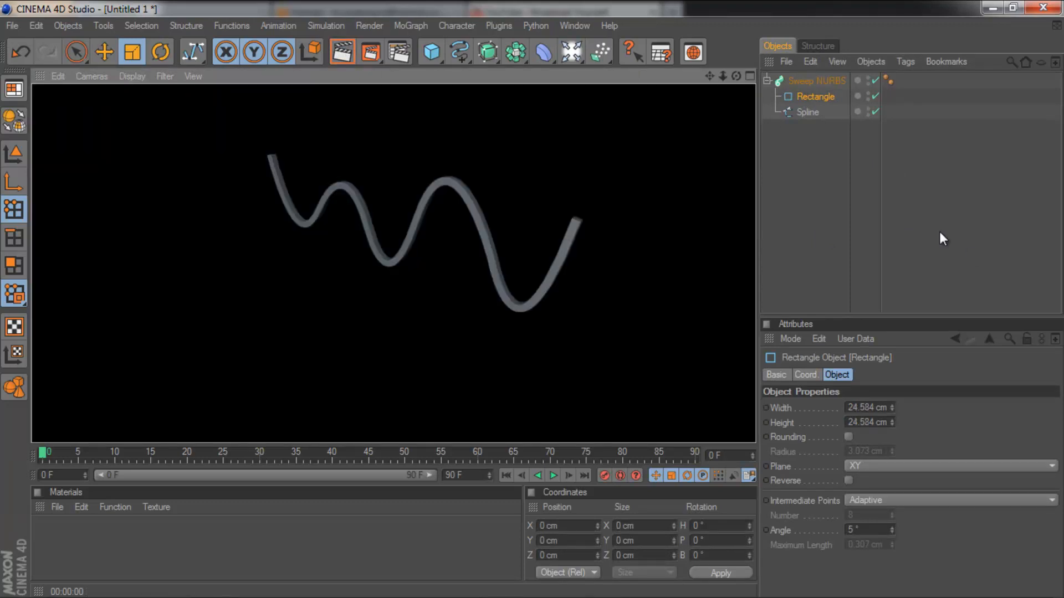
{"action": "left_click", "coordinate": [817, 79]}
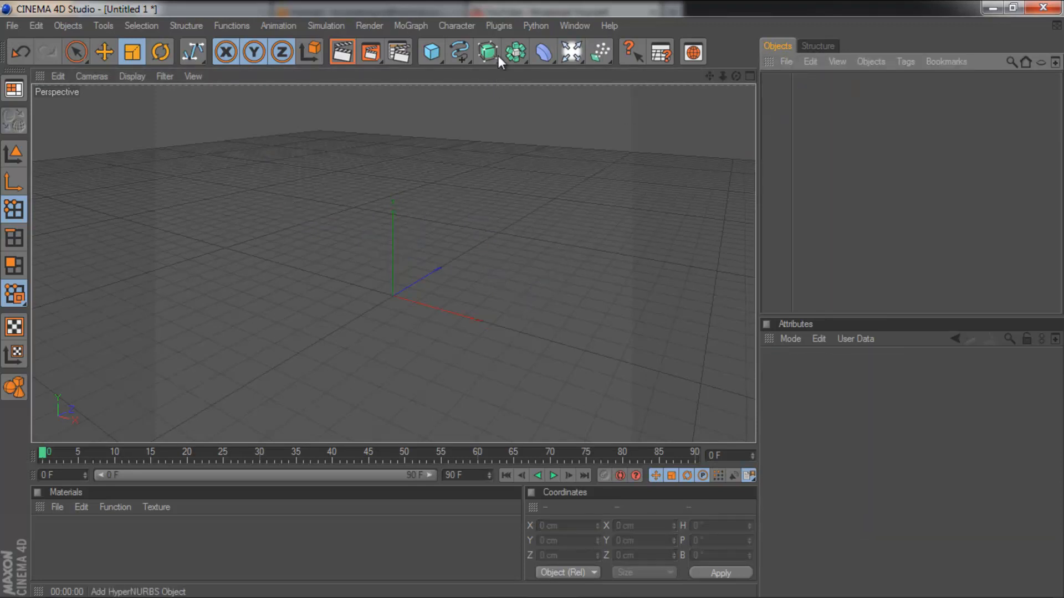
Add a Bezier NURBS surface from the NURBS generators and select it with Live Selection
{"action": "left_click", "coordinate": [488, 52]}
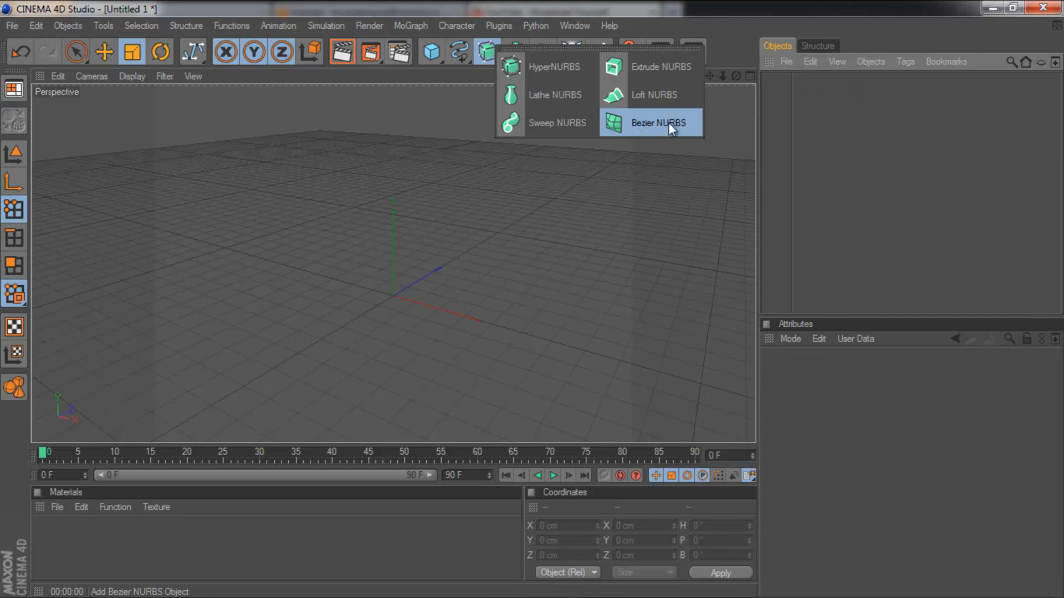
{"action": "left_click", "coordinate": [657, 123]}
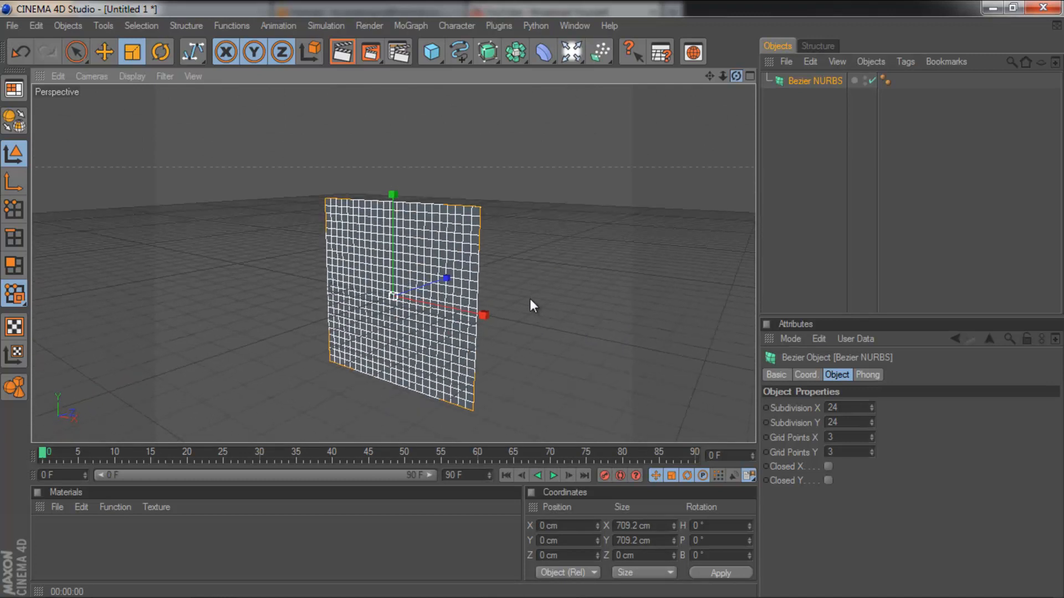
{"action": "left_click", "coordinate": [845, 141]}
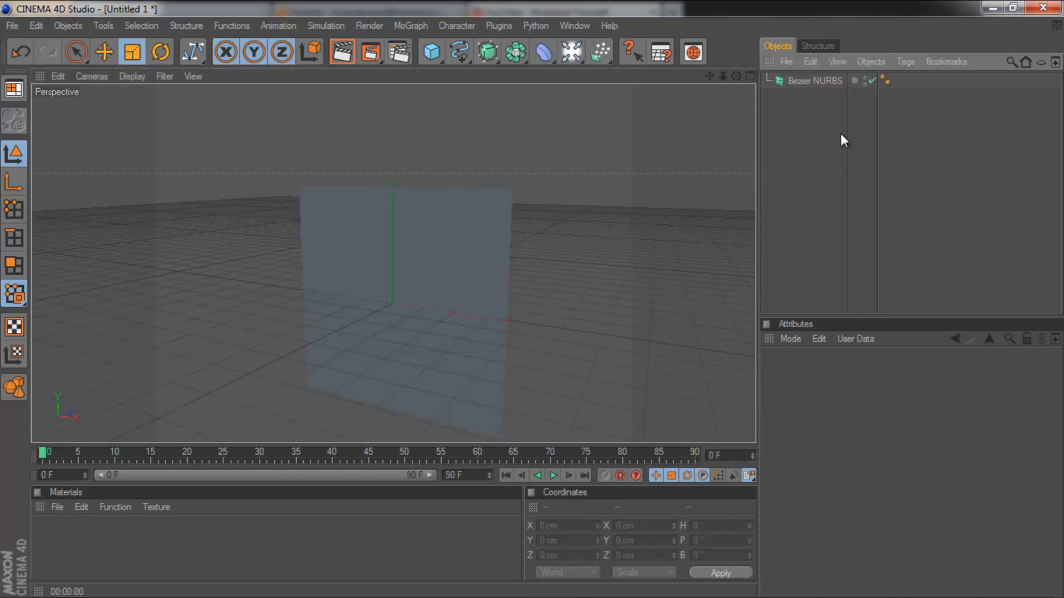
{"action": "left_click", "coordinate": [815, 79]}
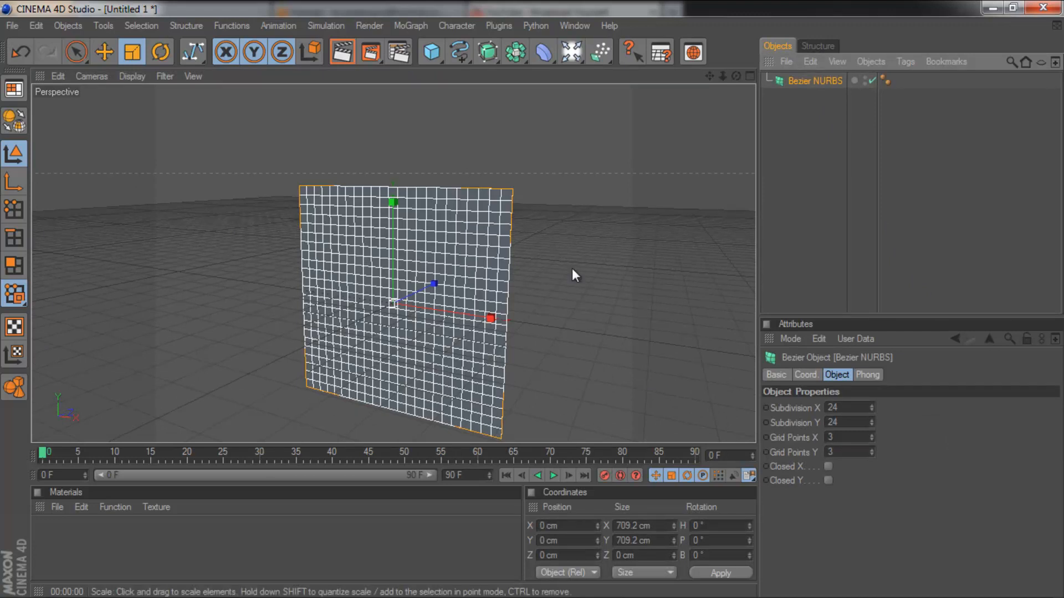
{"action": "left_click", "coordinate": [76, 52]}
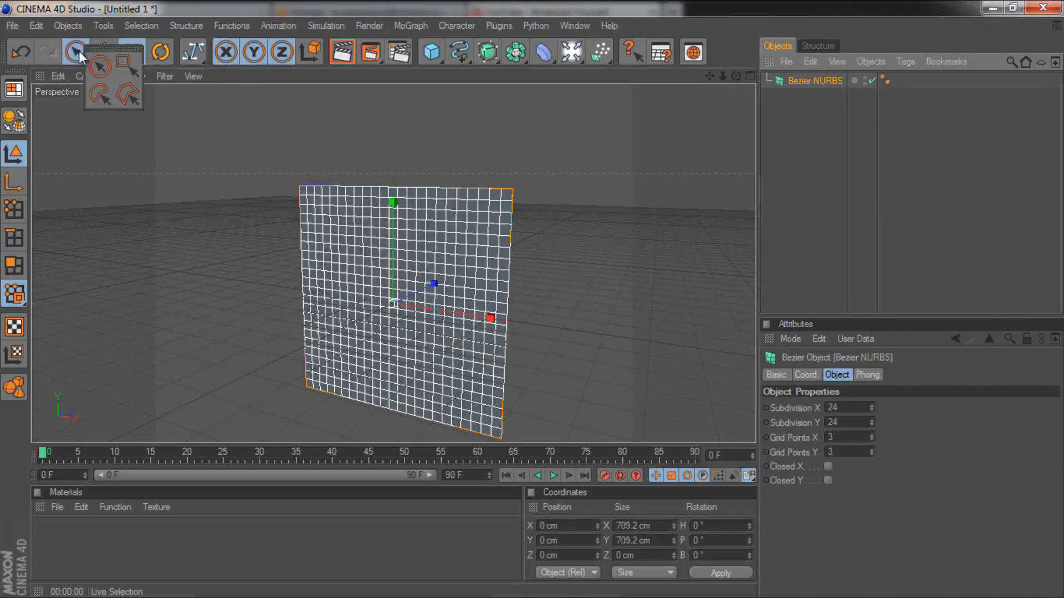
{"action": "left_click", "coordinate": [76, 52]}
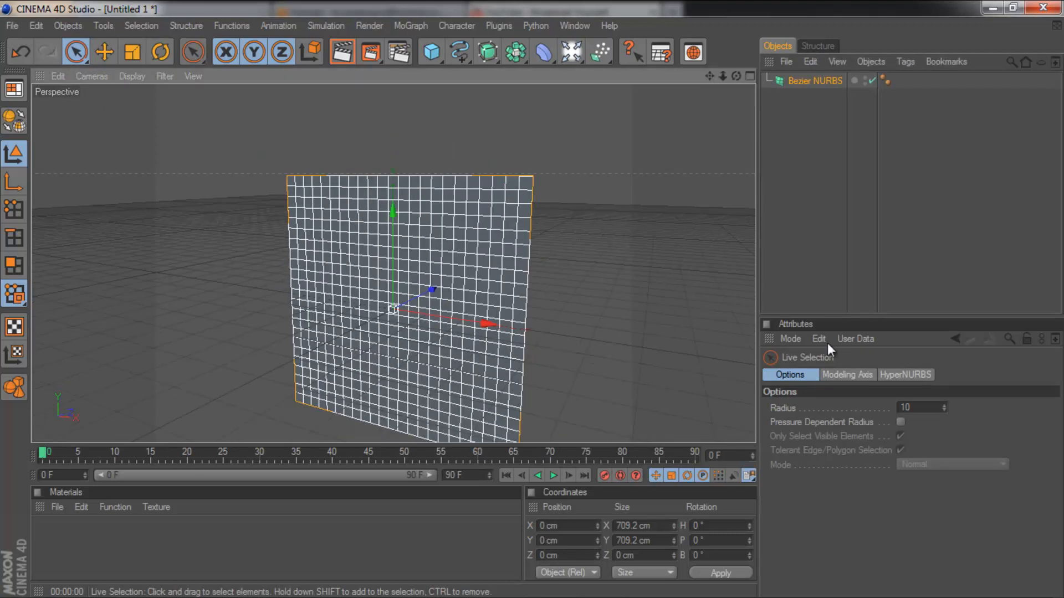
{"action": "left_click", "coordinate": [814, 81]}
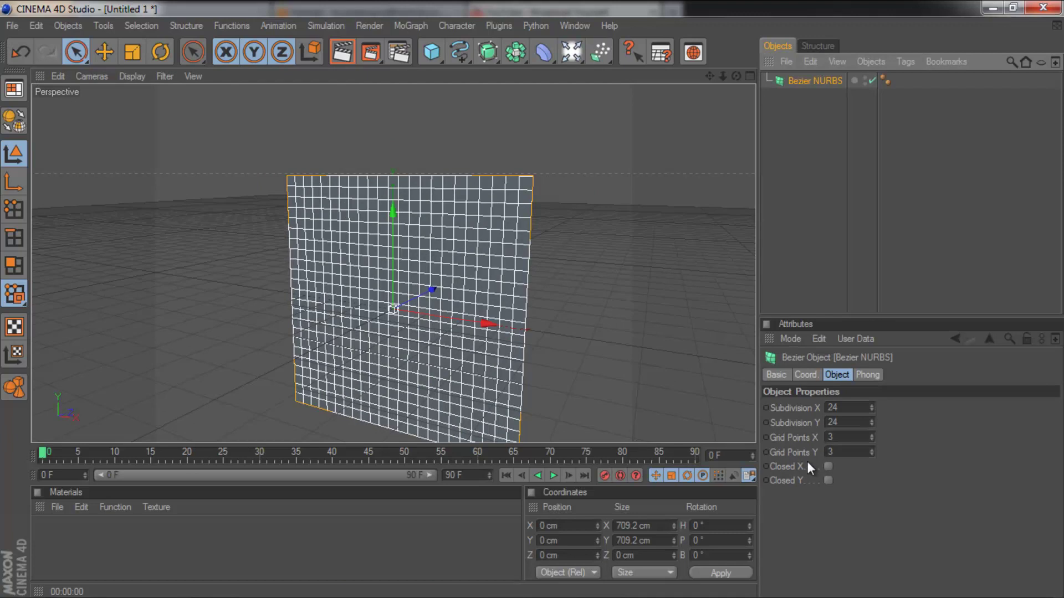
{"action": "mouse_move", "coordinate": [857, 433]}
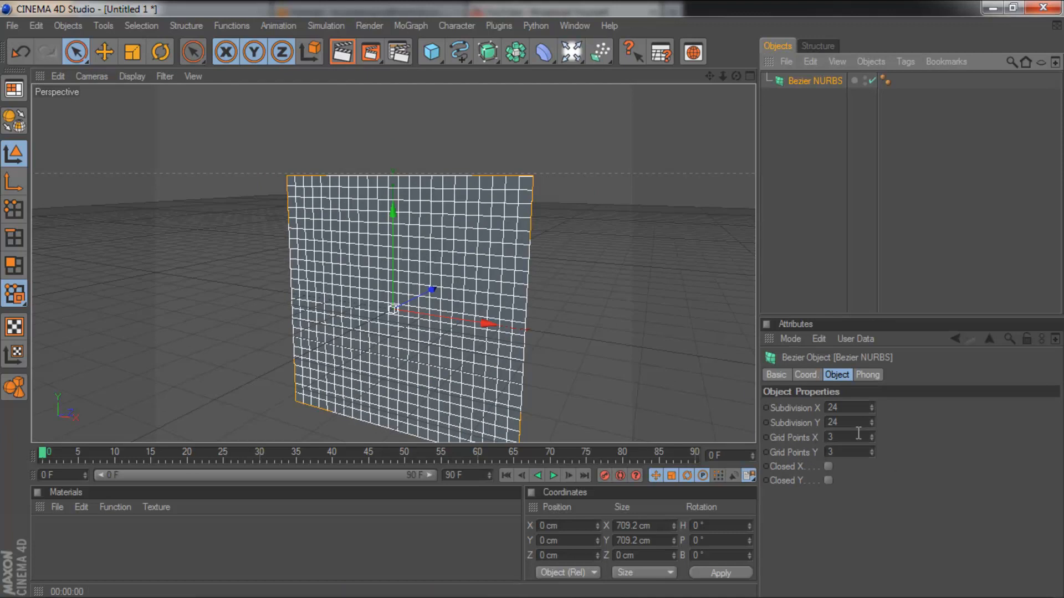
Raise the Bezier NURBS Grid Points X and Y to 8 each
{"action": "left_click", "coordinate": [872, 435]}
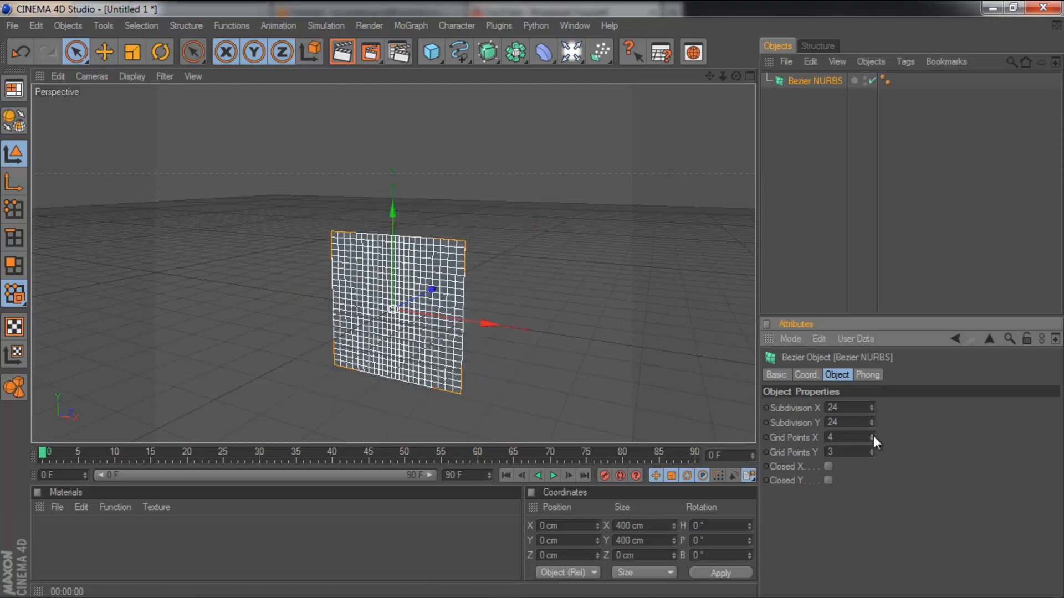
{"action": "left_click", "coordinate": [873, 435]}
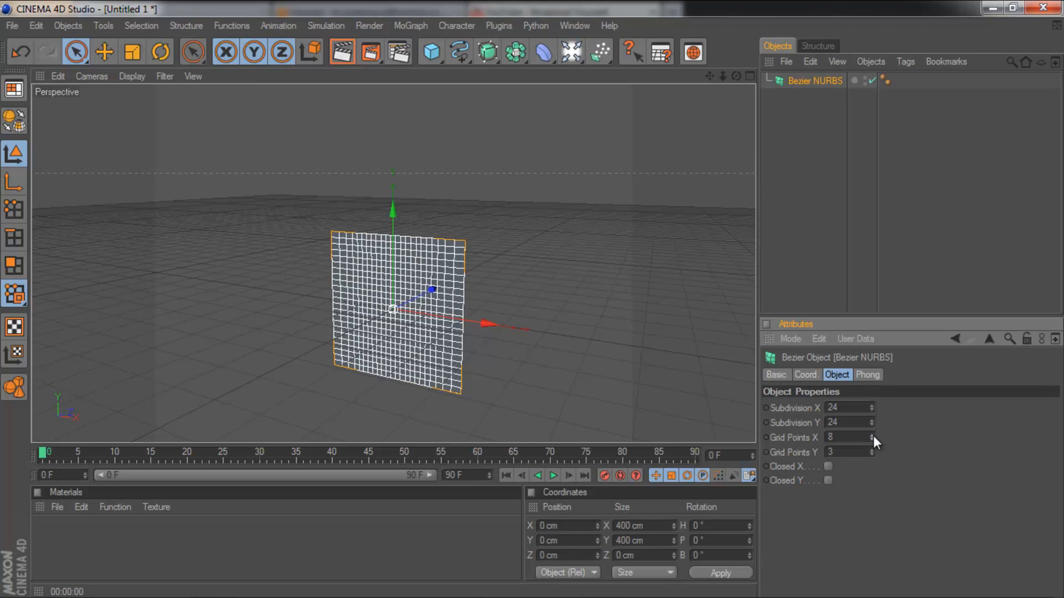
{"action": "left_click", "coordinate": [872, 452]}
{"action": "type", "text": "8"}
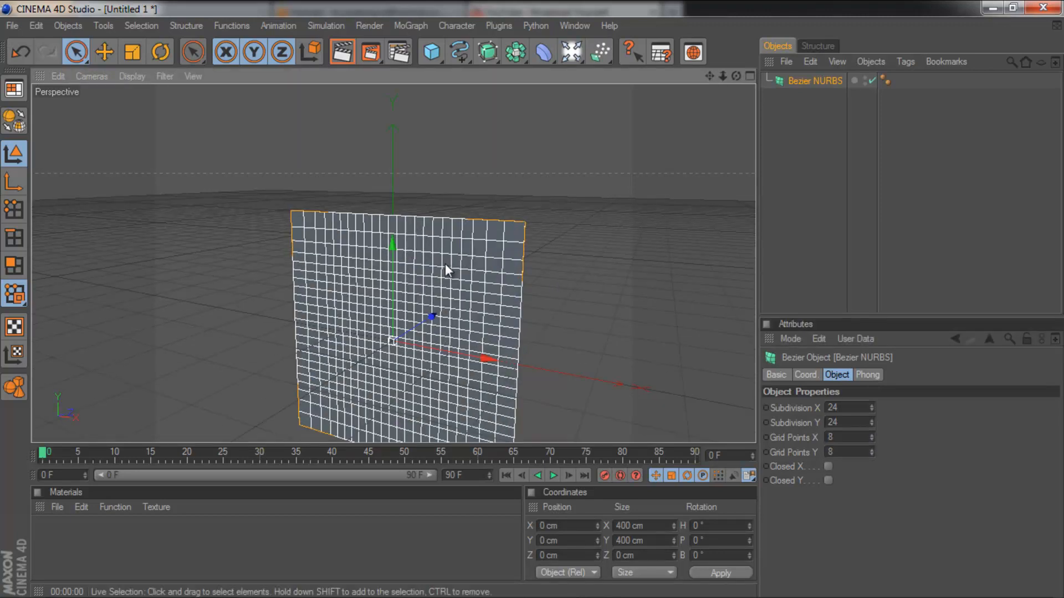
In Points mode, select control points and move them outward so the flat patch bulges and curves
{"action": "left_click", "coordinate": [13, 238]}
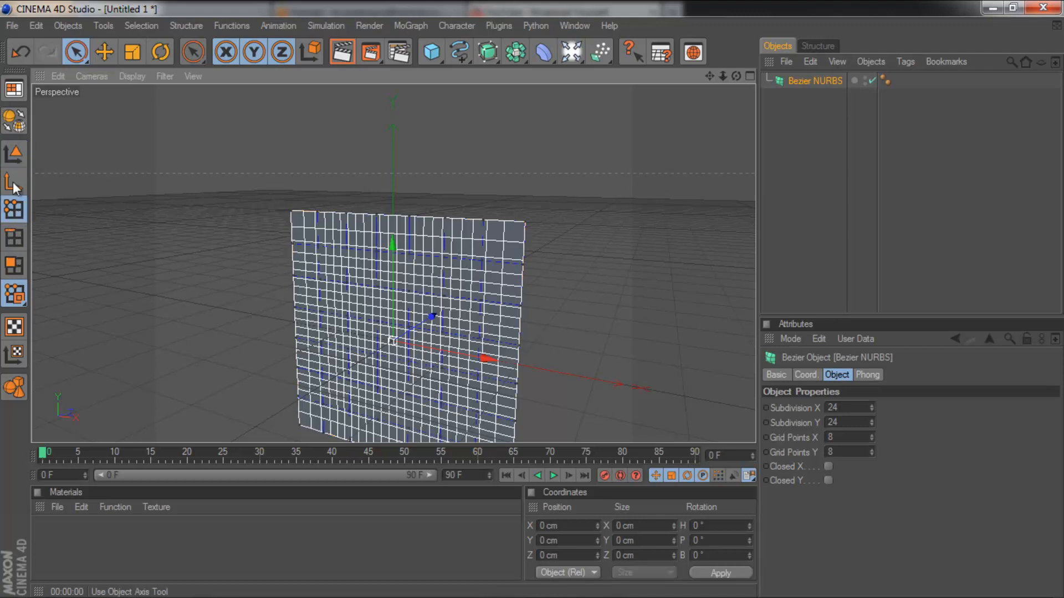
{"action": "left_click", "coordinate": [13, 208]}
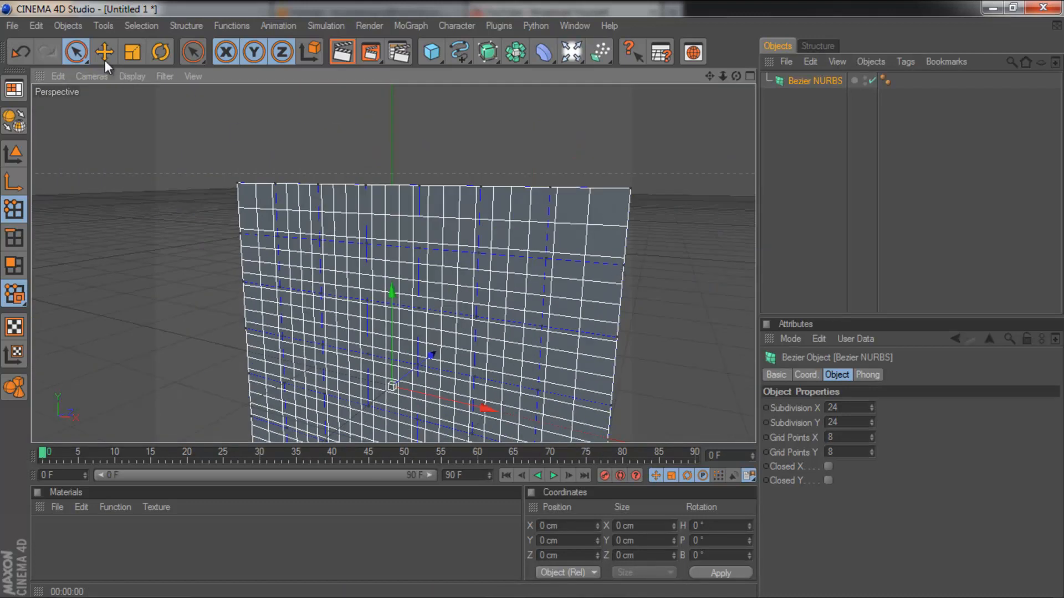
{"action": "left_click", "coordinate": [76, 52]}
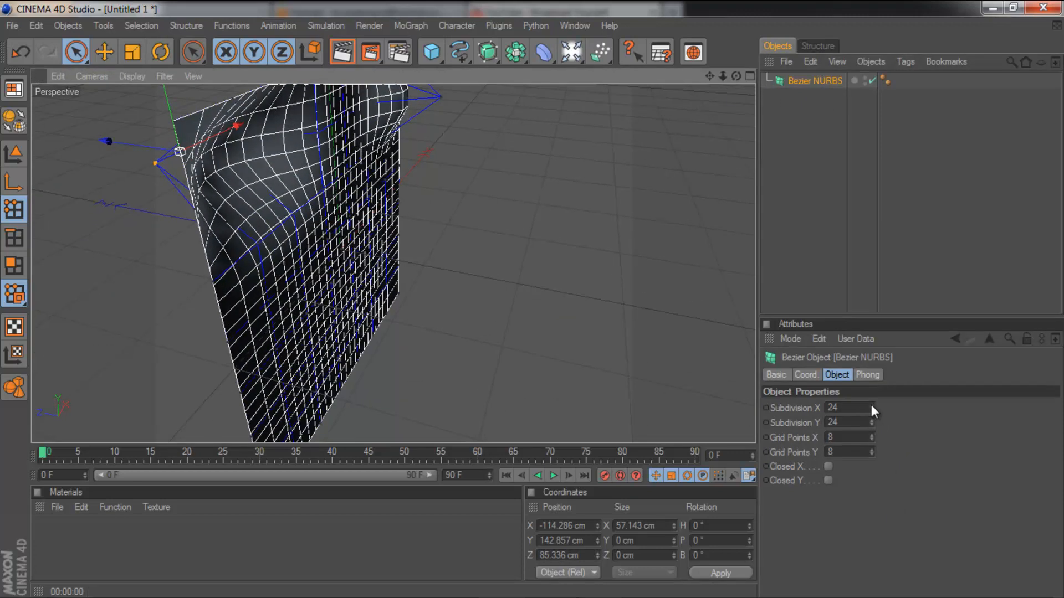
Pull another control point of the Bezier NURBS patch to deepen the face relief
{"action": "left_click", "coordinate": [872, 406]}
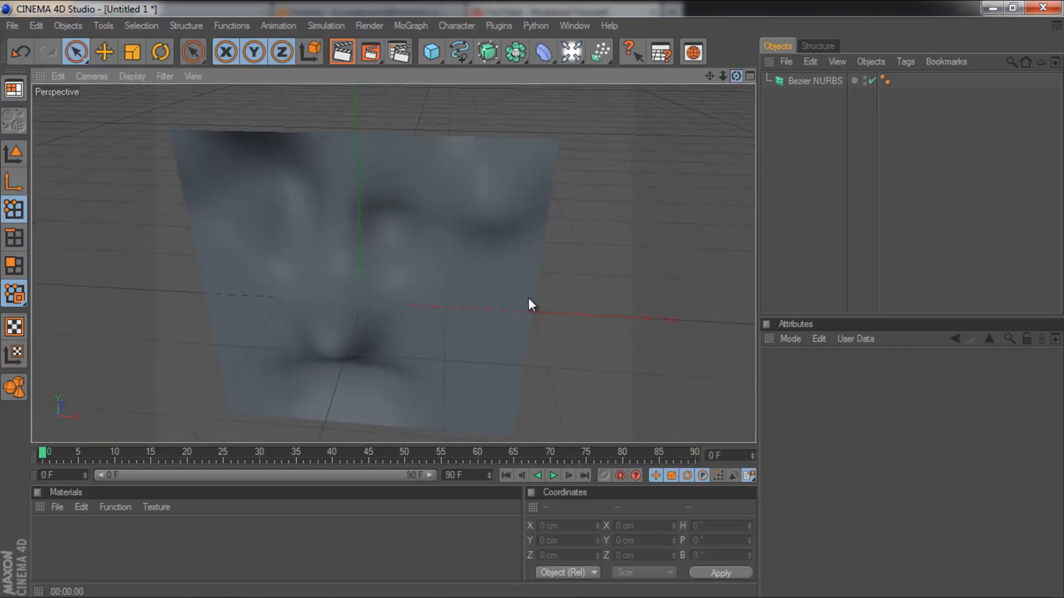
Delete the Bezier NURBS face, then browse the NURBS and Deformer menus without adding anything
{"action": "left_click", "coordinate": [814, 80]}
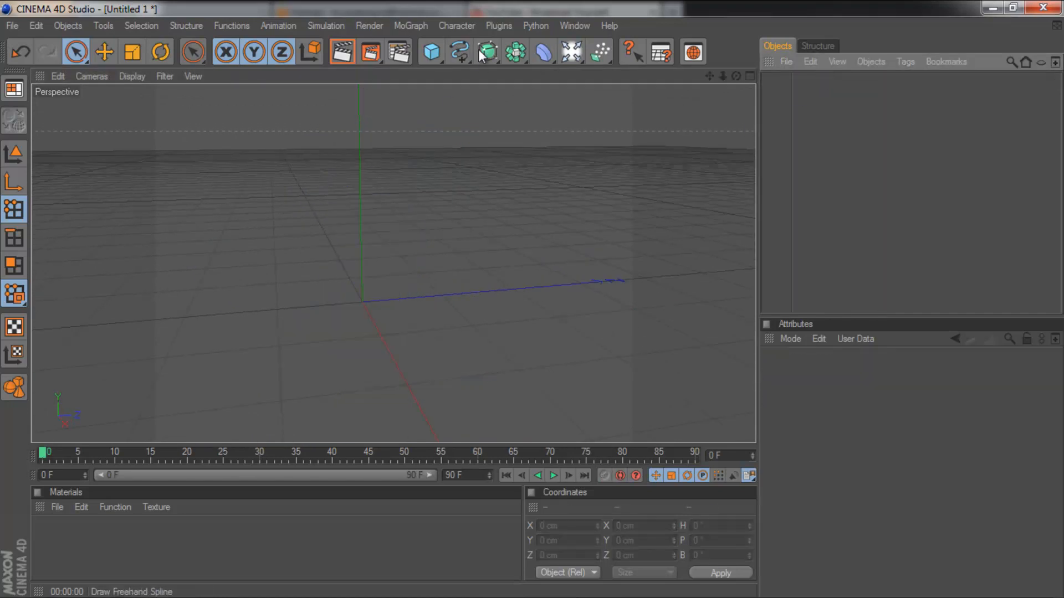
{"action": "left_click", "coordinate": [485, 52]}
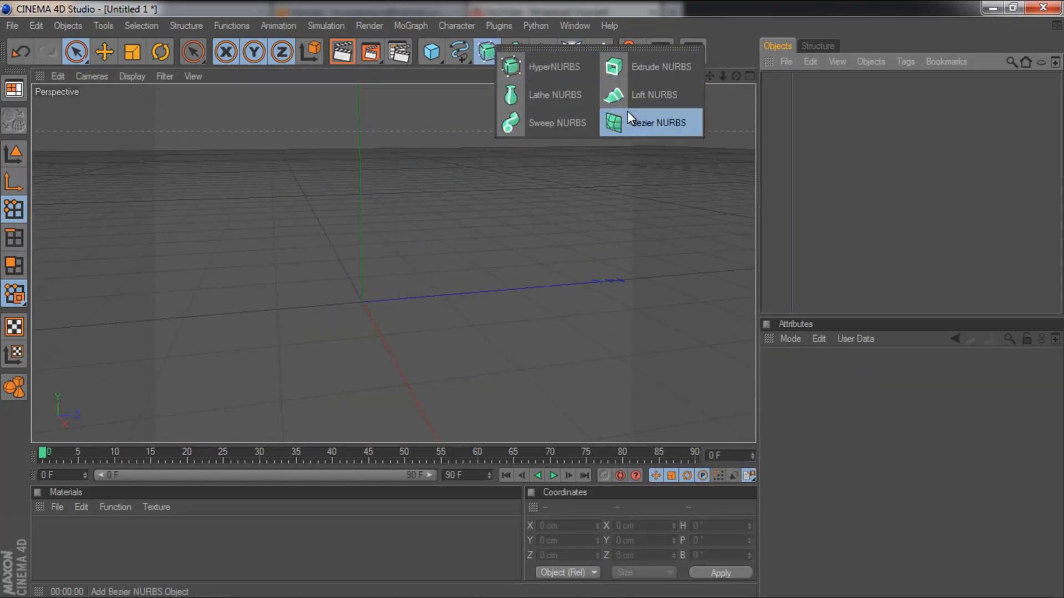
{"action": "mouse_move", "coordinate": [557, 123]}
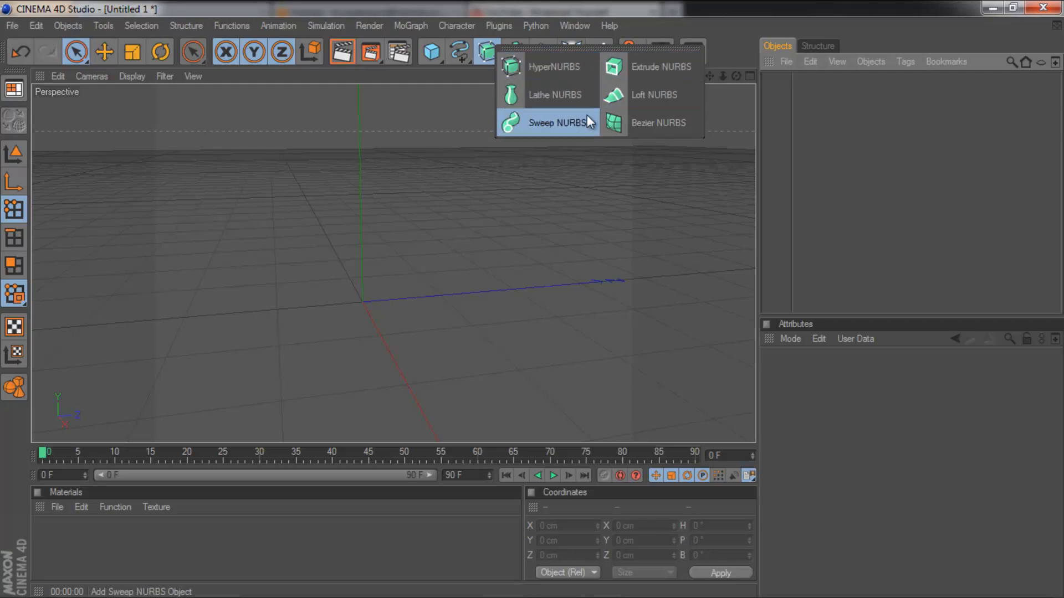
{"action": "mouse_move", "coordinate": [564, 54]}
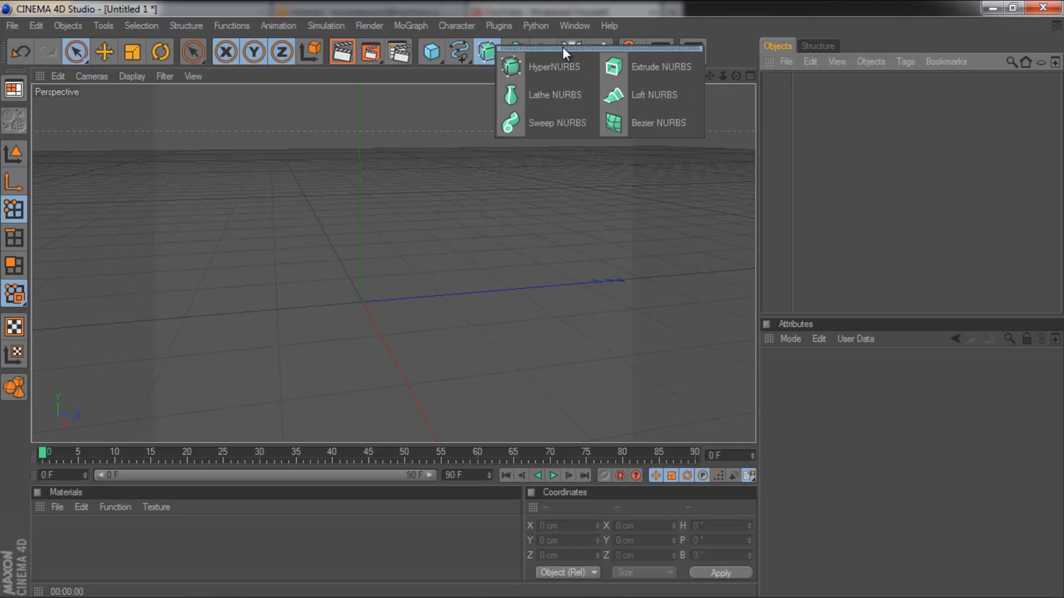
{"action": "mouse_move", "coordinate": [543, 66]}
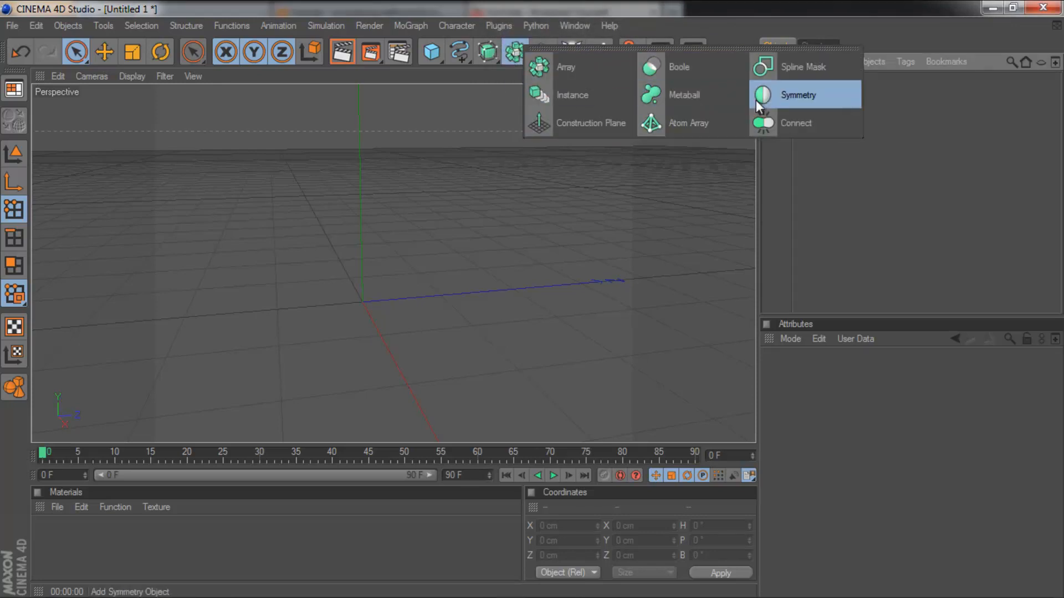
{"action": "left_click", "coordinate": [542, 52]}
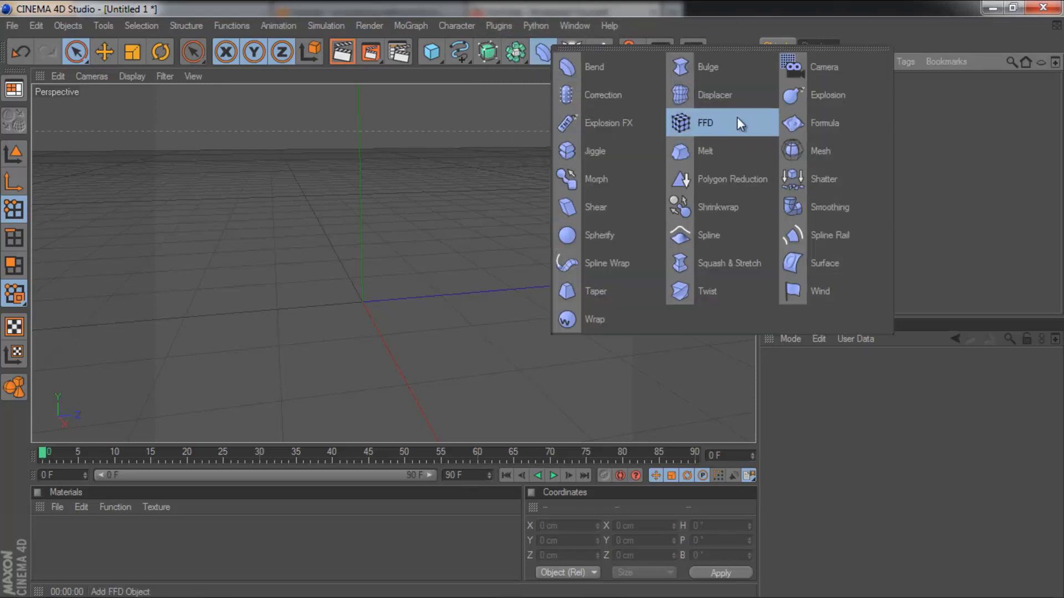
{"action": "mouse_move", "coordinate": [756, 19]}
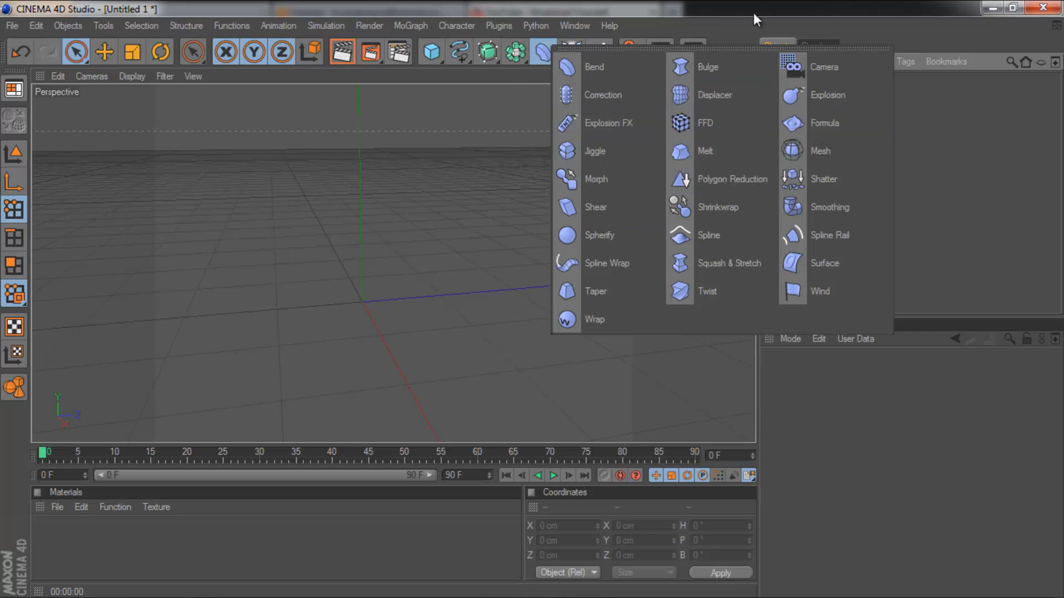
{"action": "left_click", "coordinate": [539, 283]}
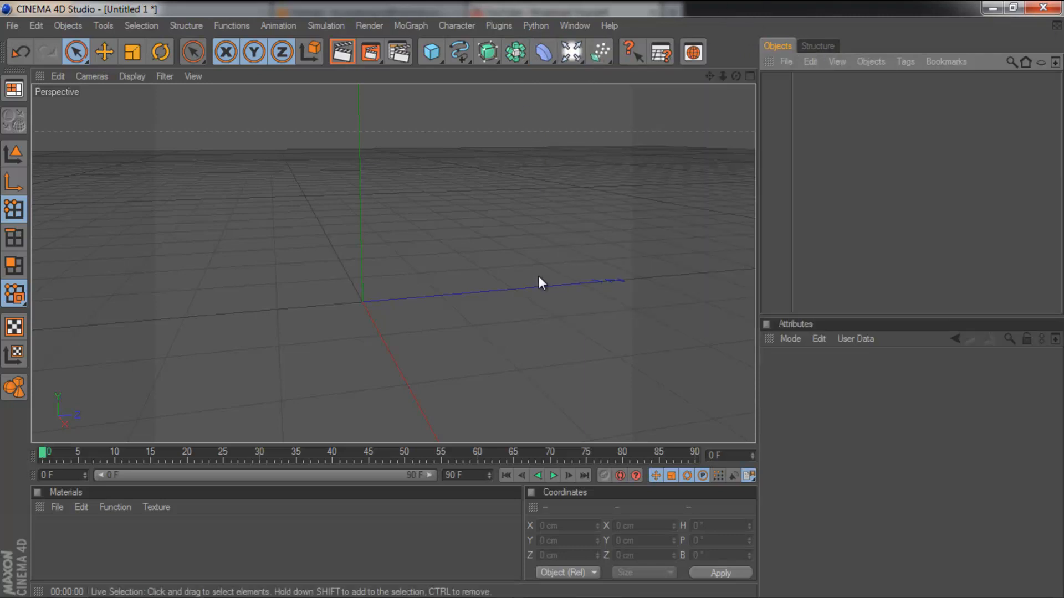
{"action": "mouse_move", "coordinate": [851, 200]}
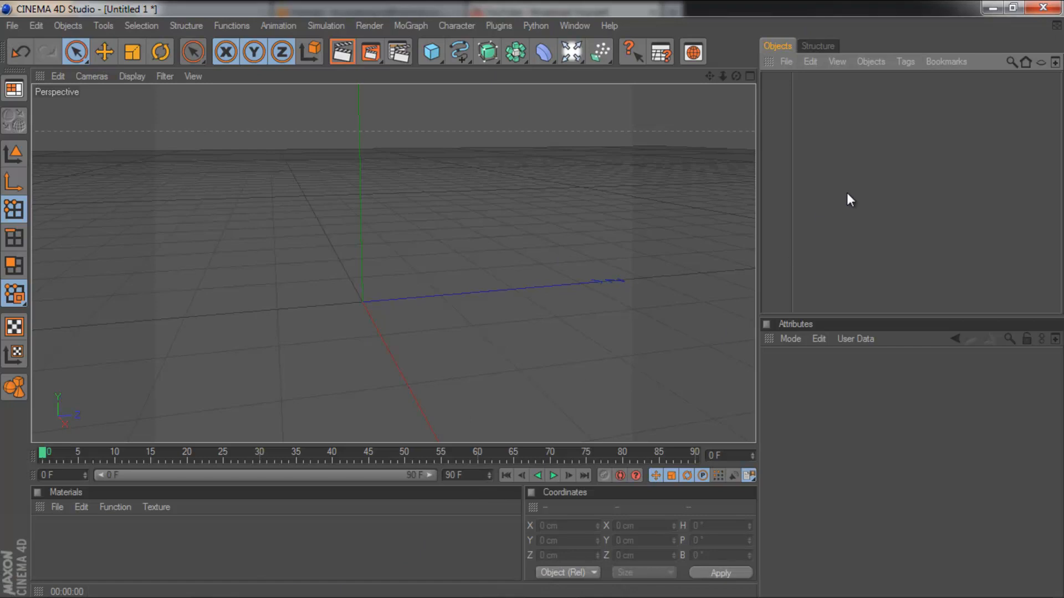